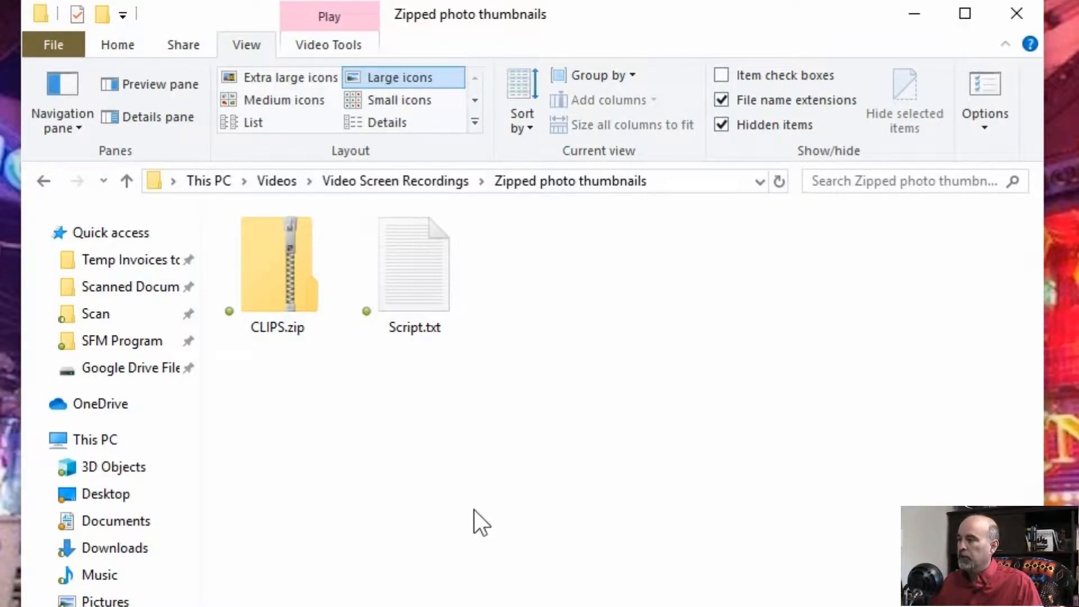
# - Open CLIPS.zip and the CLIPS folder inside the archive
pyautogui.click(277, 265)
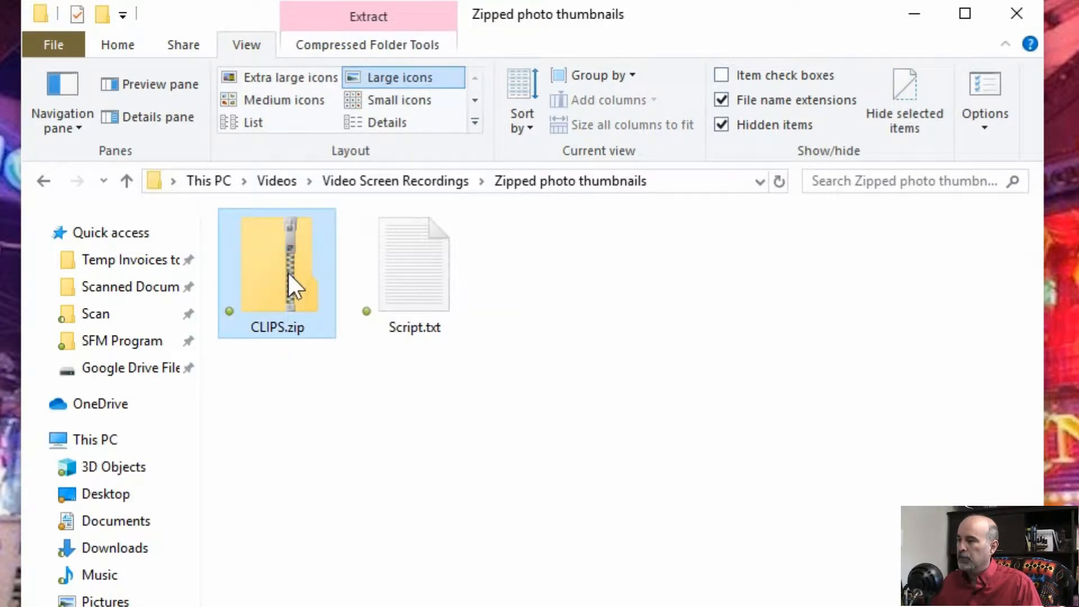
pyautogui.doubleClick(276, 263)
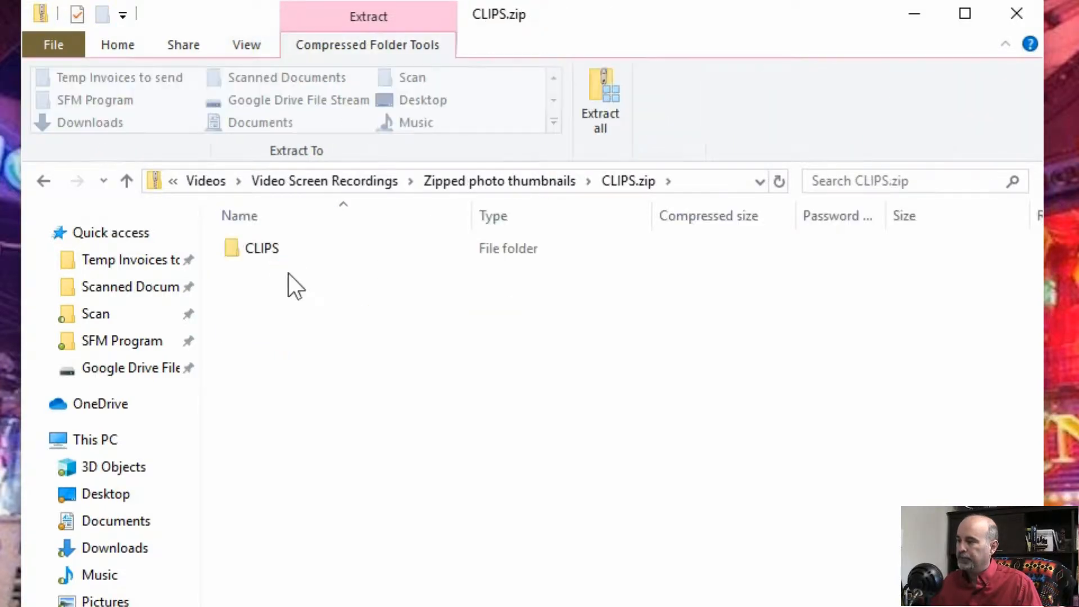
pyautogui.doubleClick(262, 247)
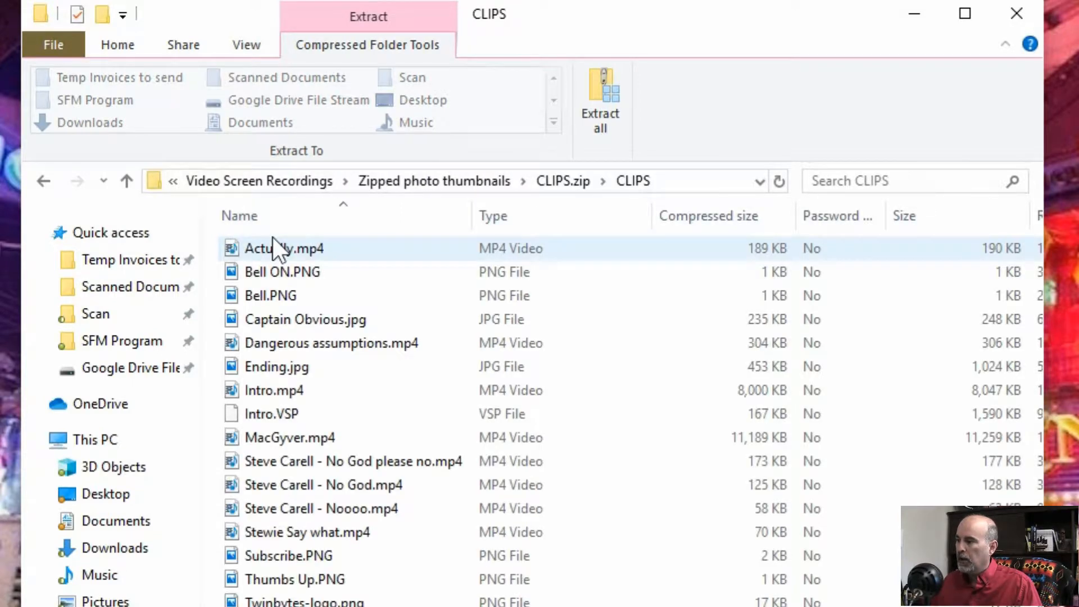
pyautogui.click(282, 271)
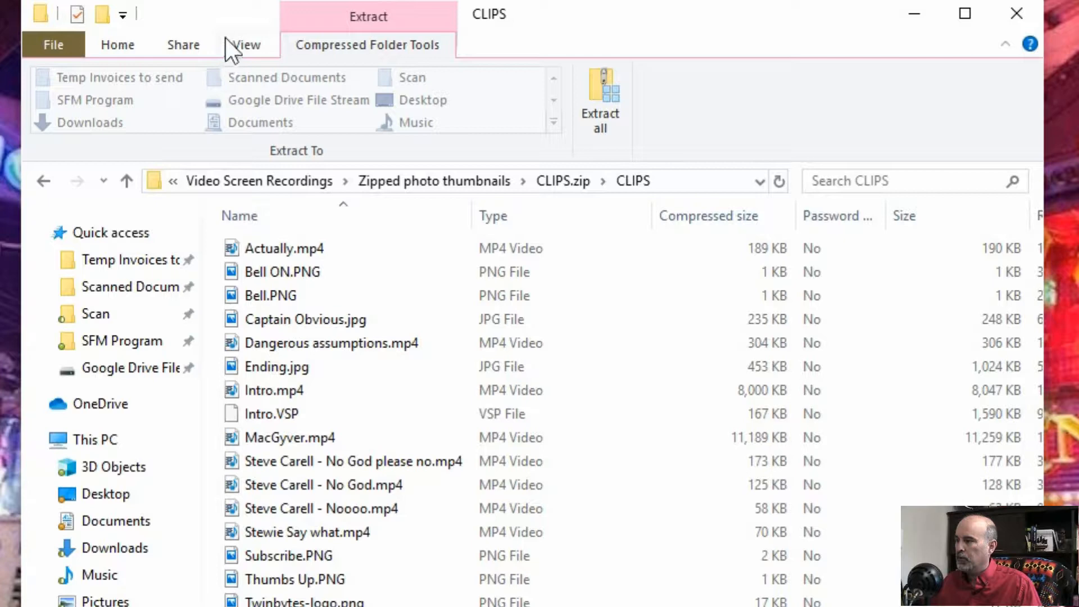
# - Cycle the zipped files through Medium, Extra large, Small and Large icons, ending on Large icons
pyautogui.click(247, 45)
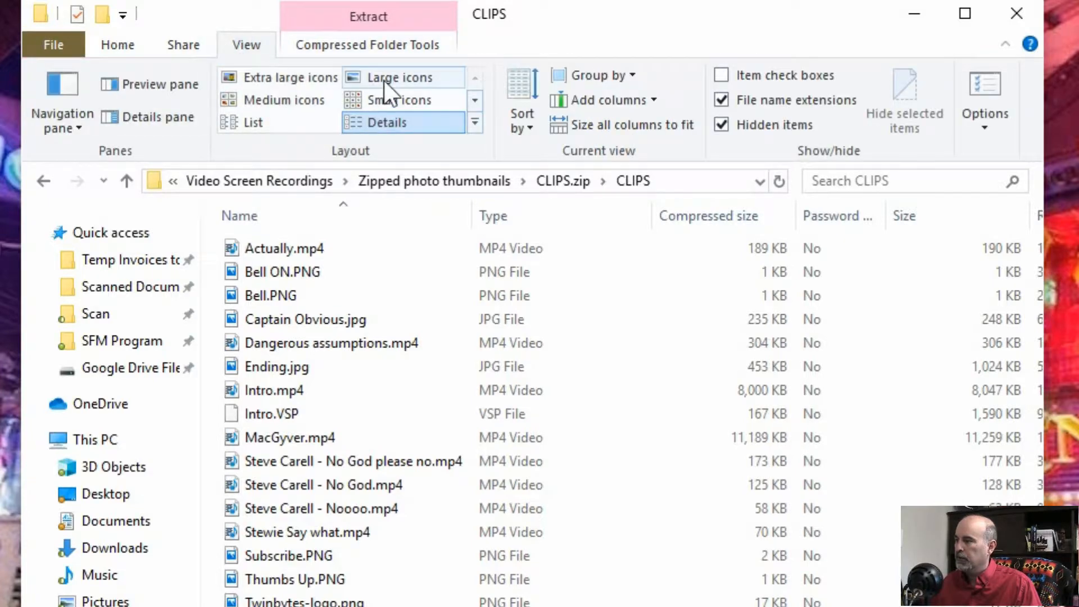
pyautogui.click(401, 77)
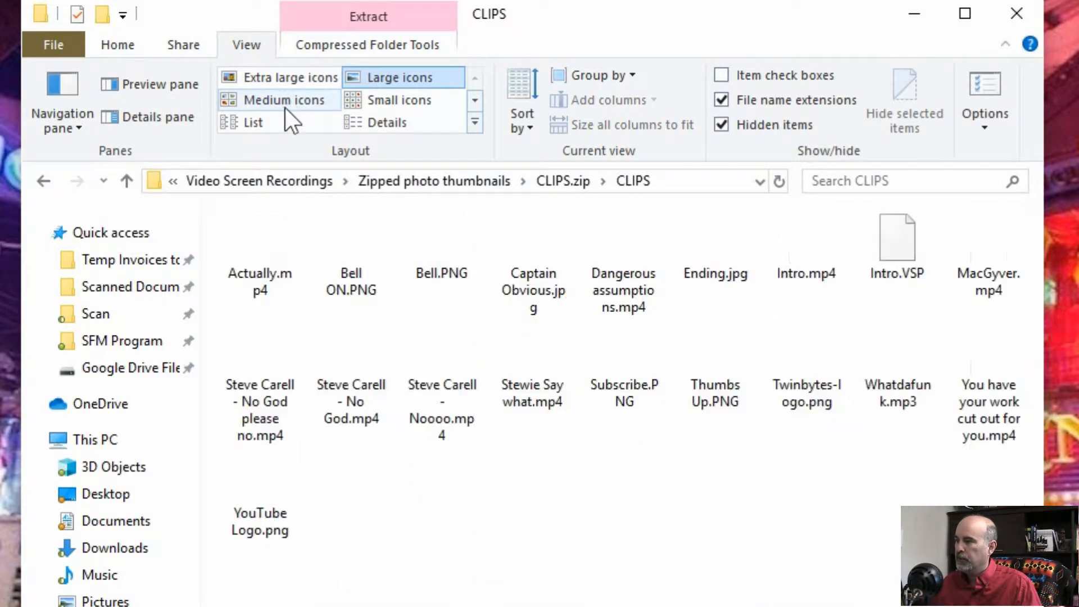
pyautogui.click(290, 78)
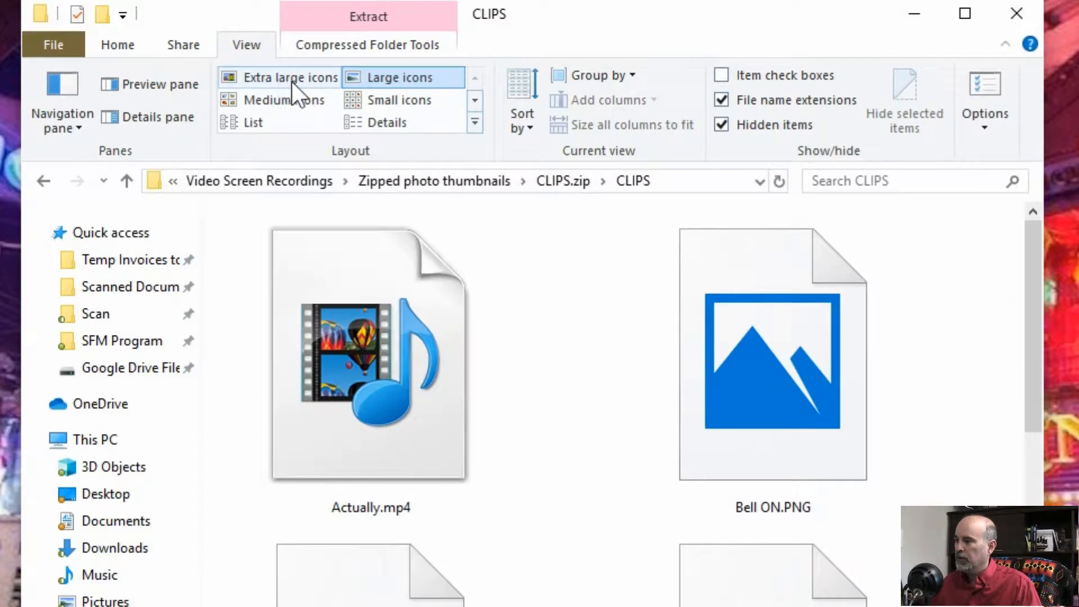
pyautogui.click(398, 100)
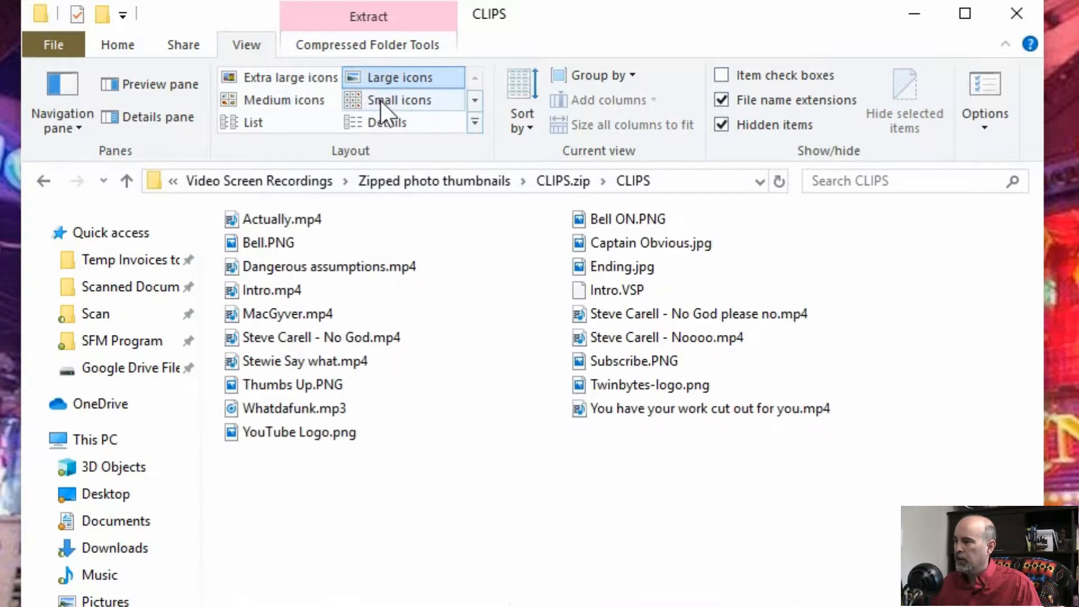
pyautogui.click(396, 78)
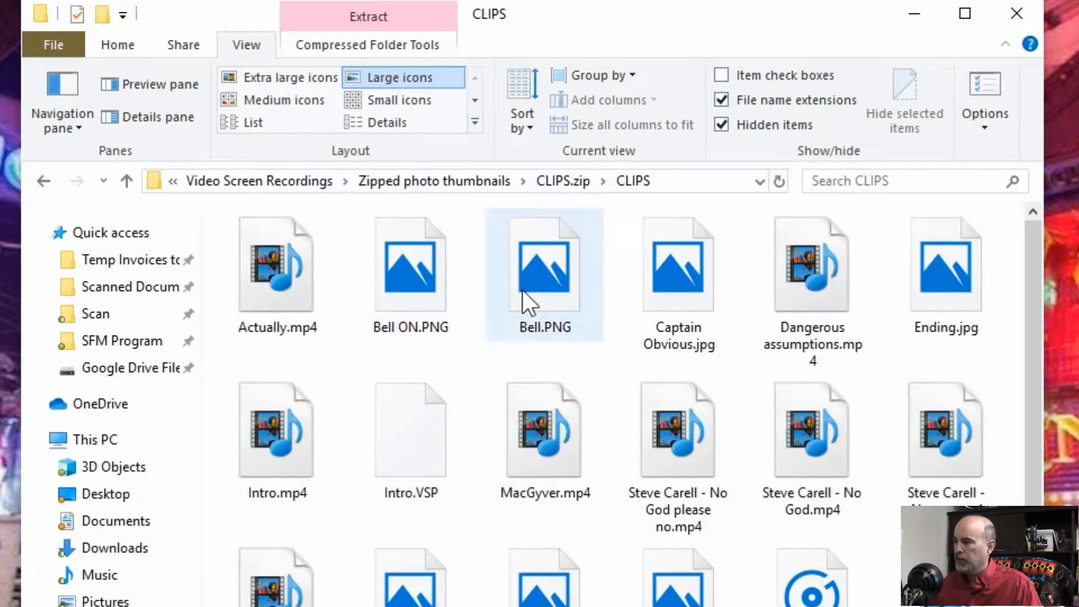
pyautogui.click(344, 344)
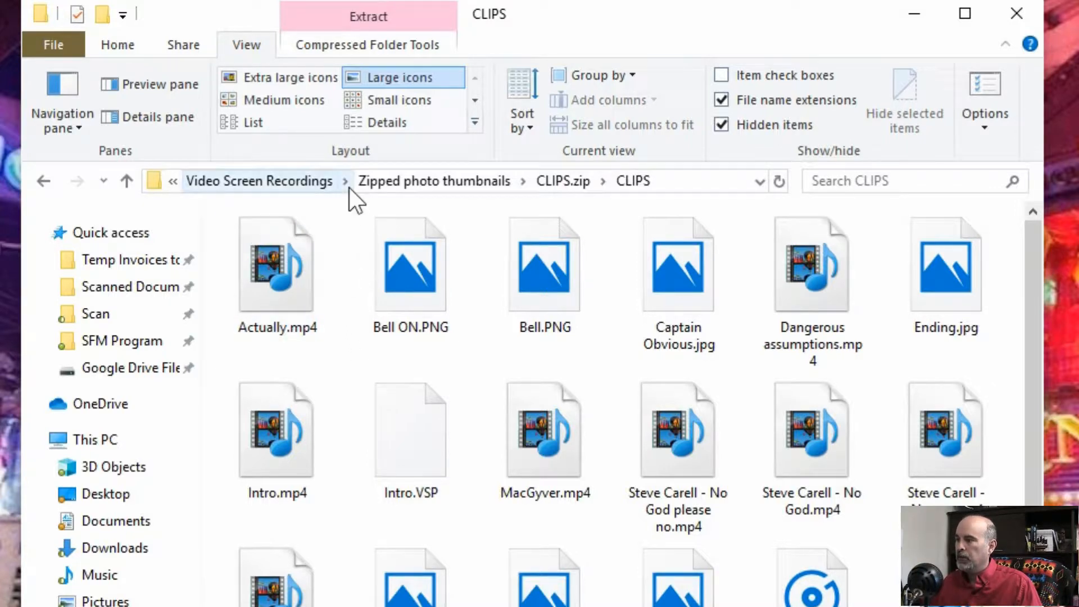
pyautogui.moveTo(454, 189)
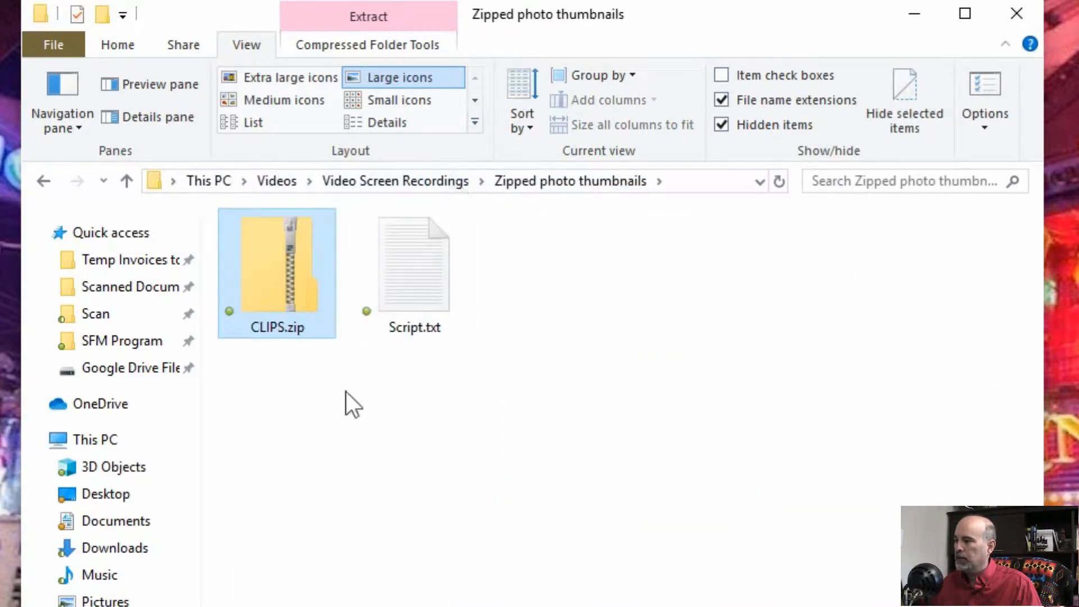
pyautogui.moveTo(287, 376)
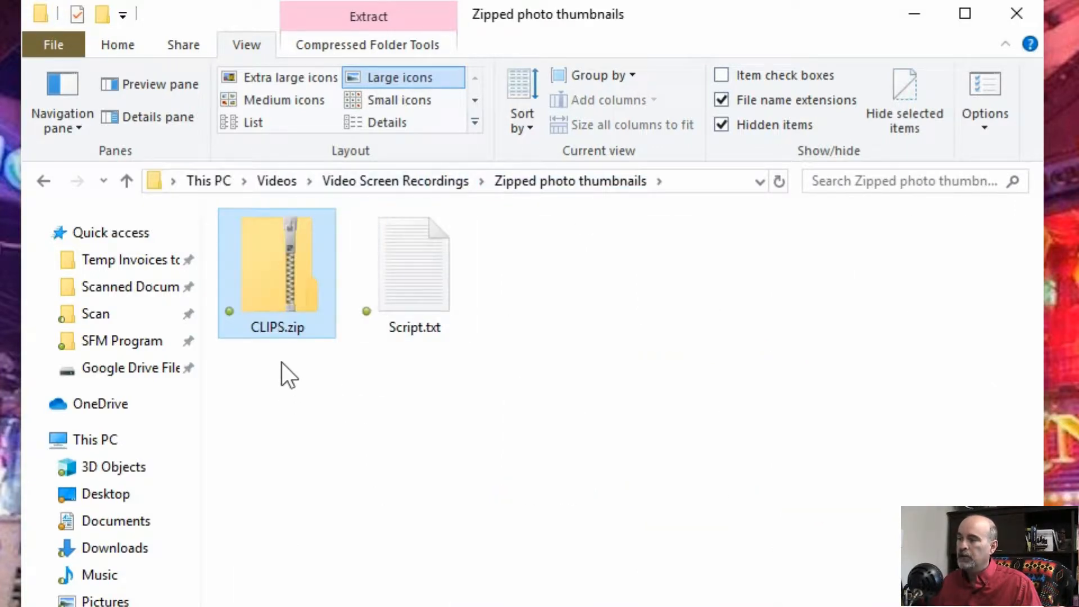
pyautogui.moveTo(296, 361)
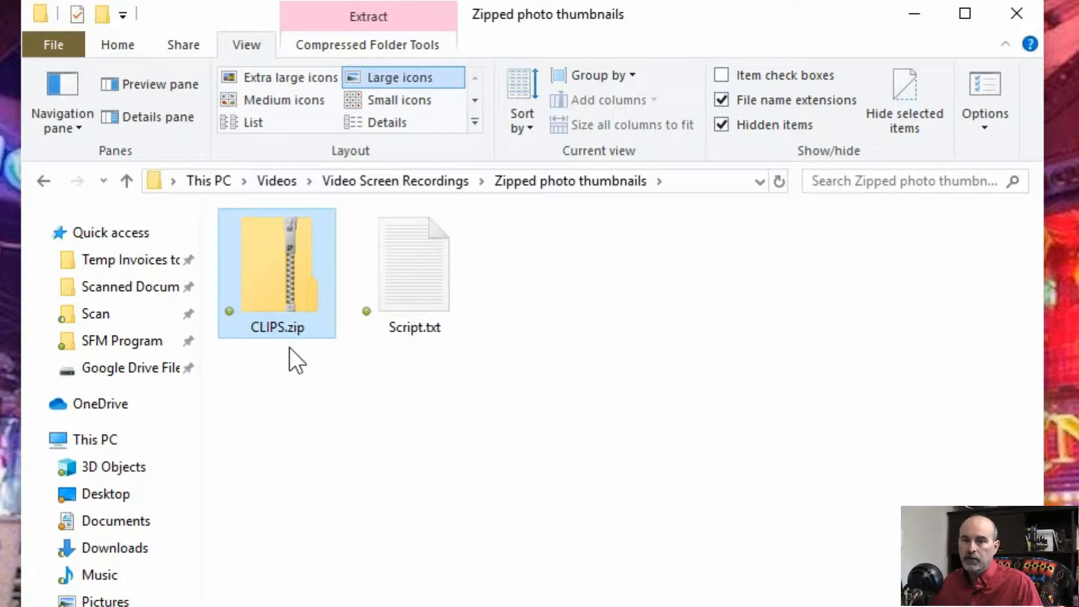
pyautogui.moveTo(282, 276)
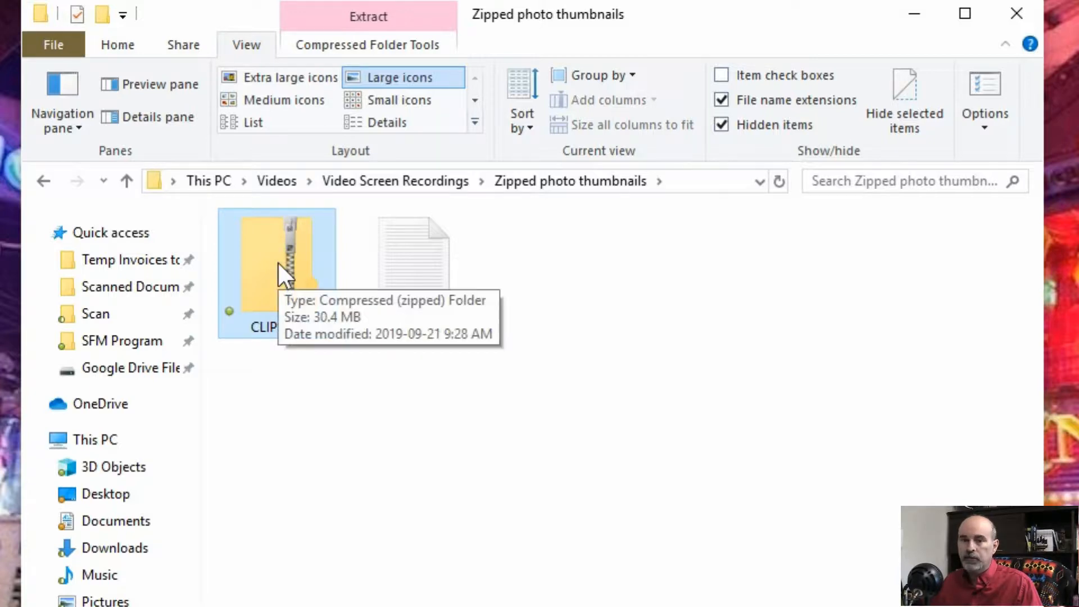
pyautogui.moveTo(282, 259)
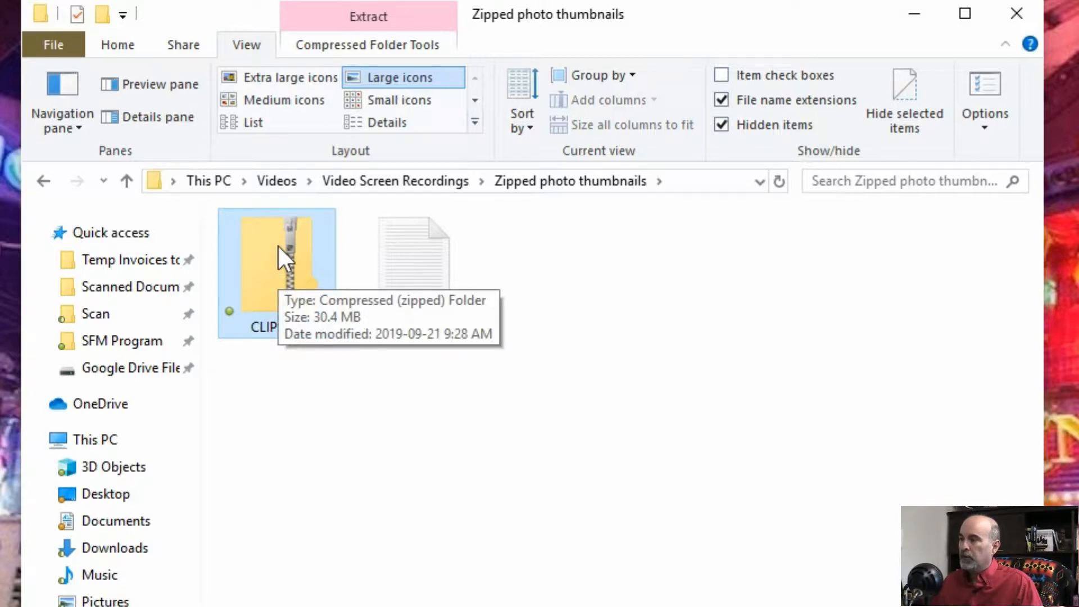
# - Show the right-click actions for CLIPS.zip in Zipped photo thumbnails, then dismiss them
pyautogui.rightClick(275, 269)
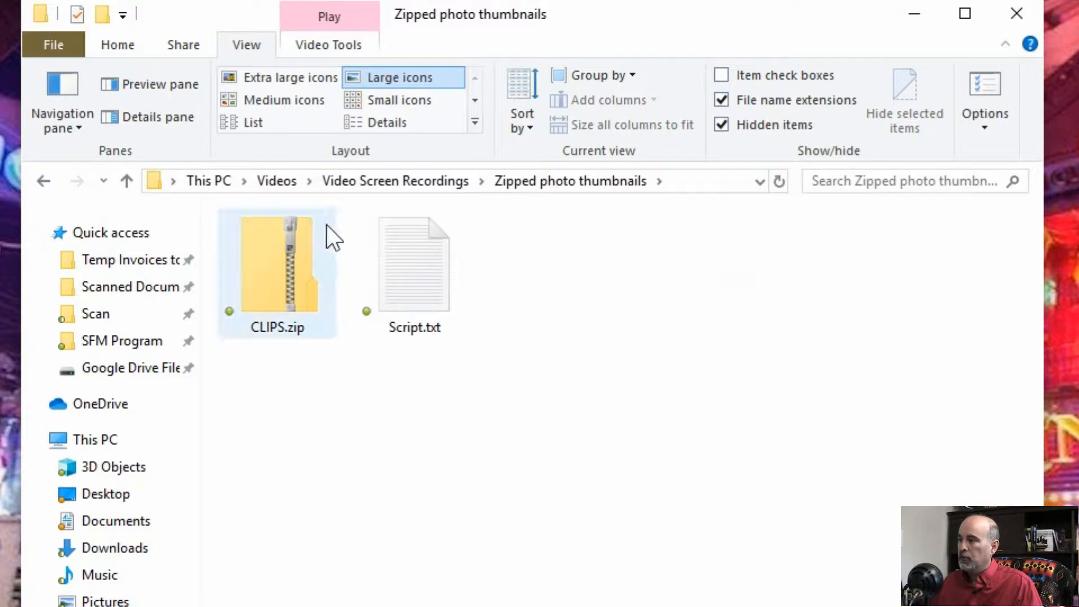
pyautogui.click(277, 265)
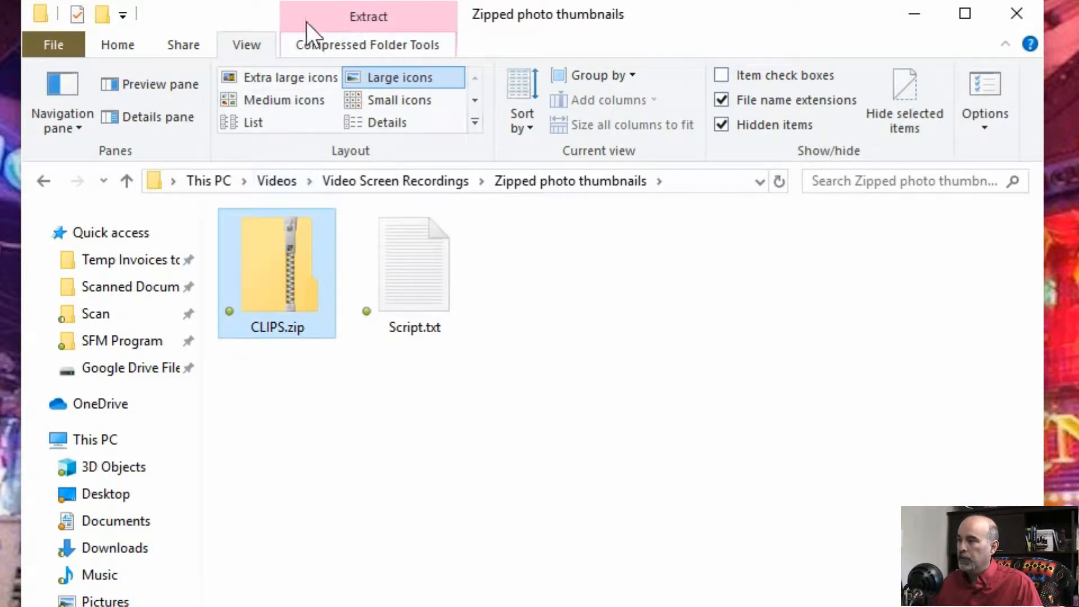
# - Extract all of CLIPS.zip without showing extracted files when complete, then select the new CLIPS folder
pyautogui.click(369, 45)
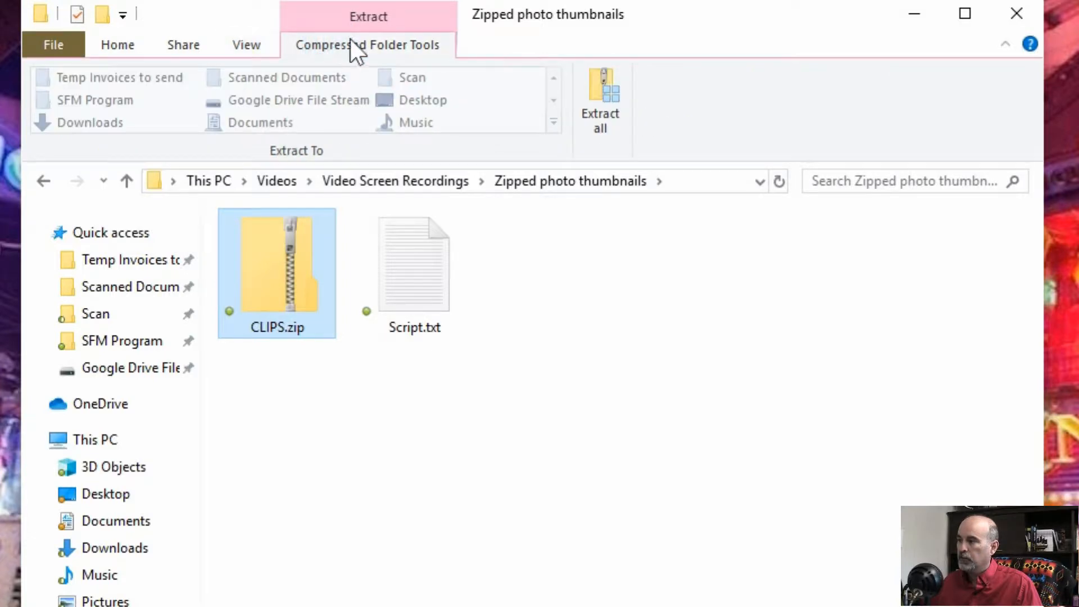
pyautogui.moveTo(407, 99)
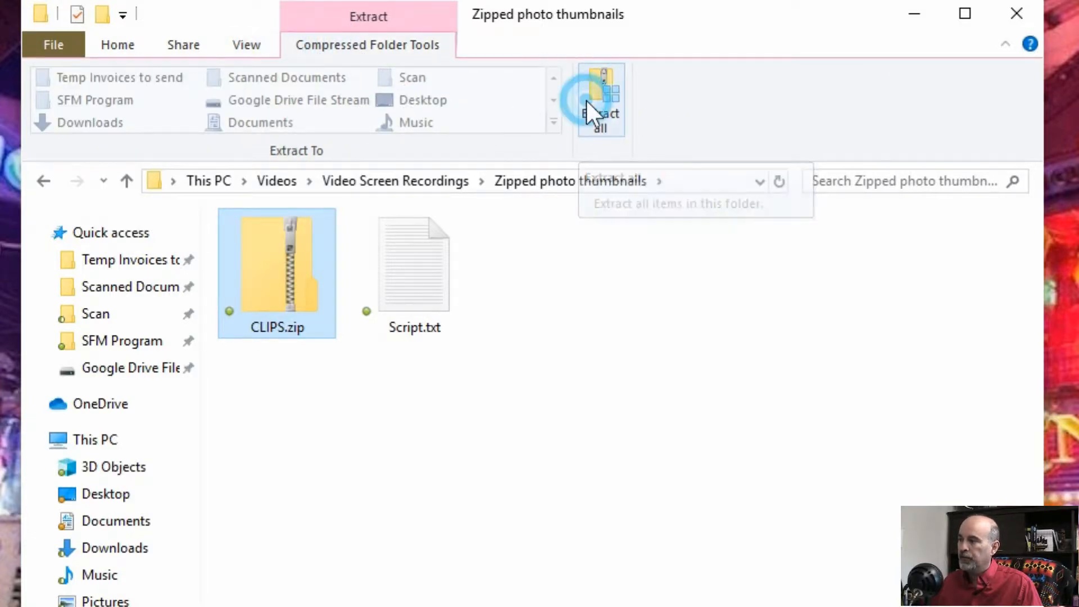
pyautogui.click(599, 96)
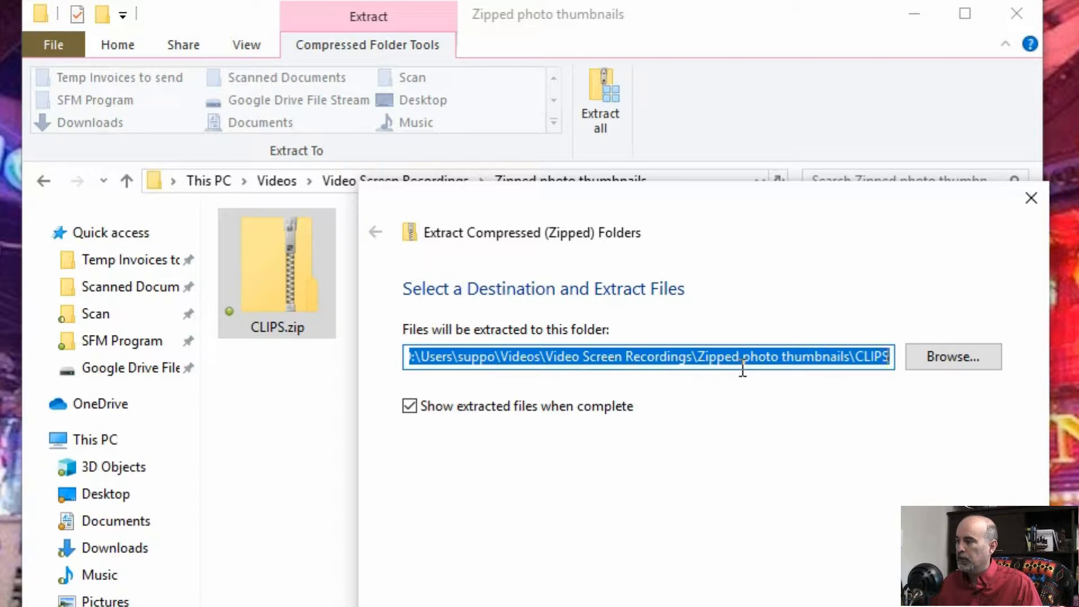
pyautogui.moveTo(768, 572)
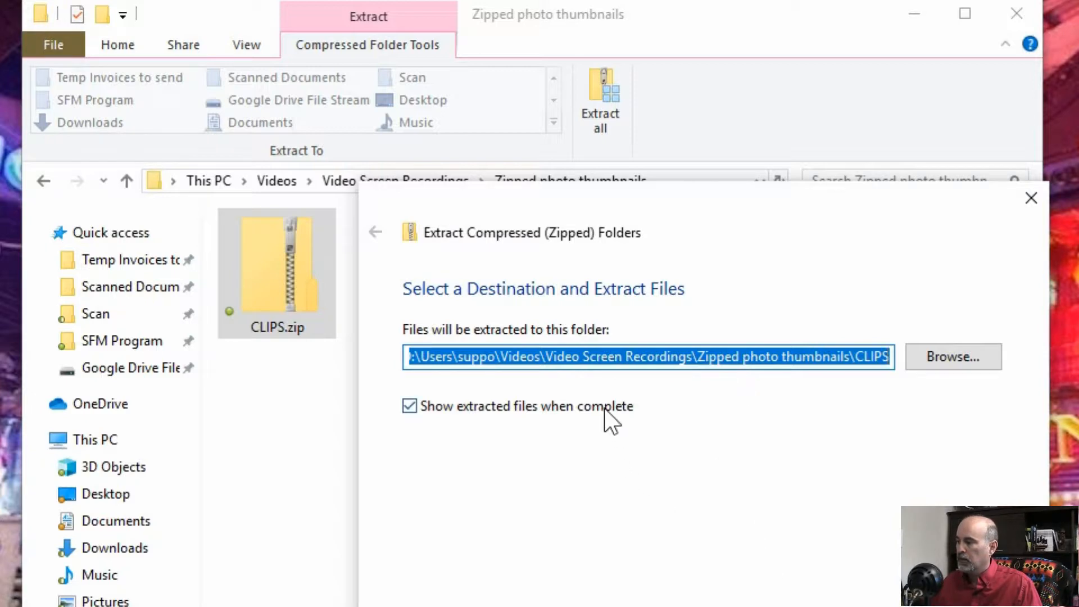
pyautogui.click(409, 406)
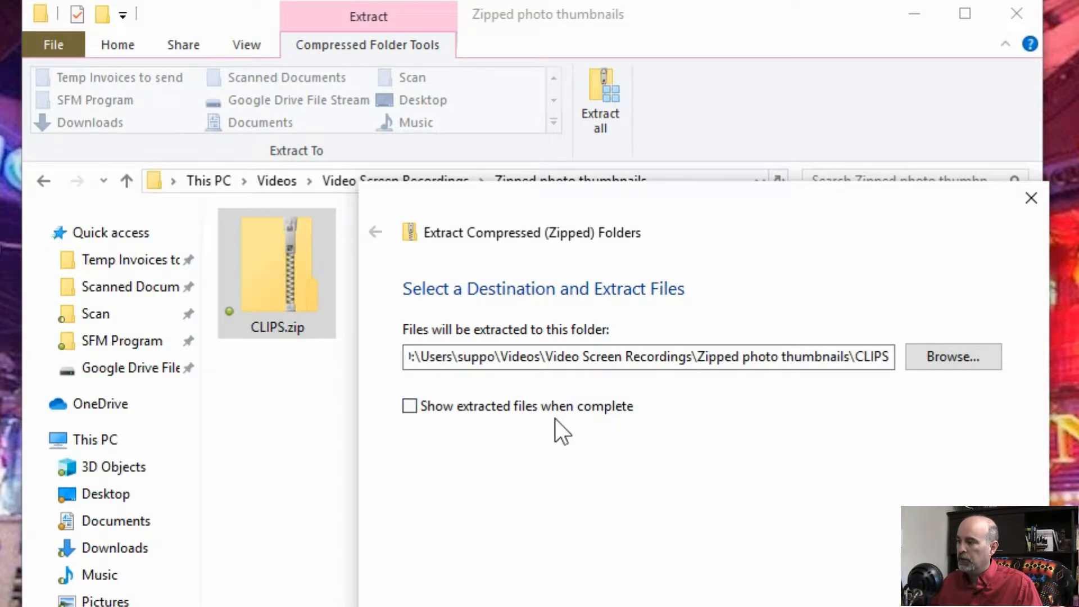
pyautogui.moveTo(805, 564)
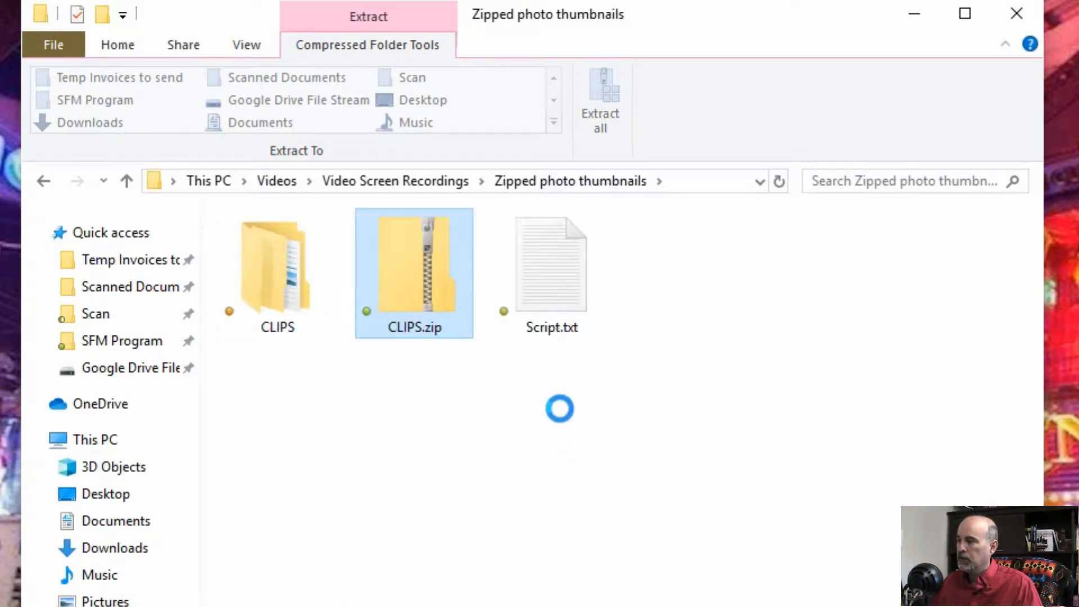
pyautogui.click(277, 276)
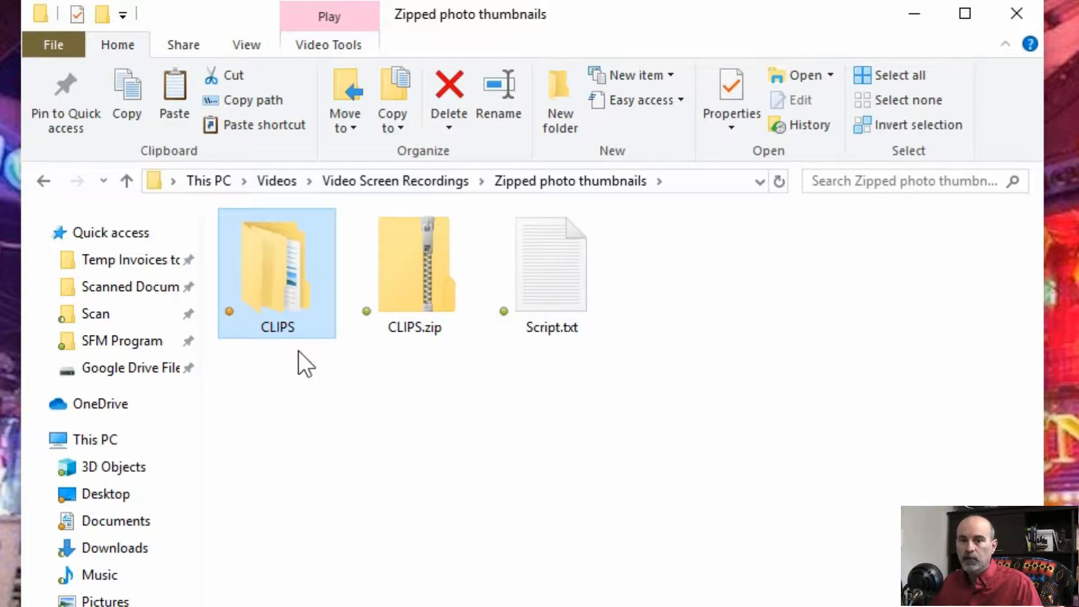
pyautogui.moveTo(305, 311)
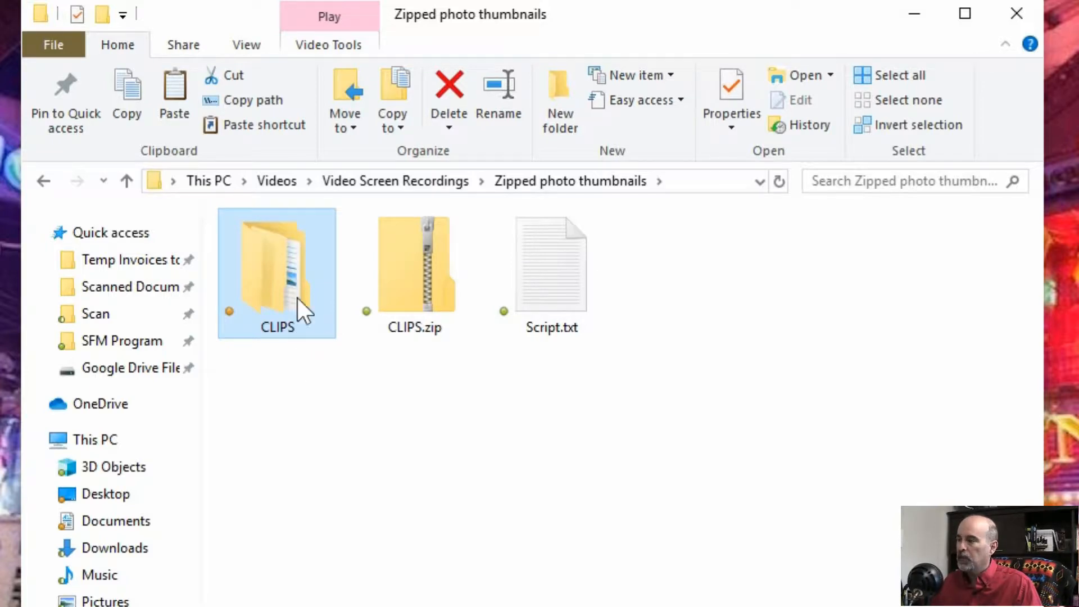
# - Open the extracted CLIPS folder and the nested CLIPS folder to see real thumbnails
pyautogui.doubleClick(276, 269)
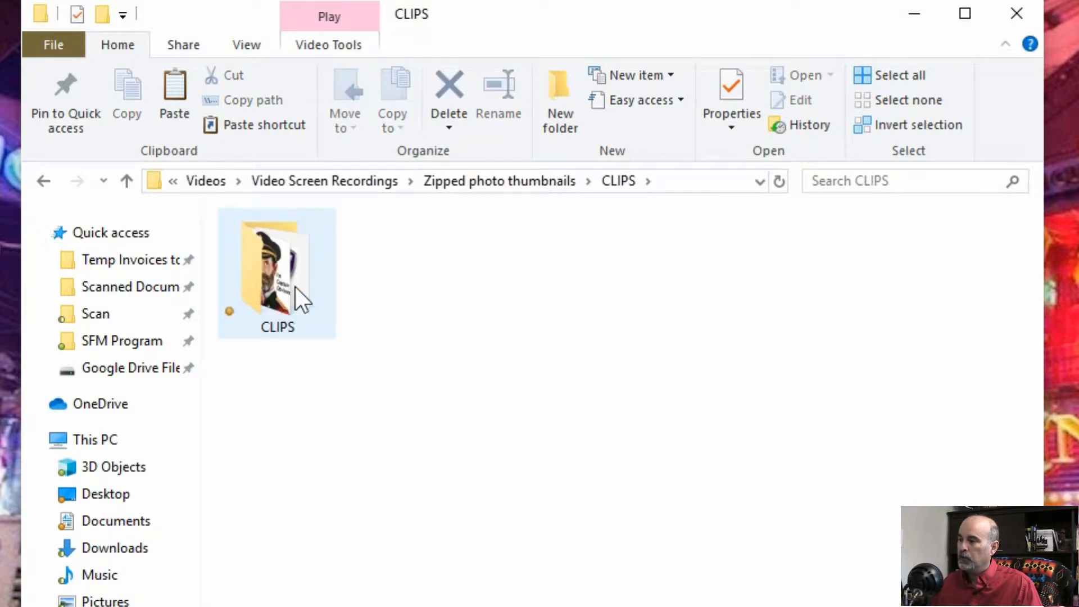
pyautogui.doubleClick(277, 272)
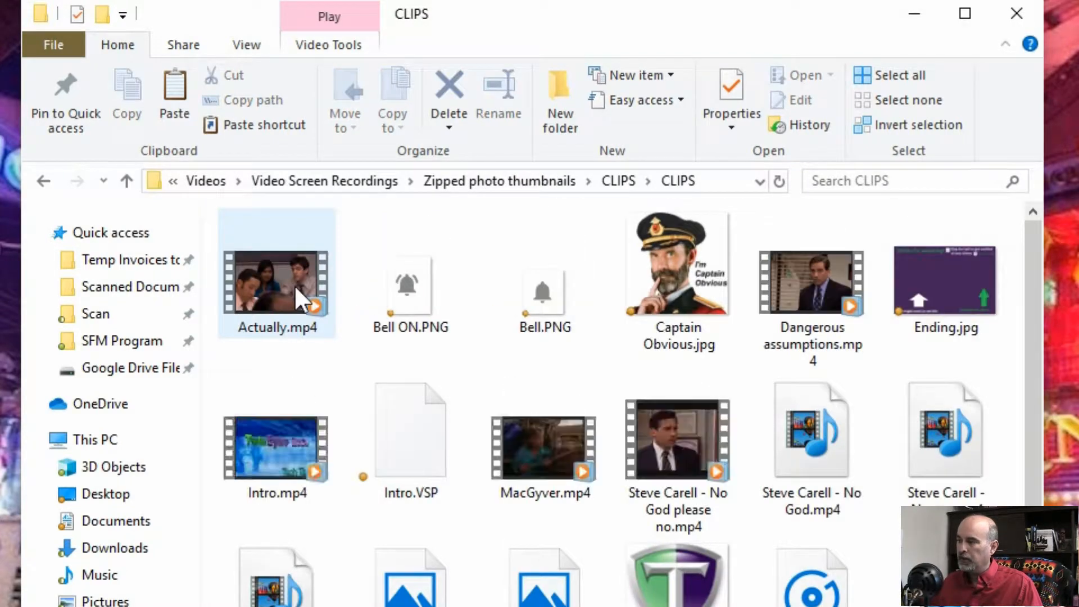
pyautogui.moveTo(276, 303)
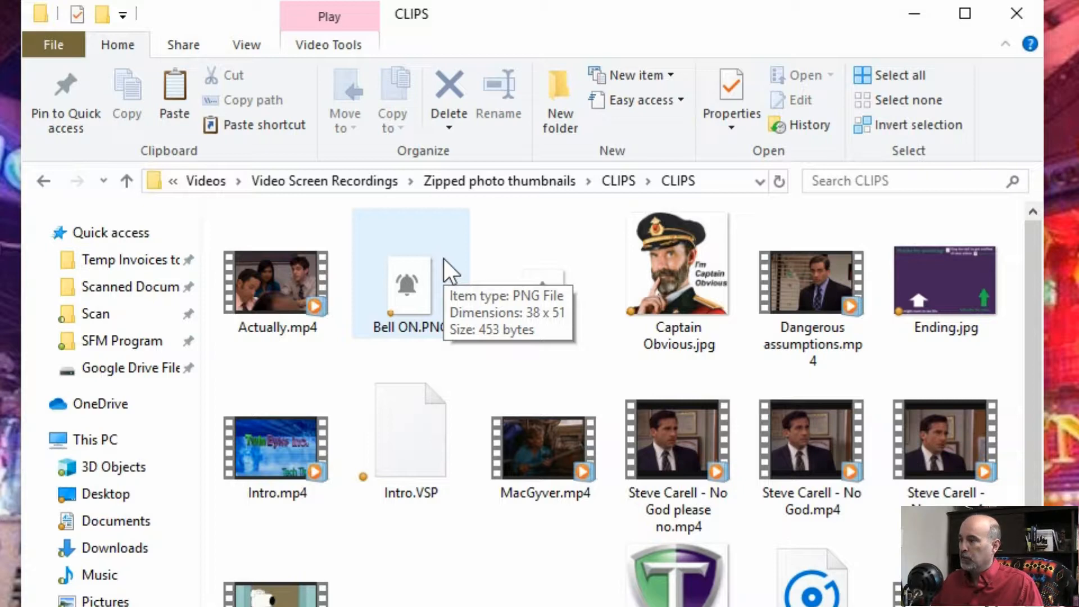
pyautogui.moveTo(408, 239)
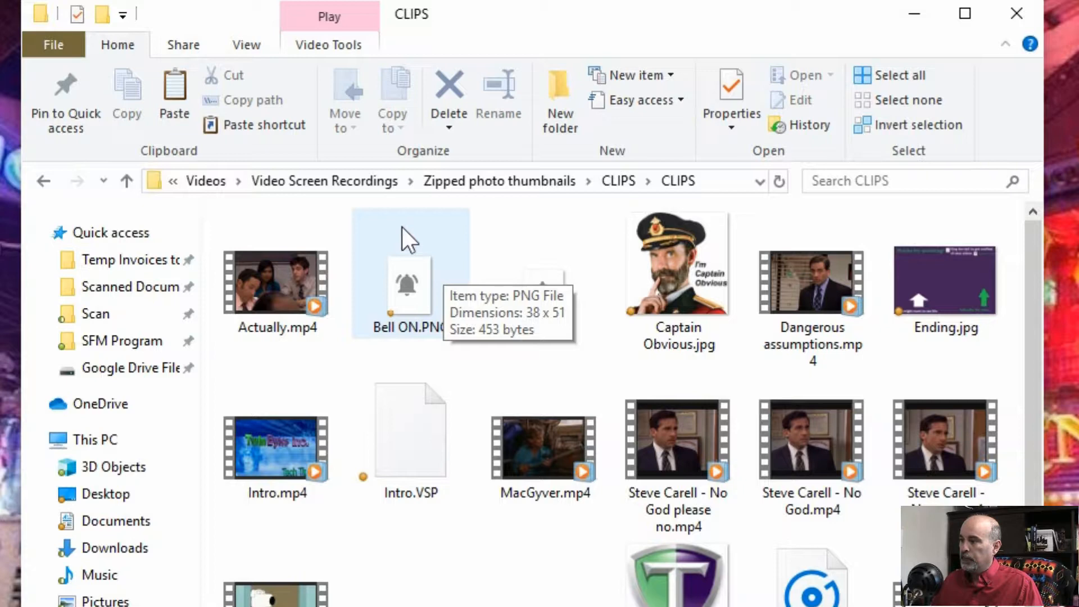
pyautogui.moveTo(405, 230)
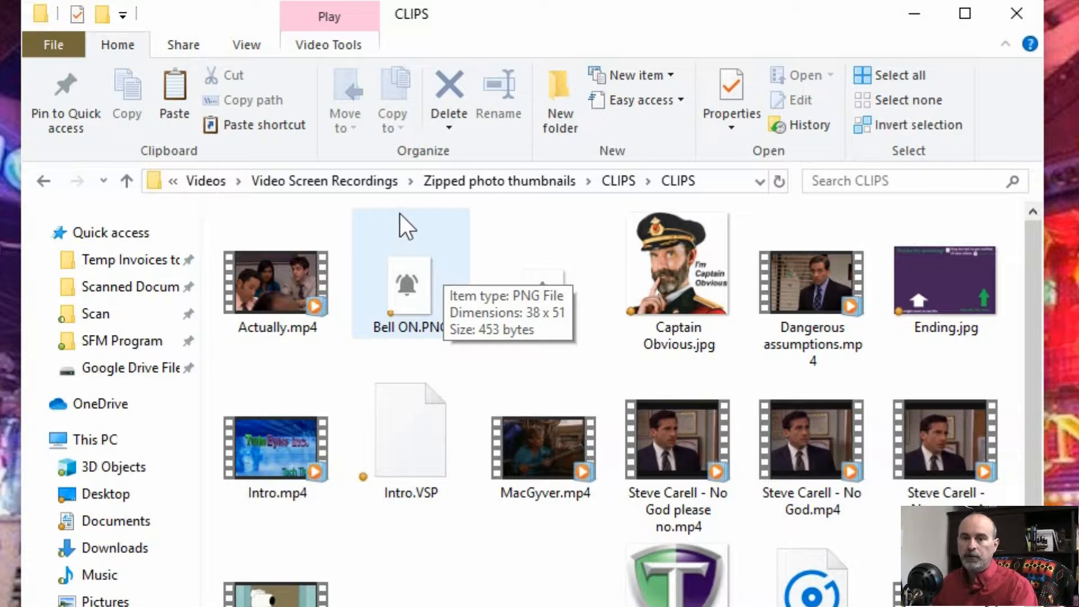
pyautogui.moveTo(55, 32)
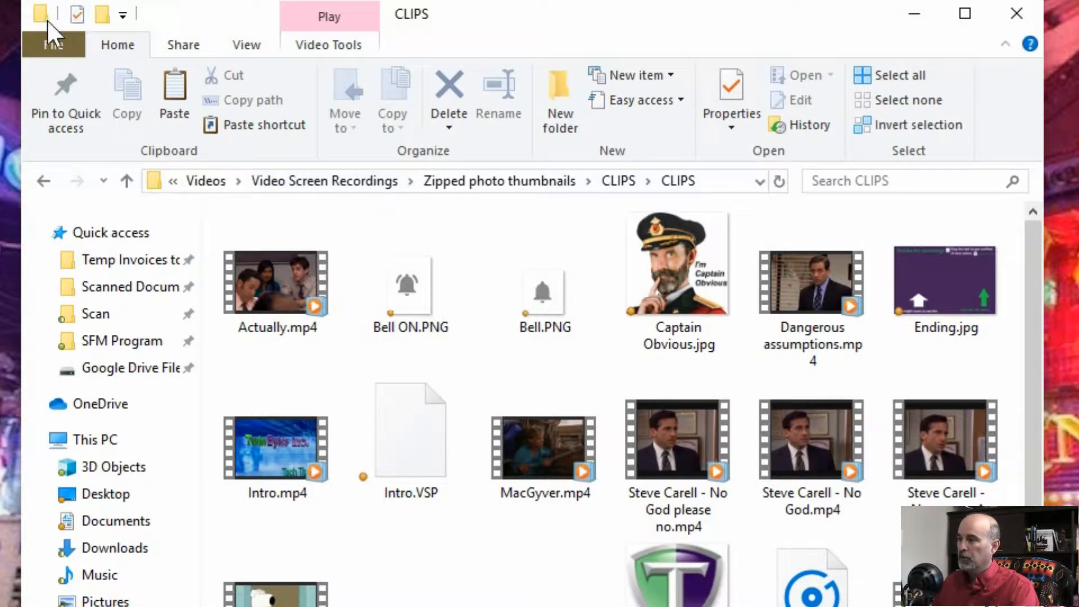
pyautogui.moveTo(45, 20)
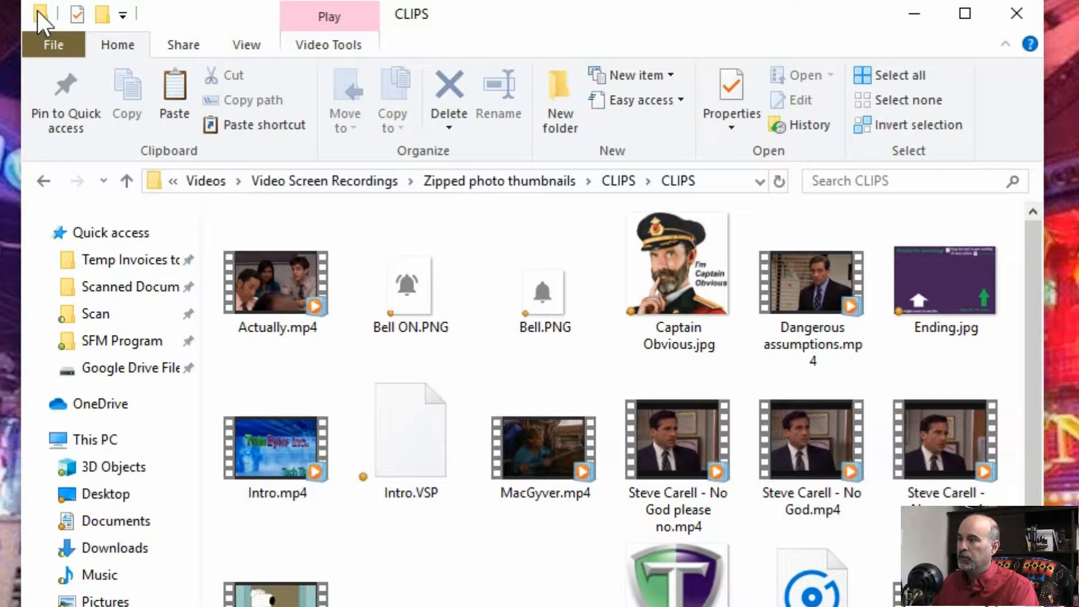
pyautogui.moveTo(21, 14)
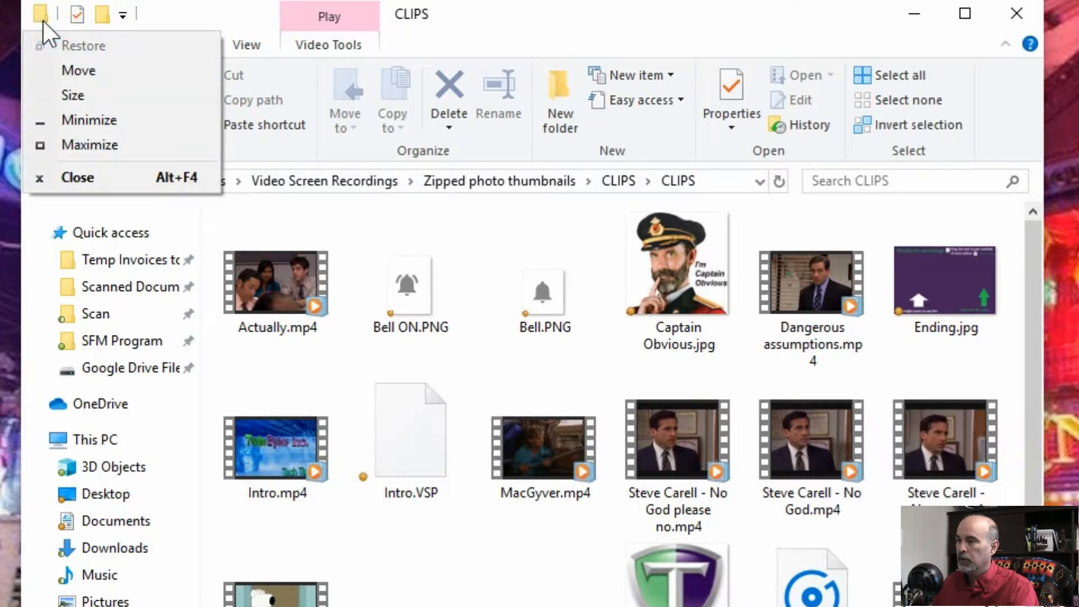
pyautogui.moveTo(130, 62)
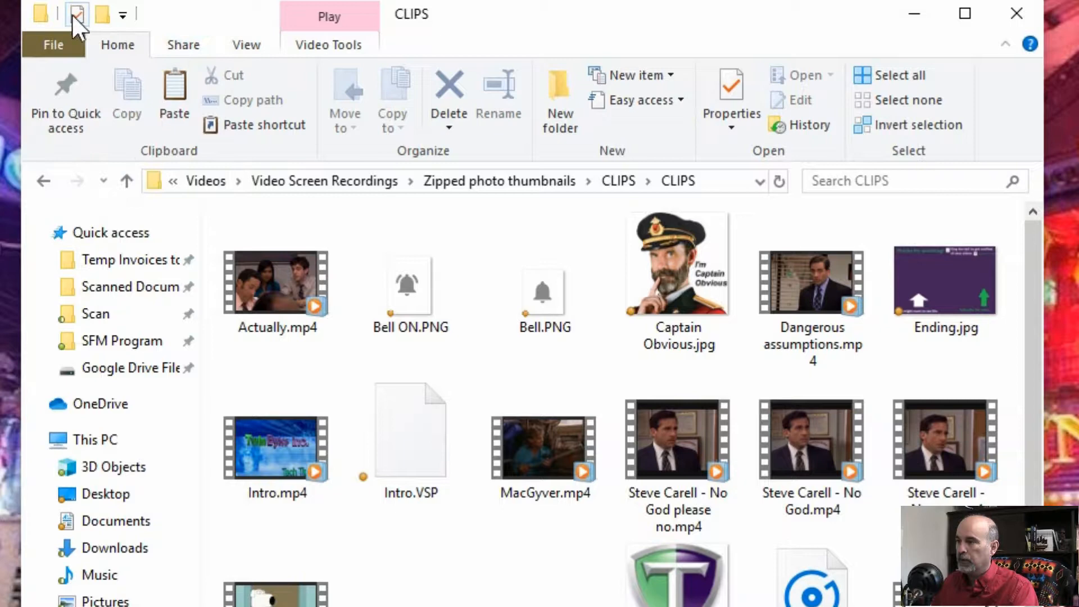
pyautogui.moveTo(77, 13)
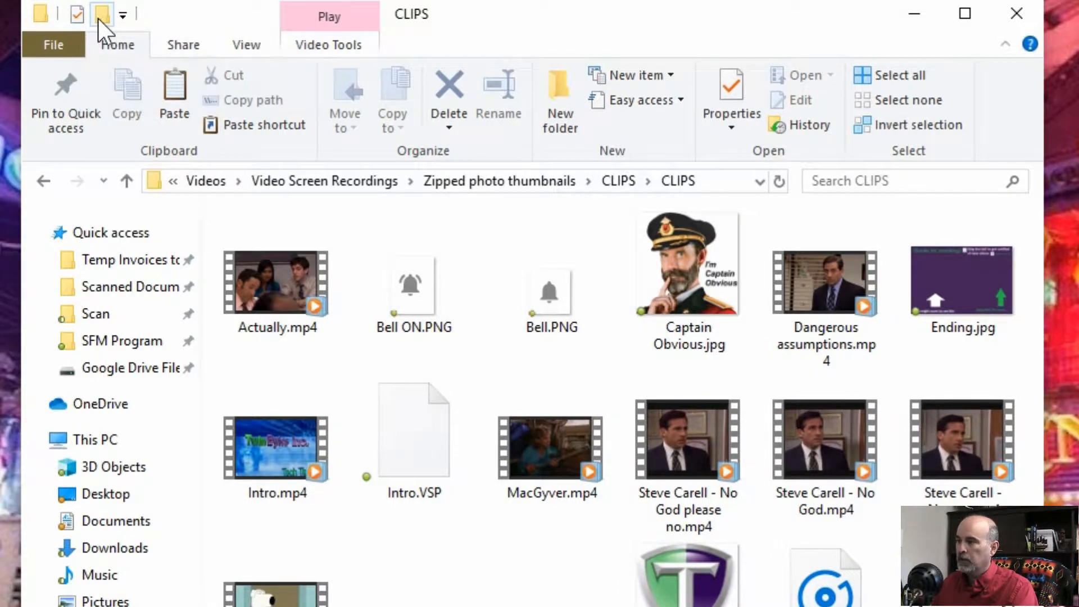
pyautogui.moveTo(102, 13)
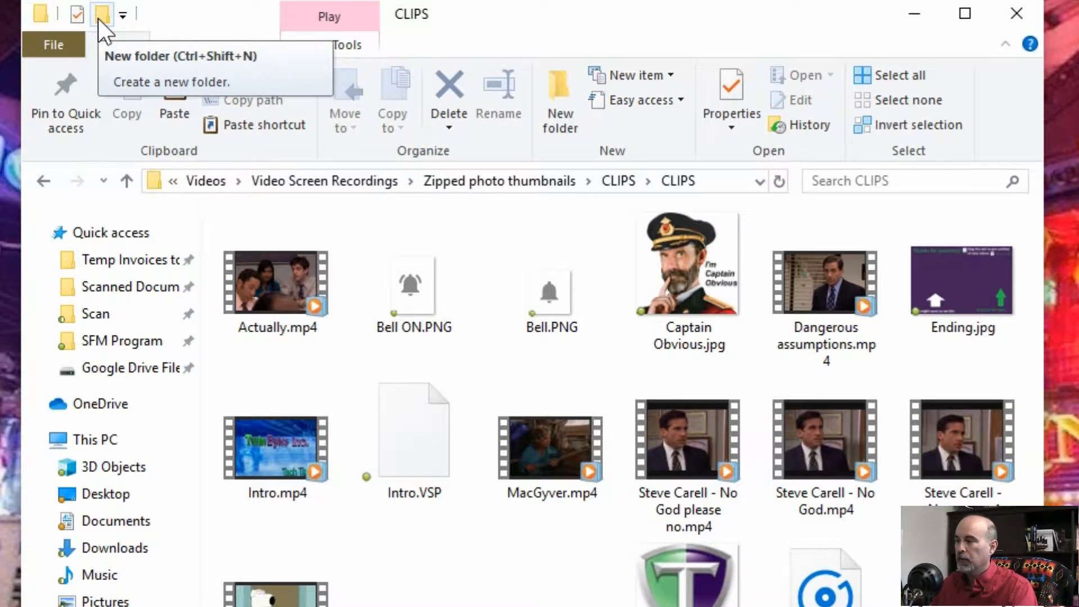
# - Minimize the ribbon to its tab names from the Quick Access Toolbar customization list
pyautogui.click(122, 13)
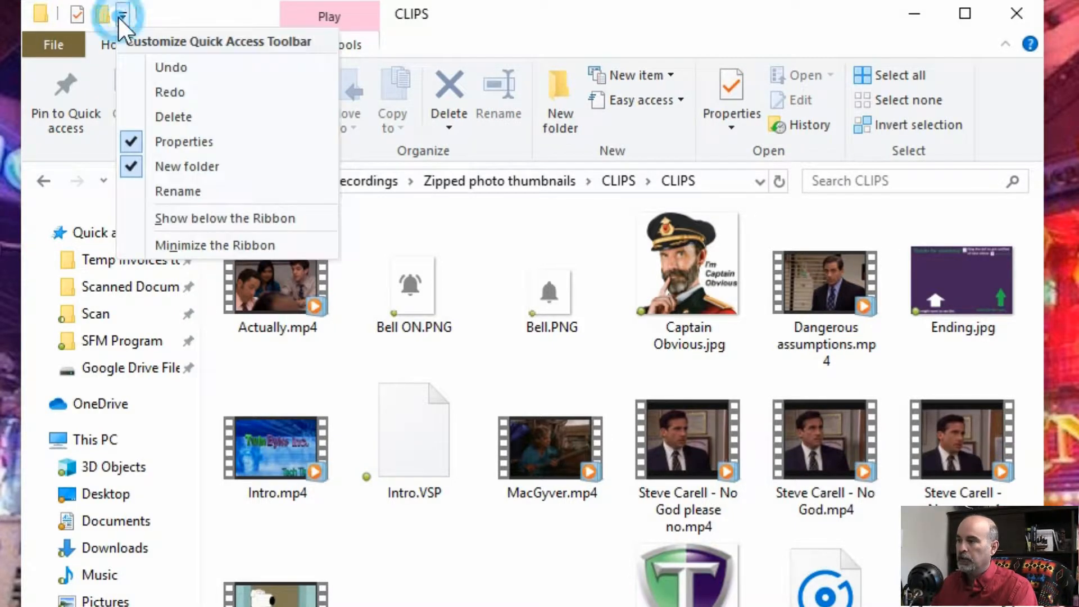
pyautogui.moveTo(179, 218)
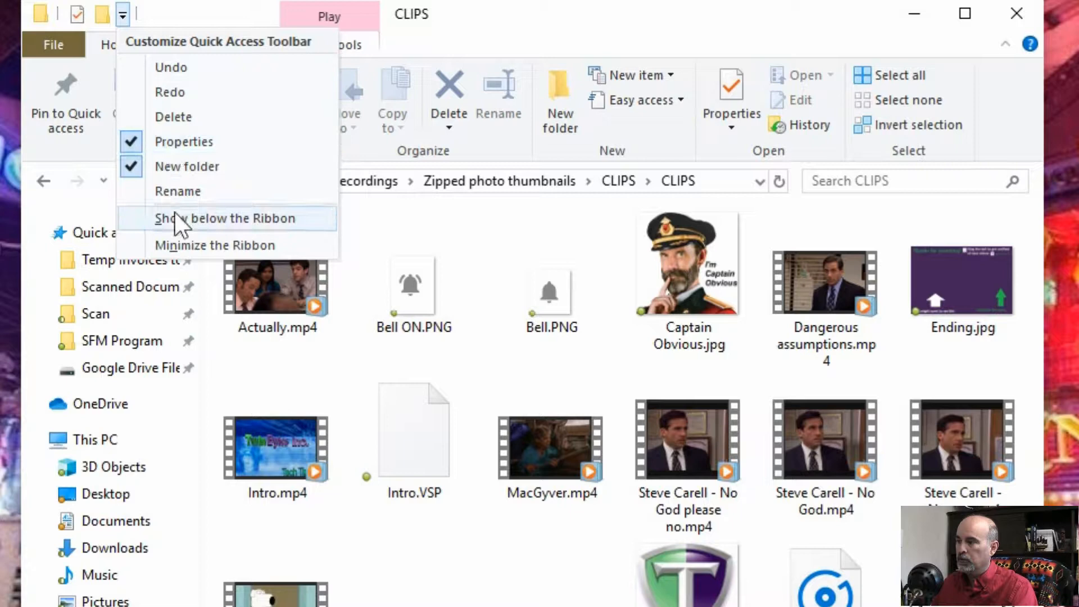
pyautogui.moveTo(200, 66)
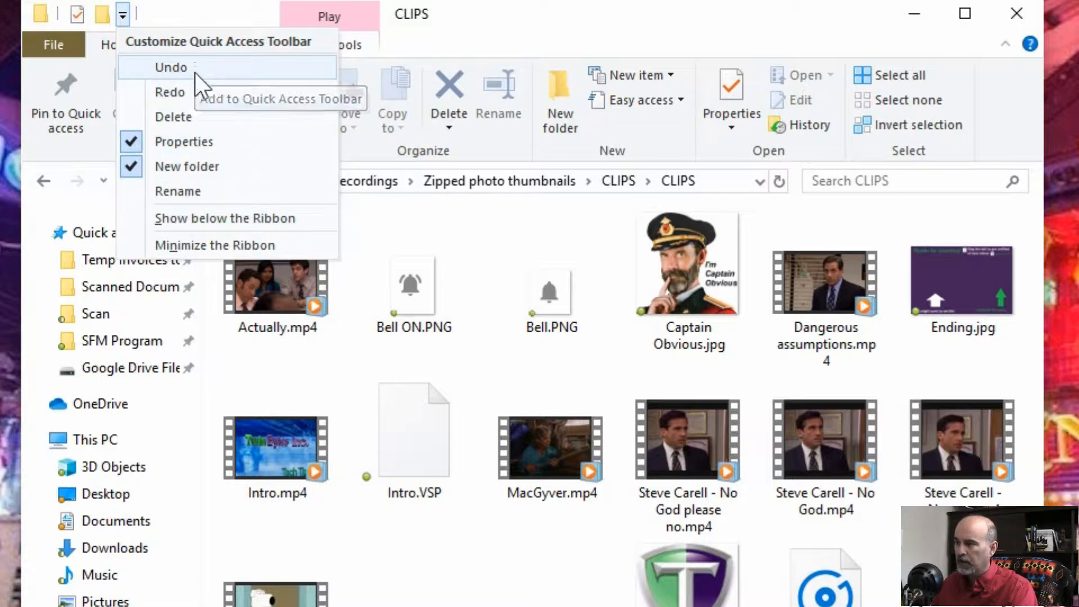
pyautogui.moveTo(203, 191)
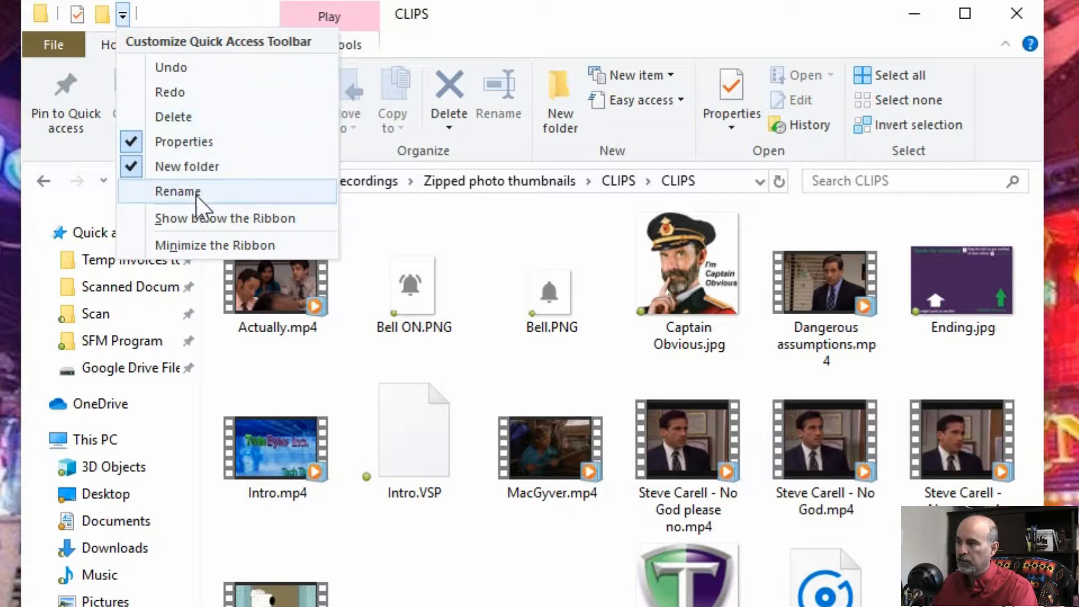
pyautogui.moveTo(203, 245)
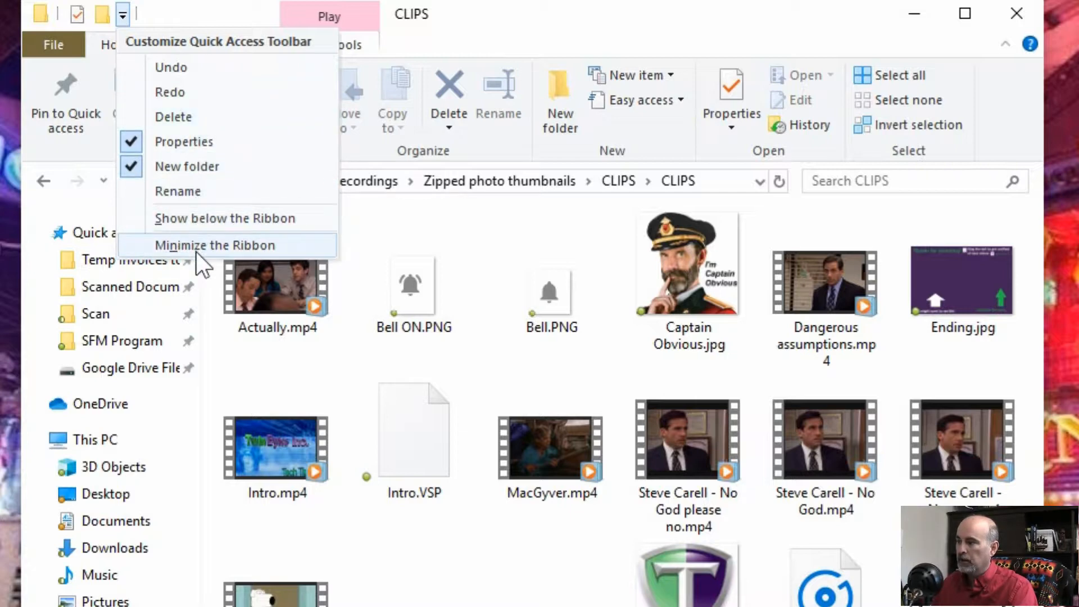
pyautogui.moveTo(207, 117)
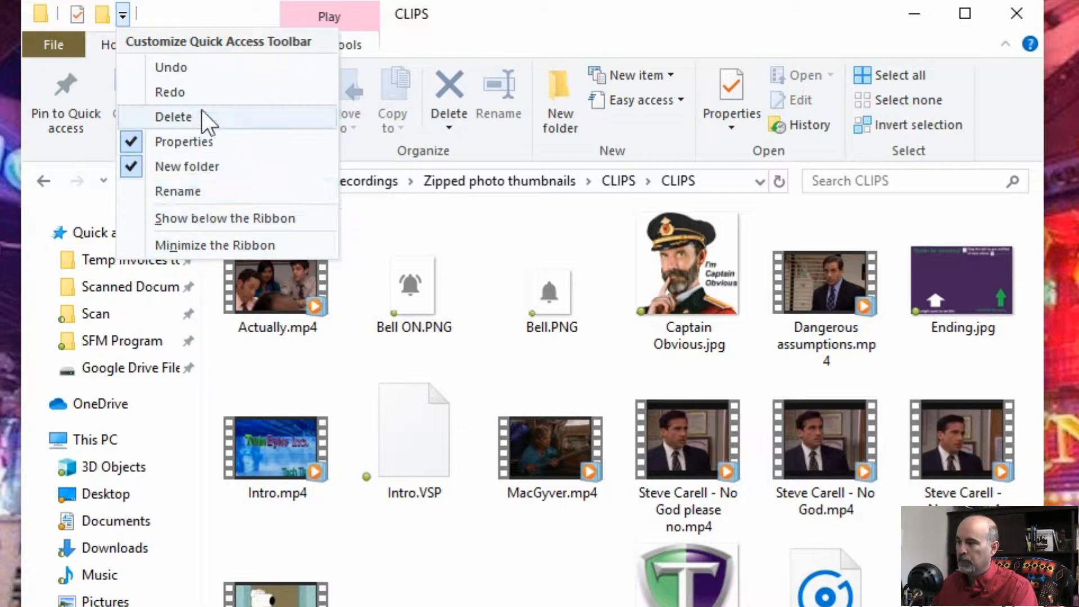
pyautogui.moveTo(213, 244)
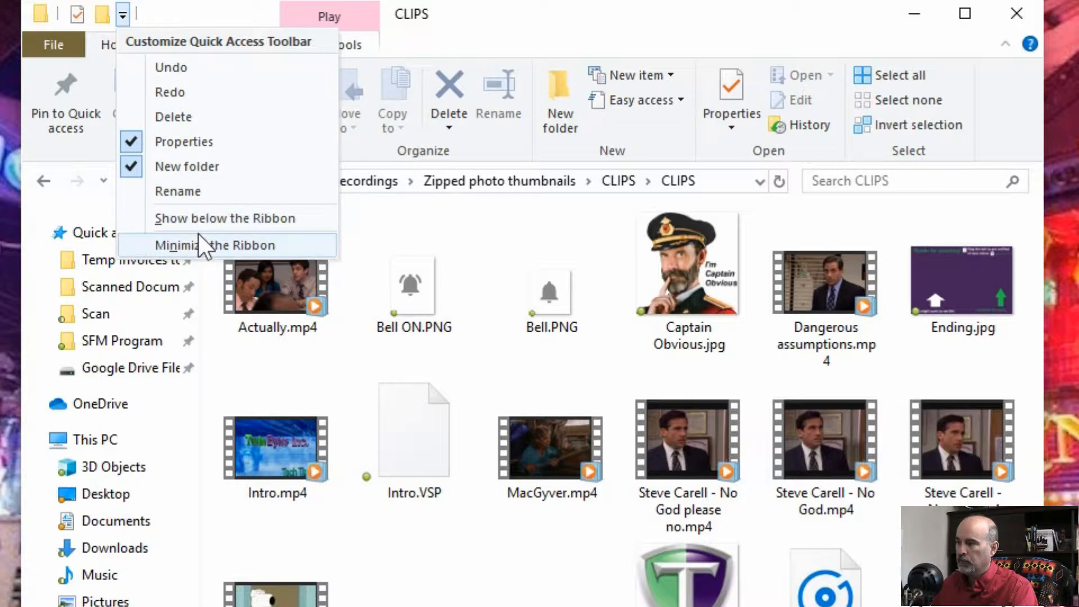
pyautogui.moveTo(224, 218)
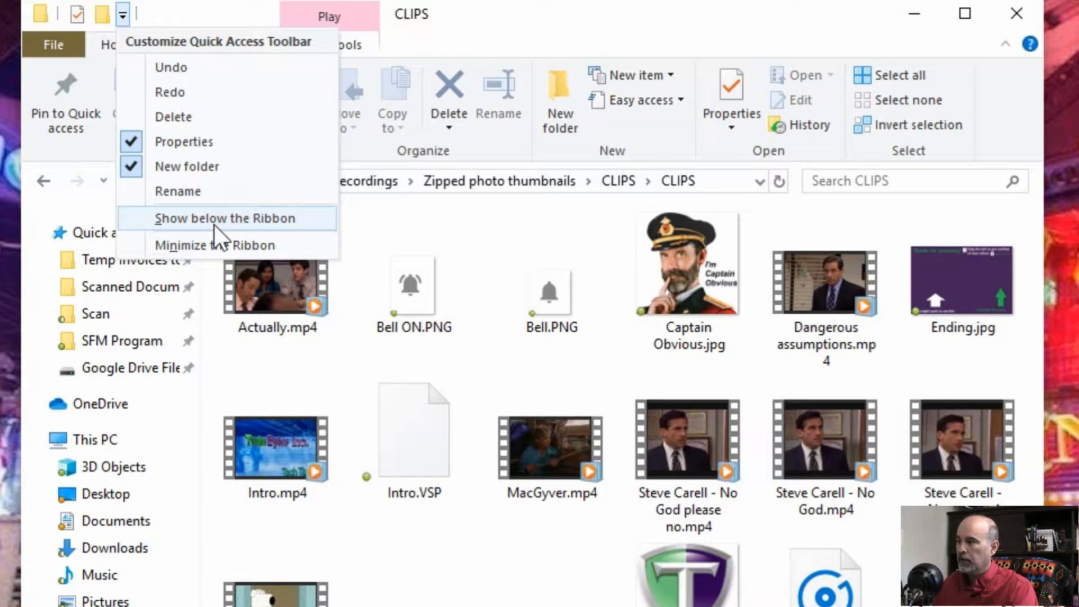
pyautogui.moveTo(222, 245)
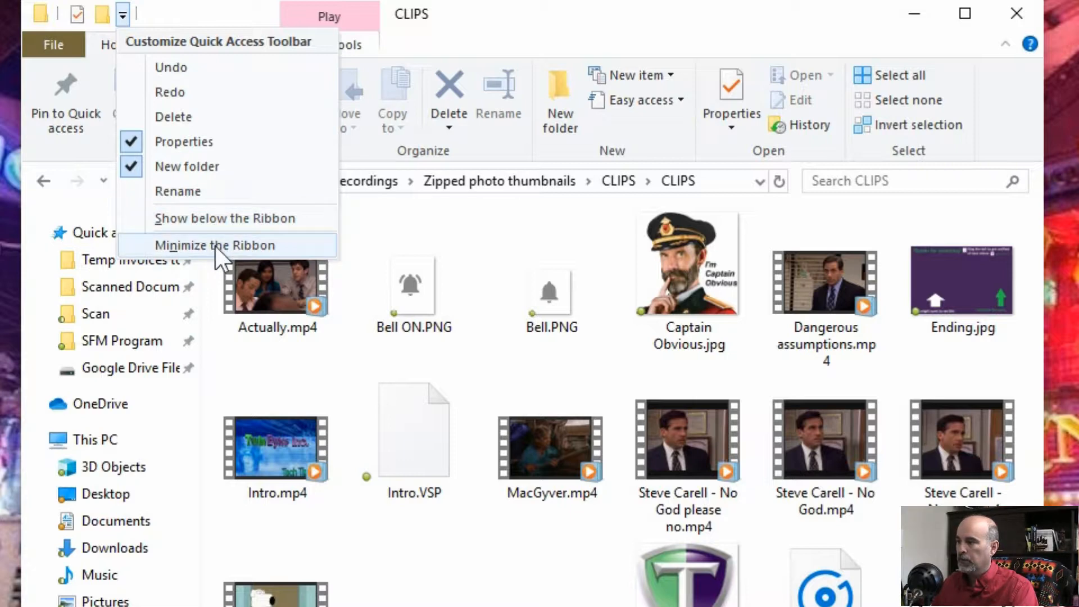
pyautogui.moveTo(204, 20)
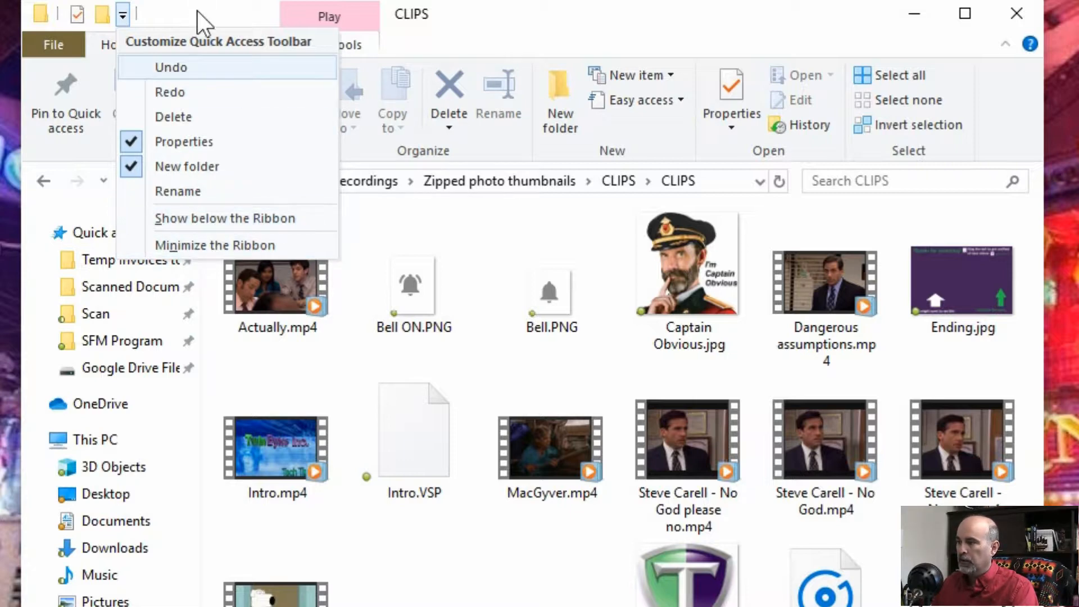
pyautogui.click(213, 245)
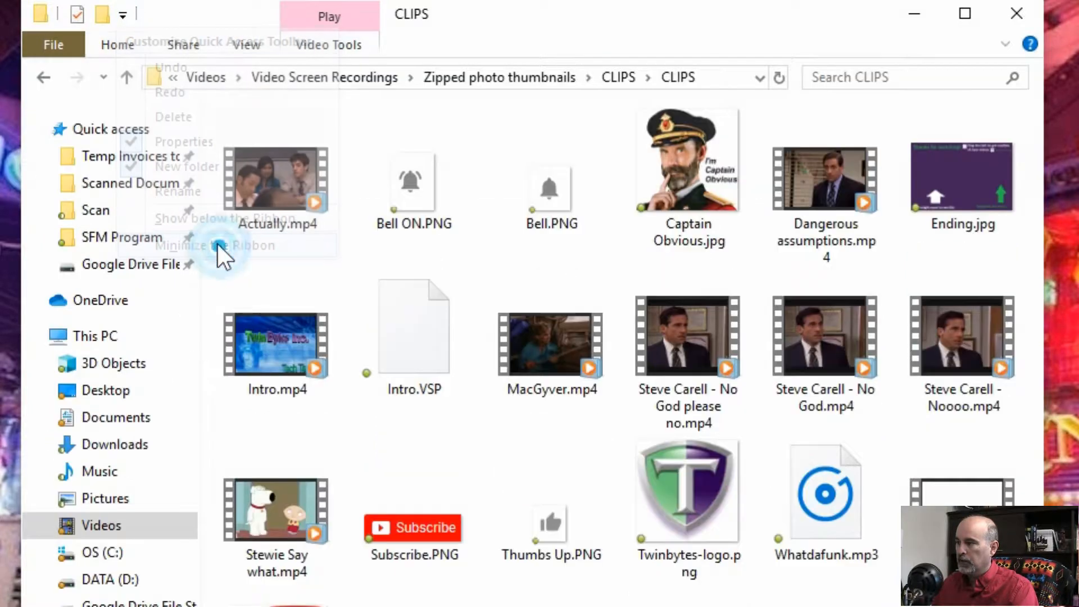
pyautogui.click(276, 179)
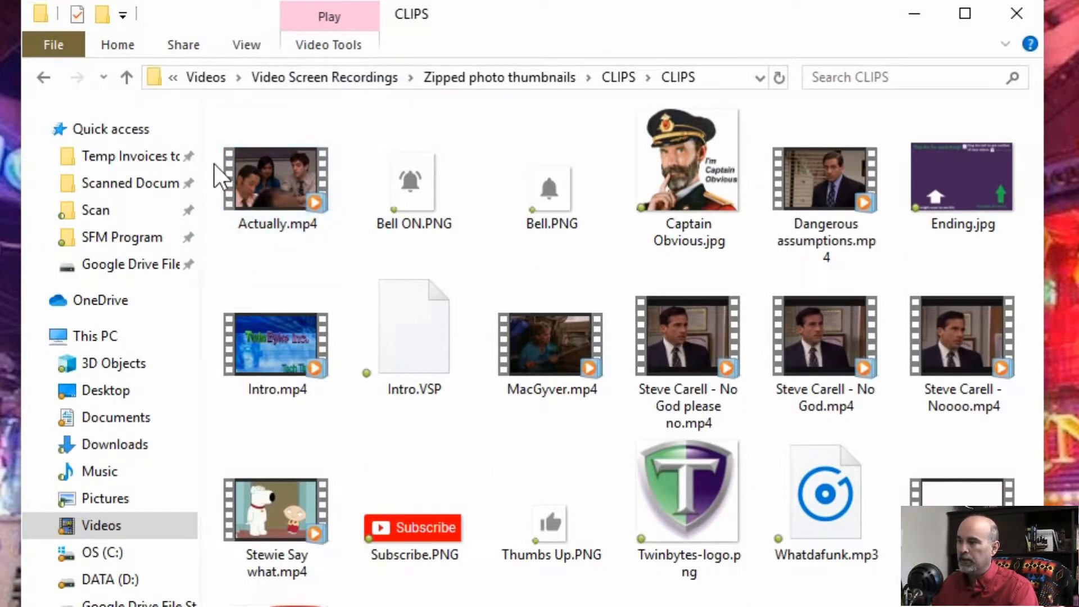
pyautogui.moveTo(246, 44)
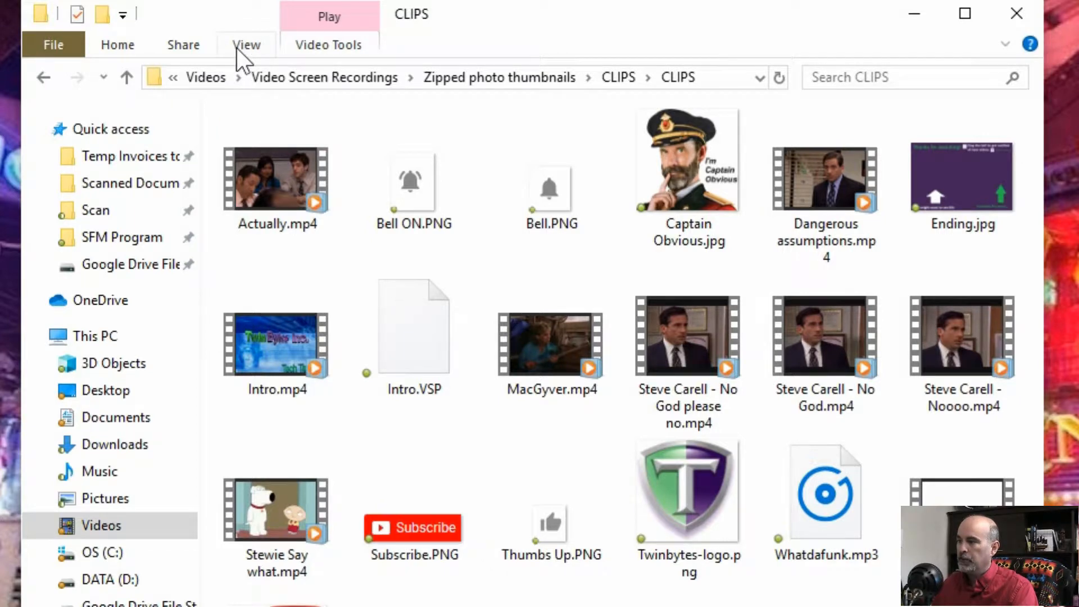
# - Temporarily show the View tab over the collapsed ribbon and dismiss it back to the file area
pyautogui.click(246, 44)
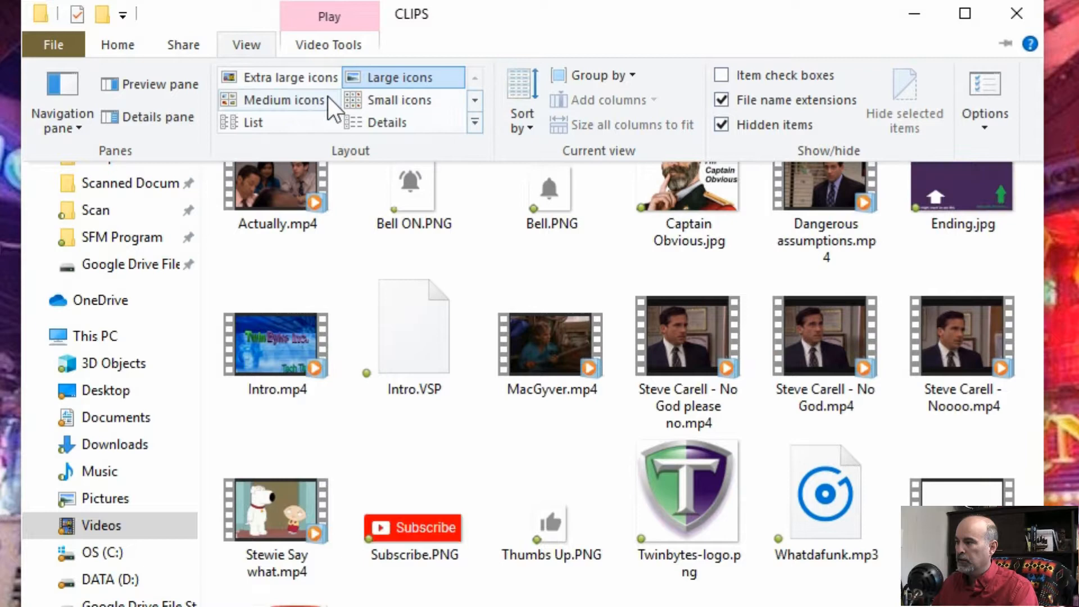
pyautogui.click(420, 448)
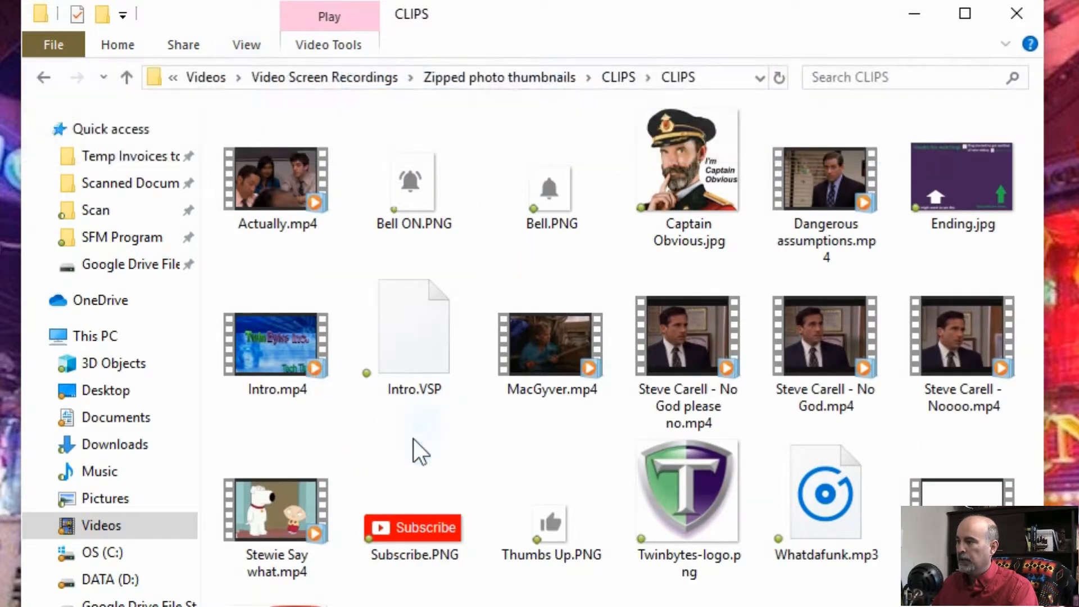
pyautogui.click(277, 178)
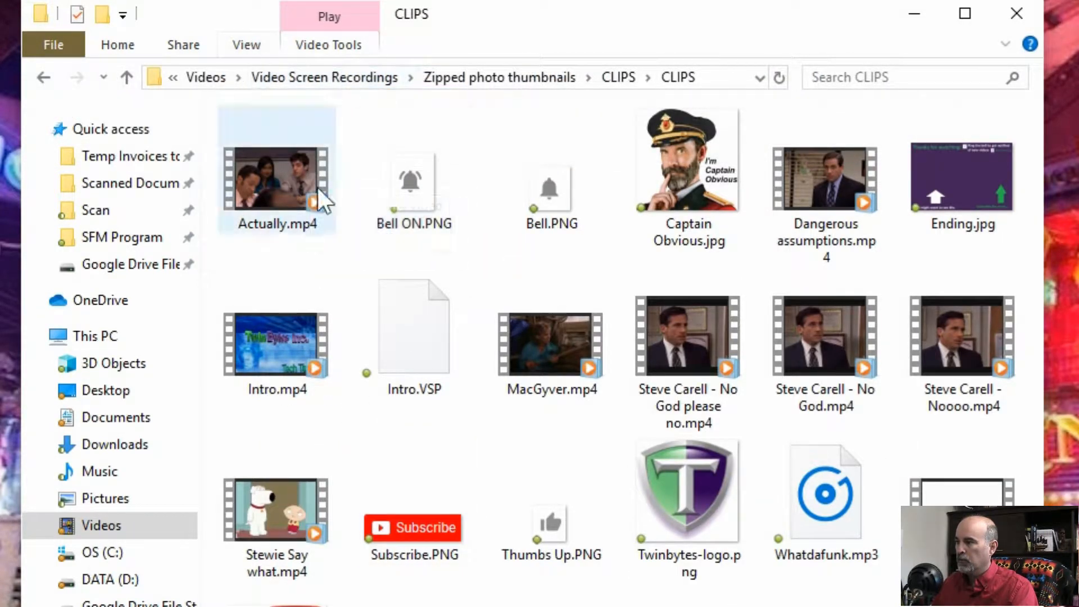
pyautogui.click(414, 324)
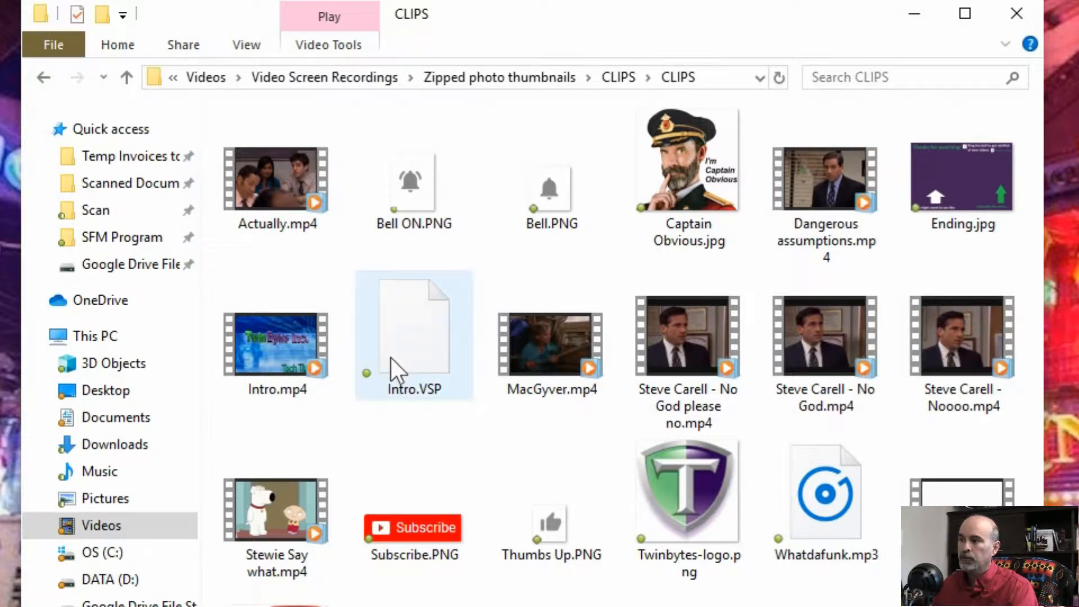
pyautogui.click(276, 179)
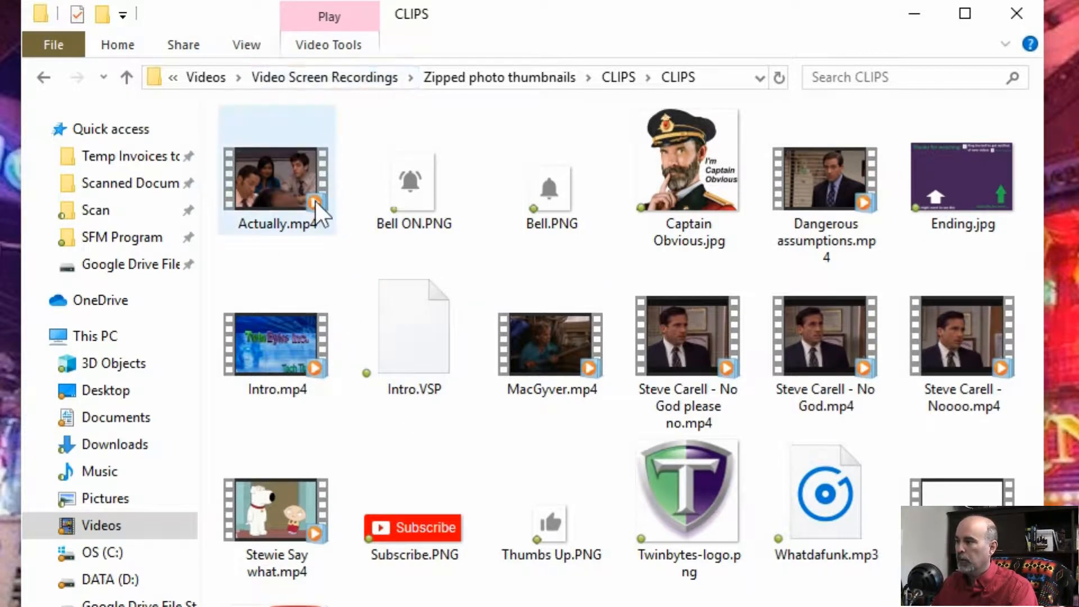
pyautogui.moveTo(334, 137)
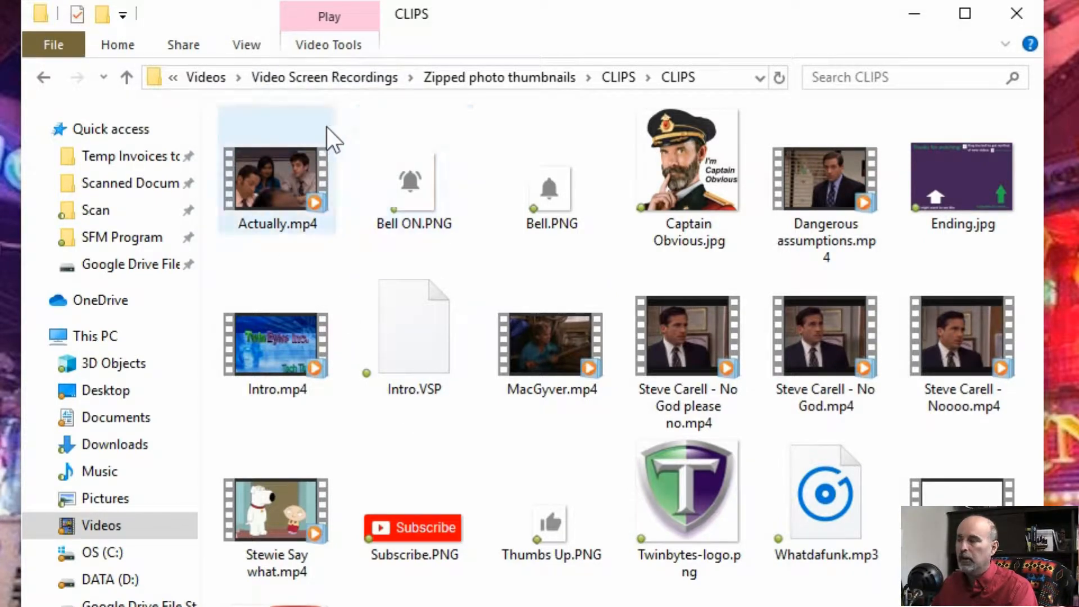
pyautogui.click(246, 44)
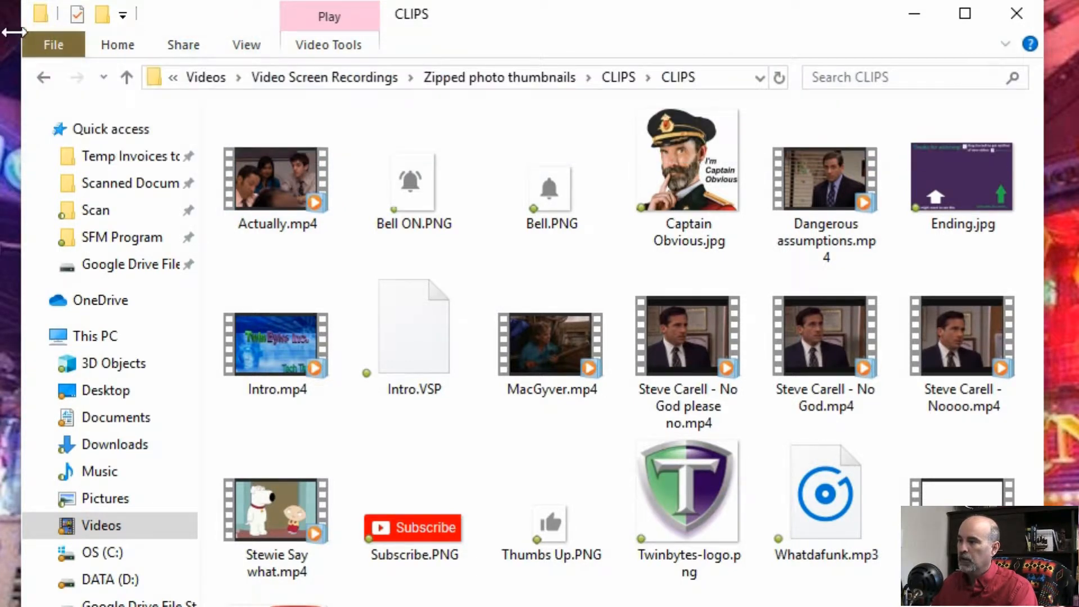
pyautogui.click(122, 13)
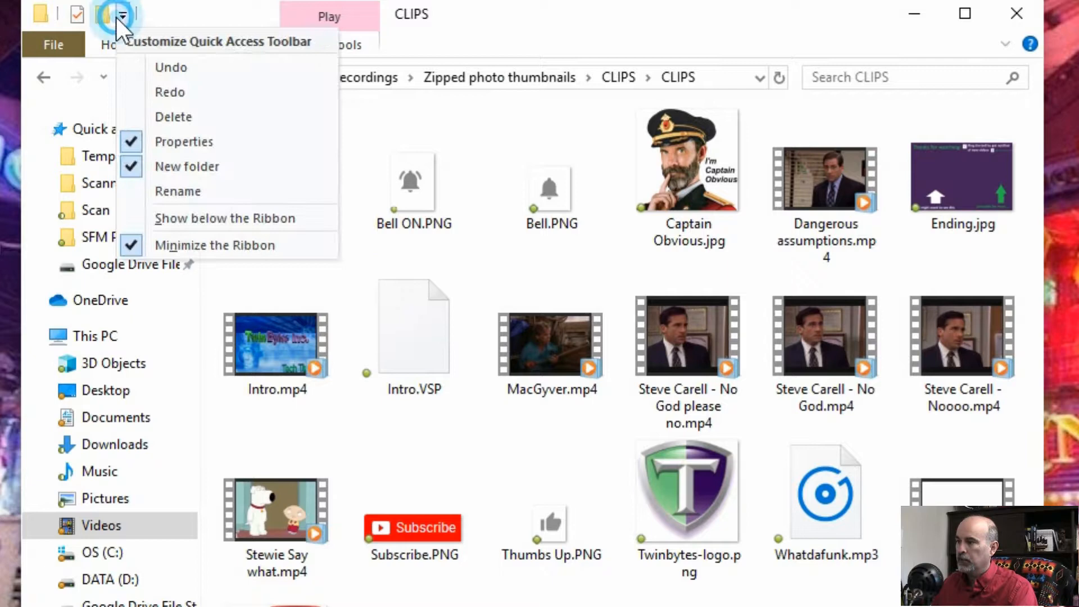
pyautogui.moveTo(214, 245)
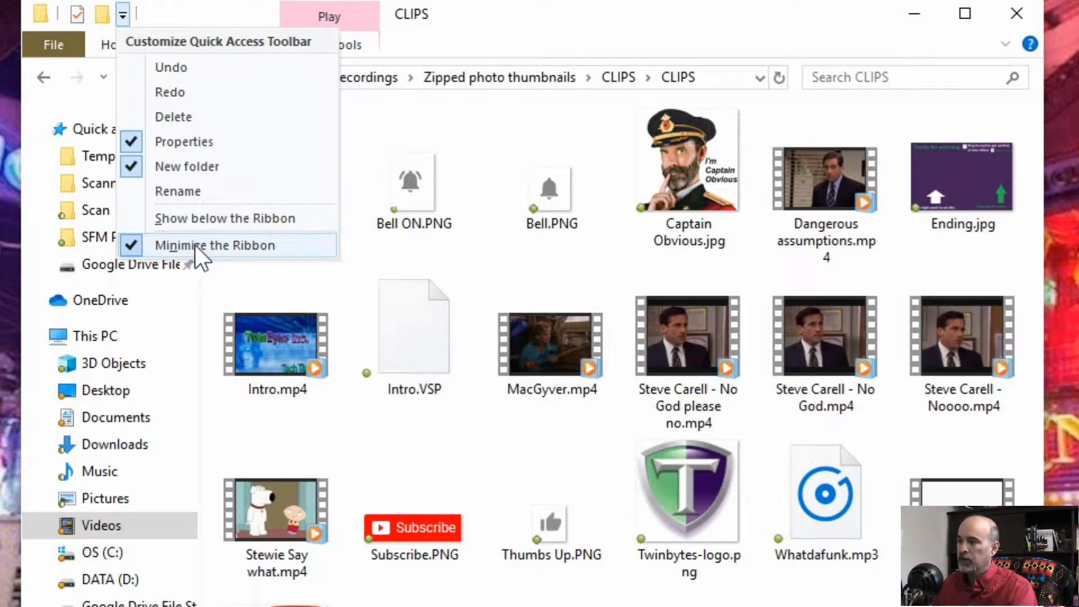
pyautogui.moveTo(440, 134)
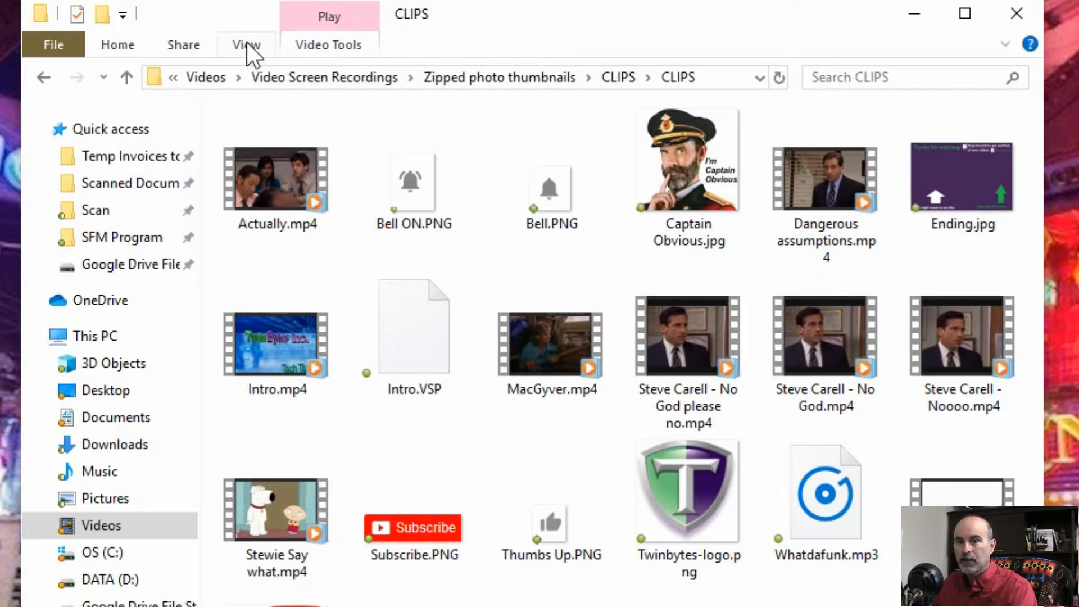
pyautogui.click(246, 45)
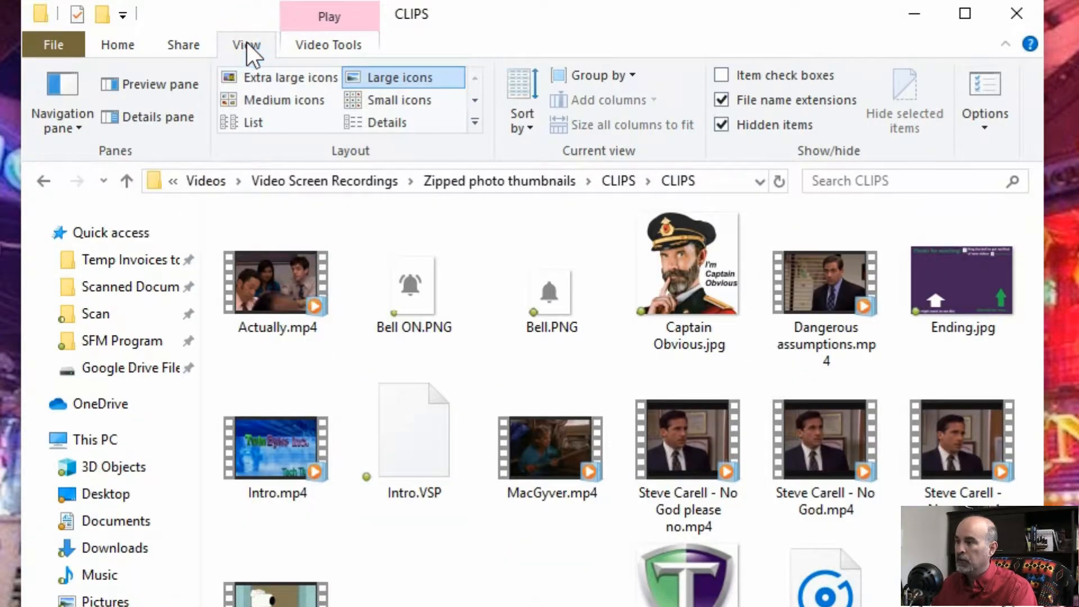
pyautogui.click(414, 430)
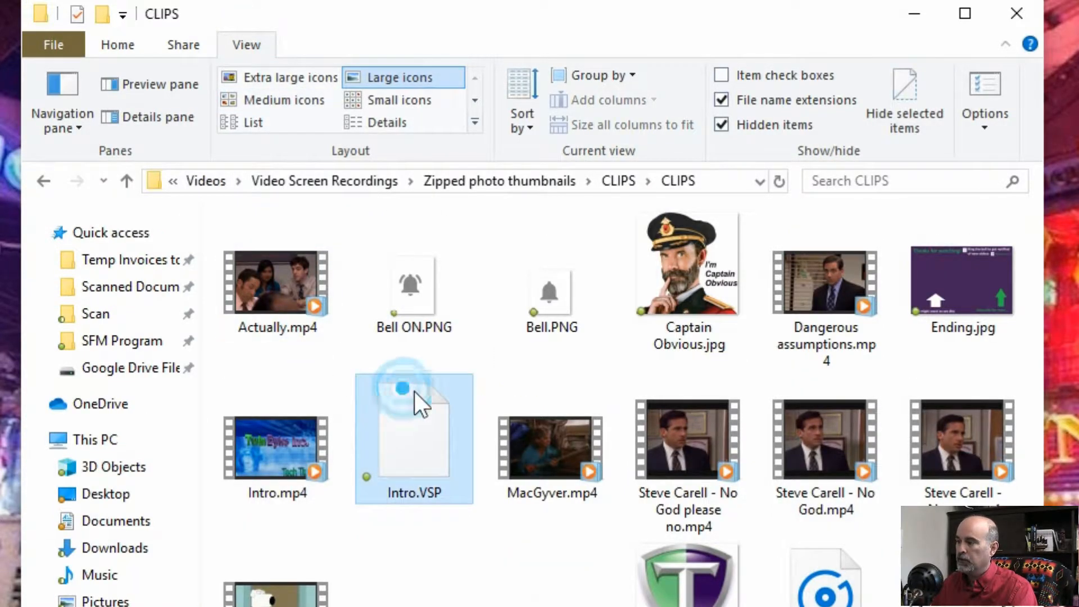
pyautogui.click(550, 448)
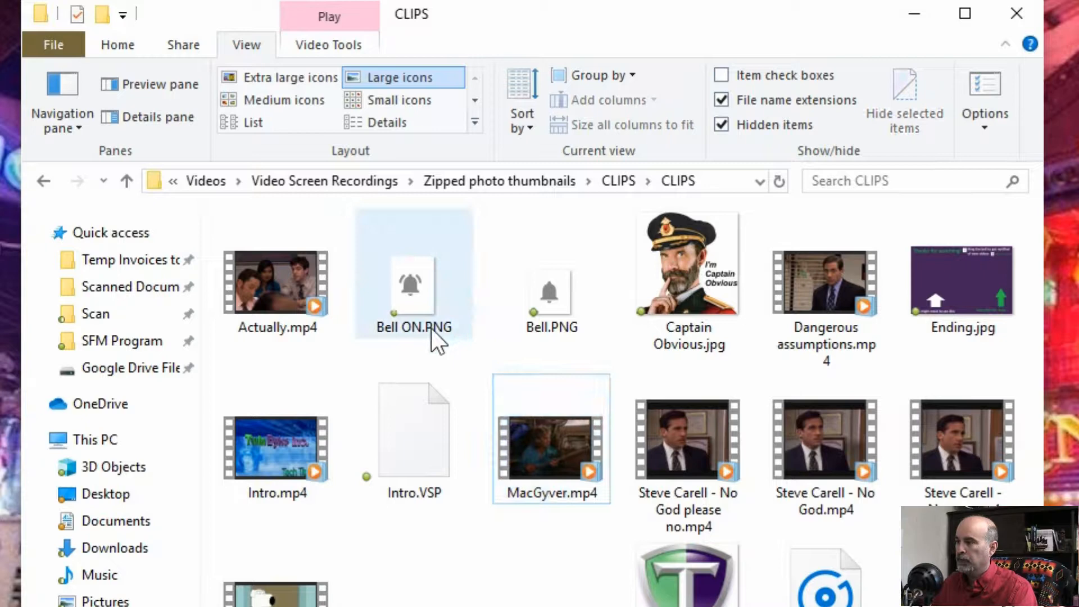
pyautogui.click(277, 282)
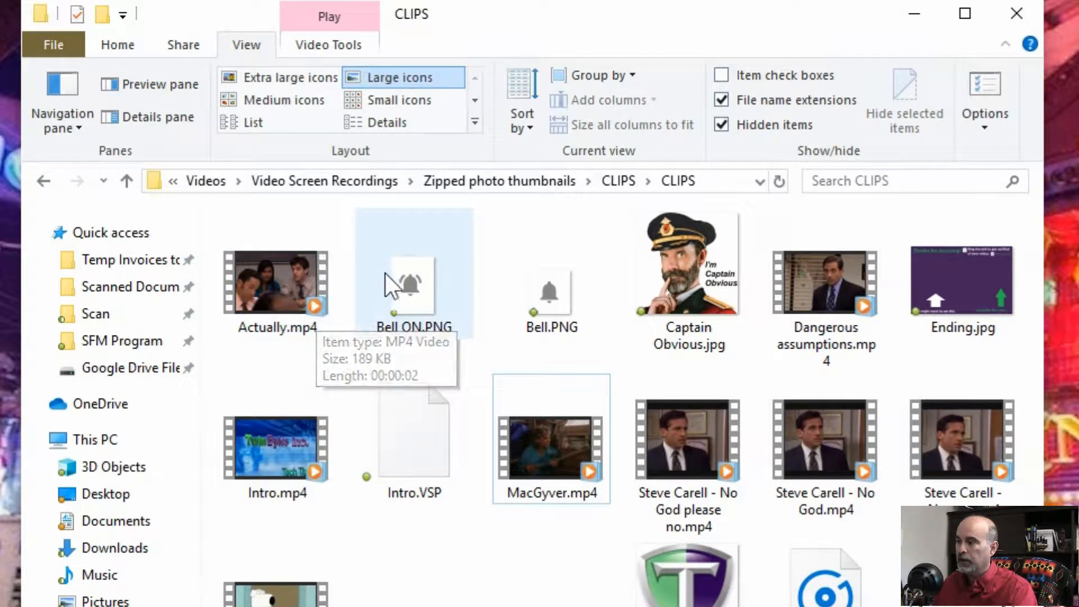
pyautogui.moveTo(382, 266)
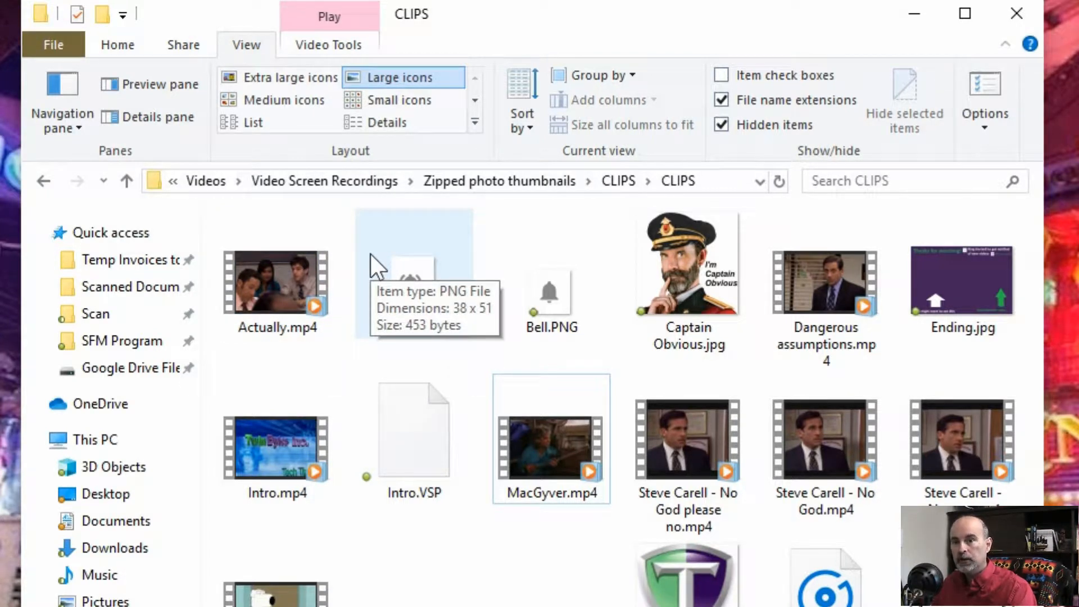
# - Collapse and restore the ribbon via the View tab and the Minimize the Ribbon option
pyautogui.click(246, 45)
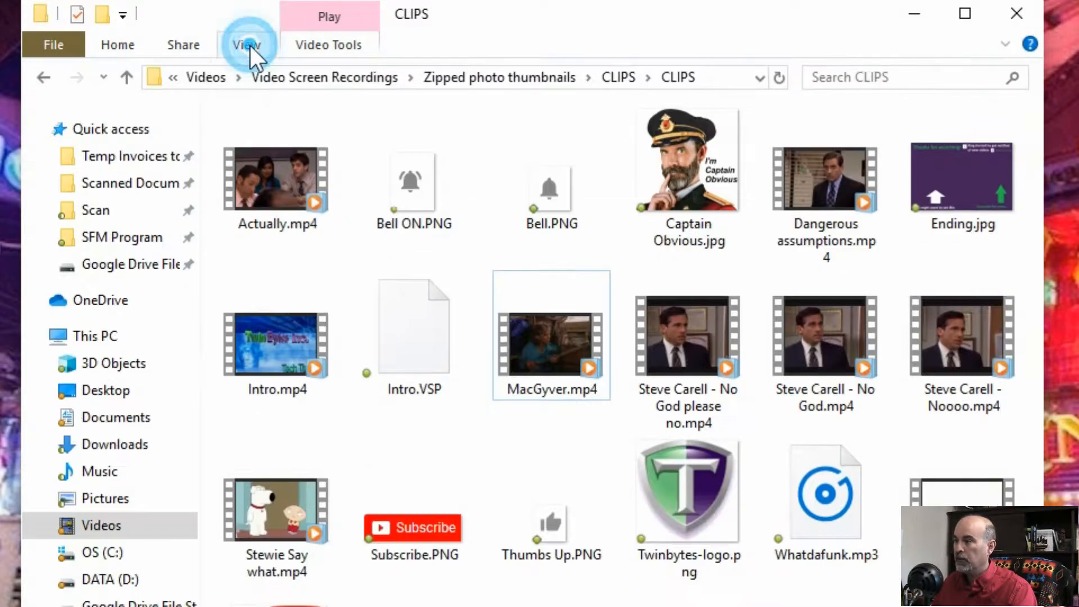
pyautogui.moveTo(279, 179)
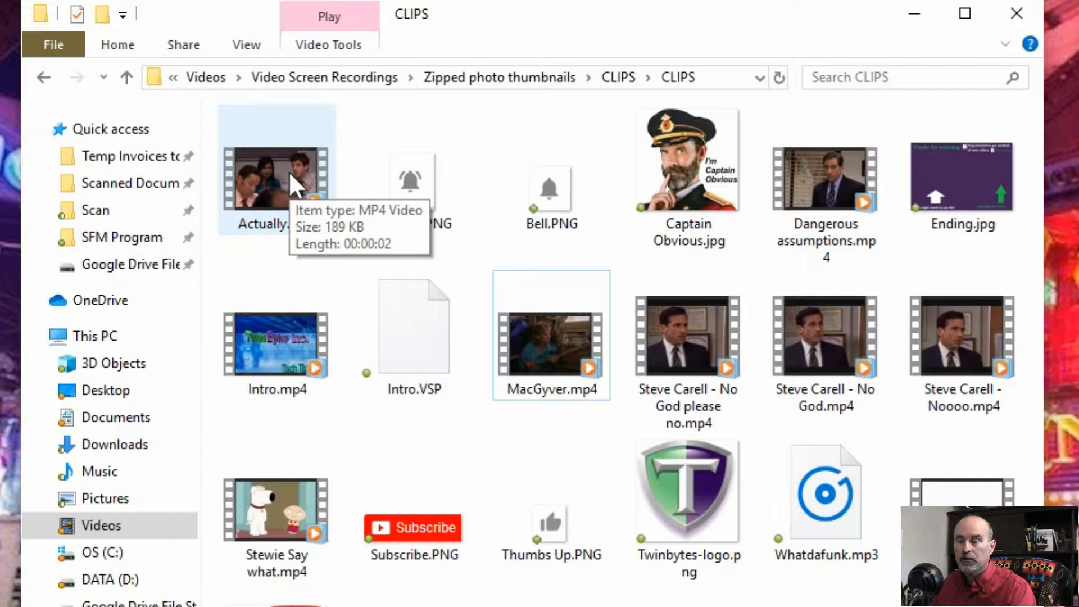
pyautogui.click(246, 45)
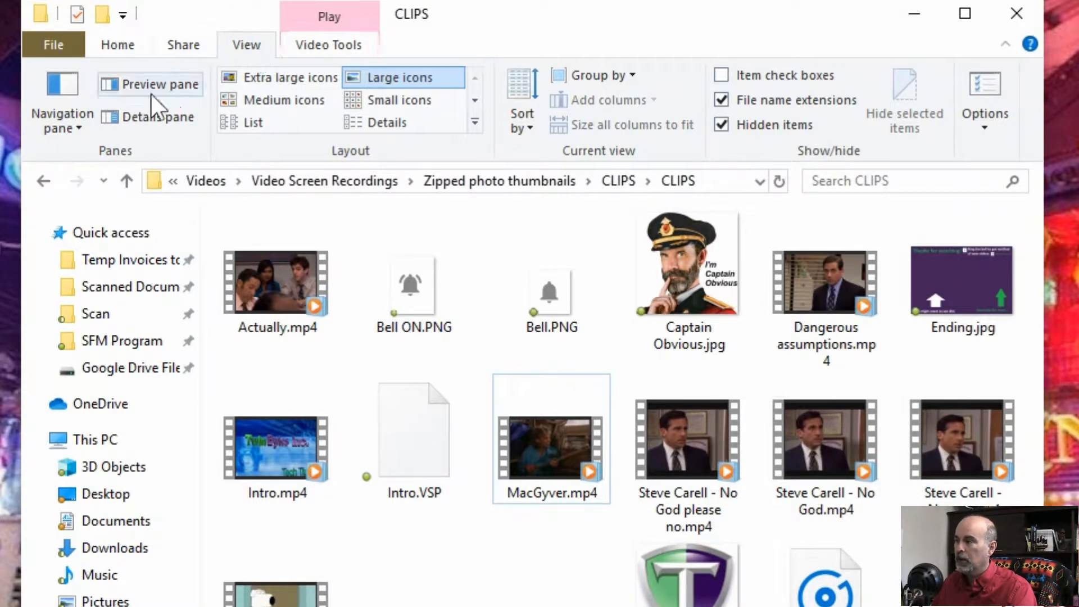
pyautogui.moveTo(123, 15)
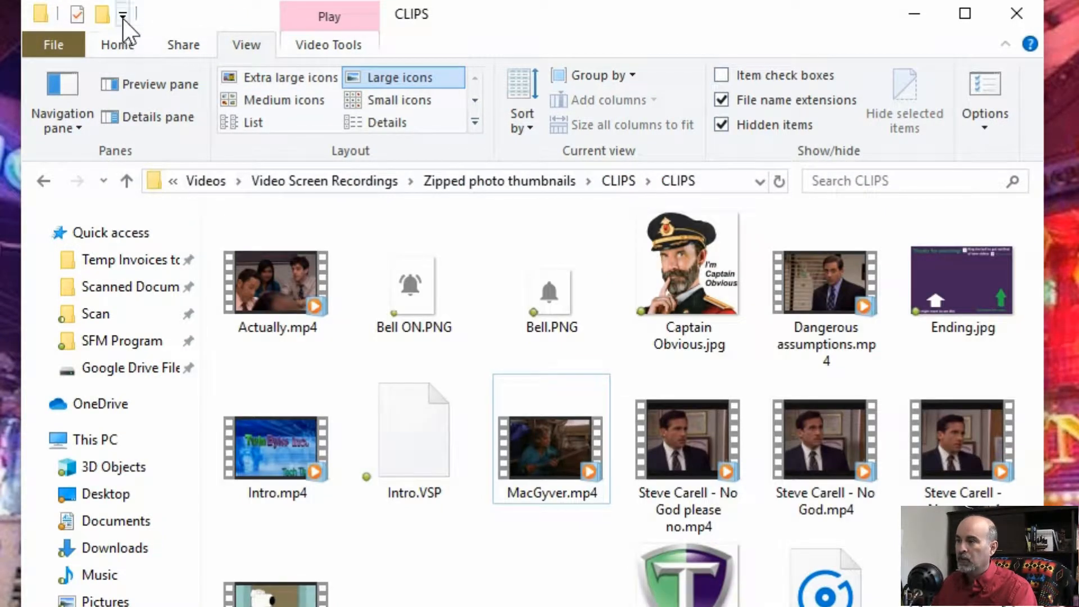
pyautogui.click(123, 13)
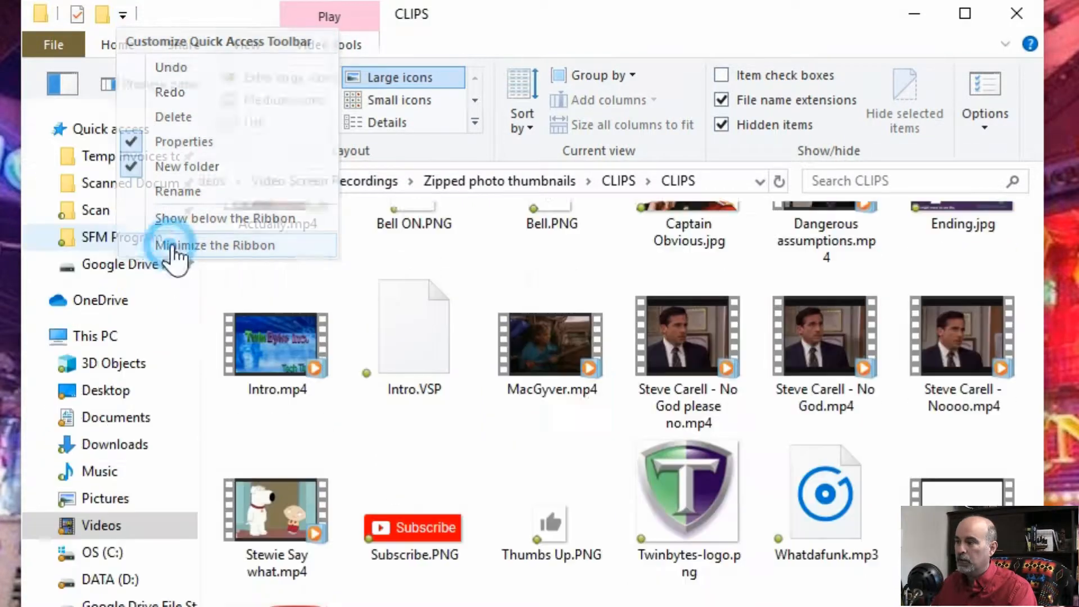
pyautogui.click(214, 245)
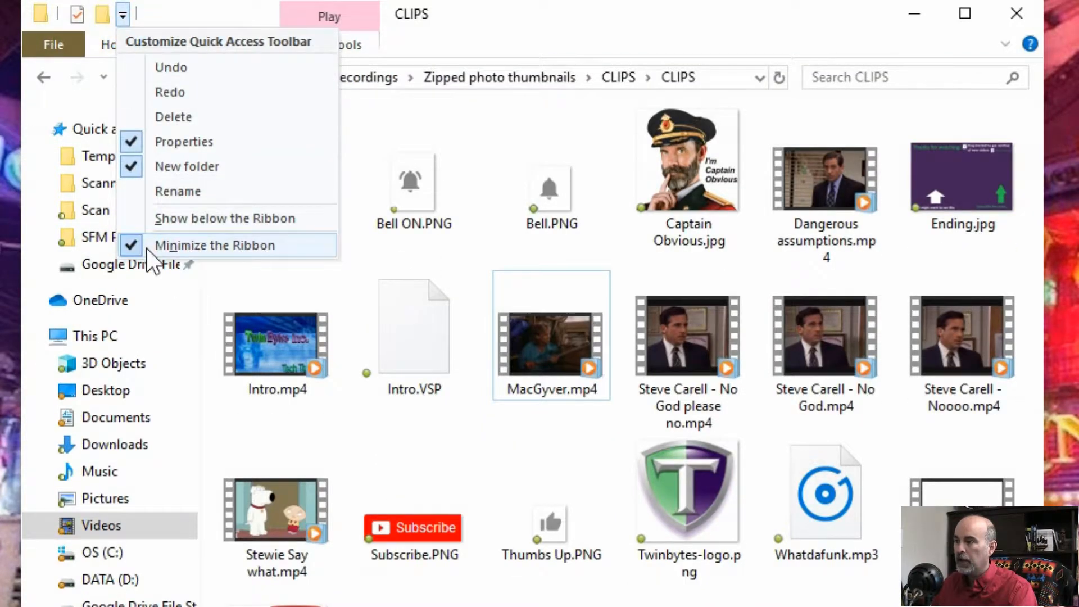
pyautogui.click(214, 245)
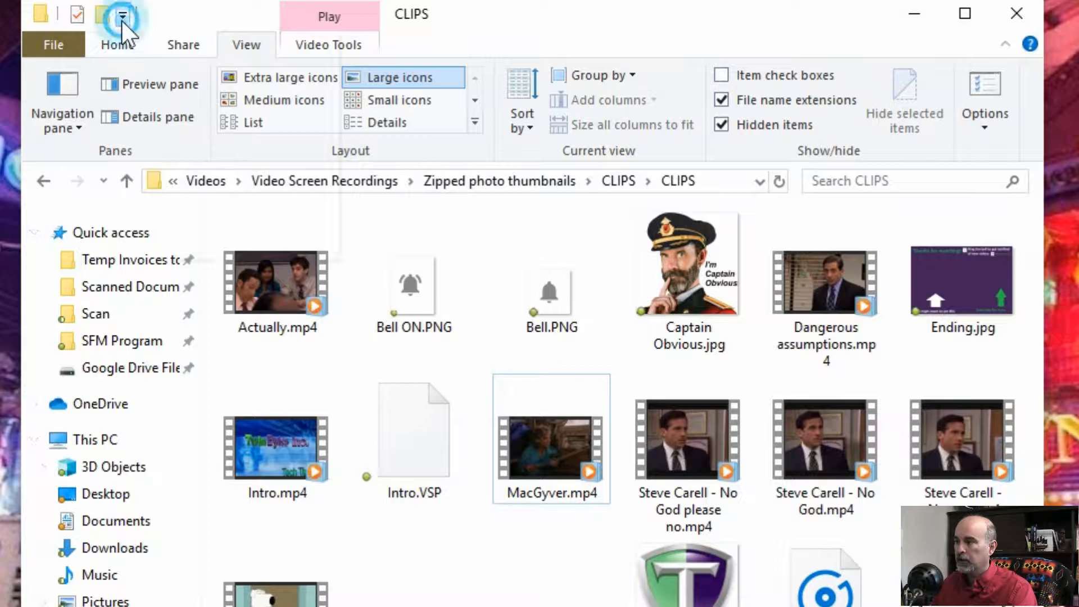
# - Move the Quick Access Toolbar below the ribbon and back, then show the Home commands
pyautogui.click(122, 13)
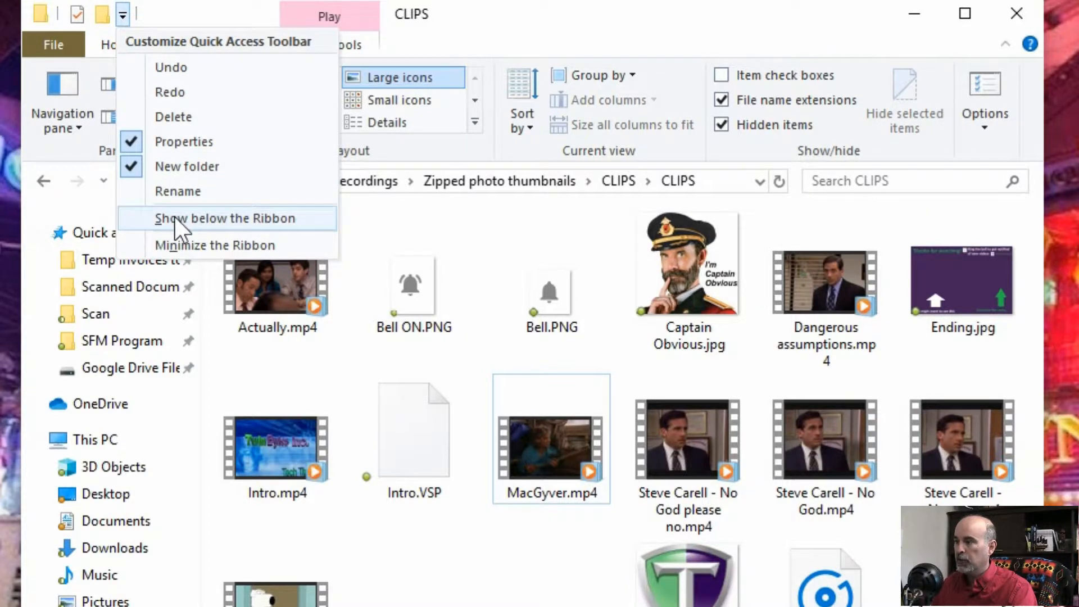
pyautogui.moveTo(230, 227)
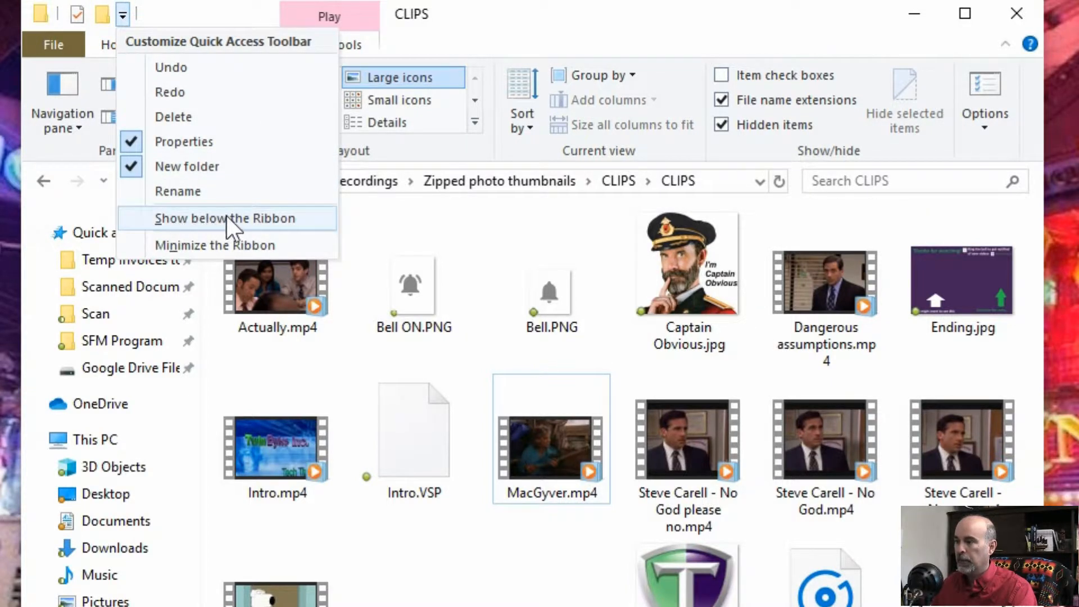
pyautogui.click(225, 218)
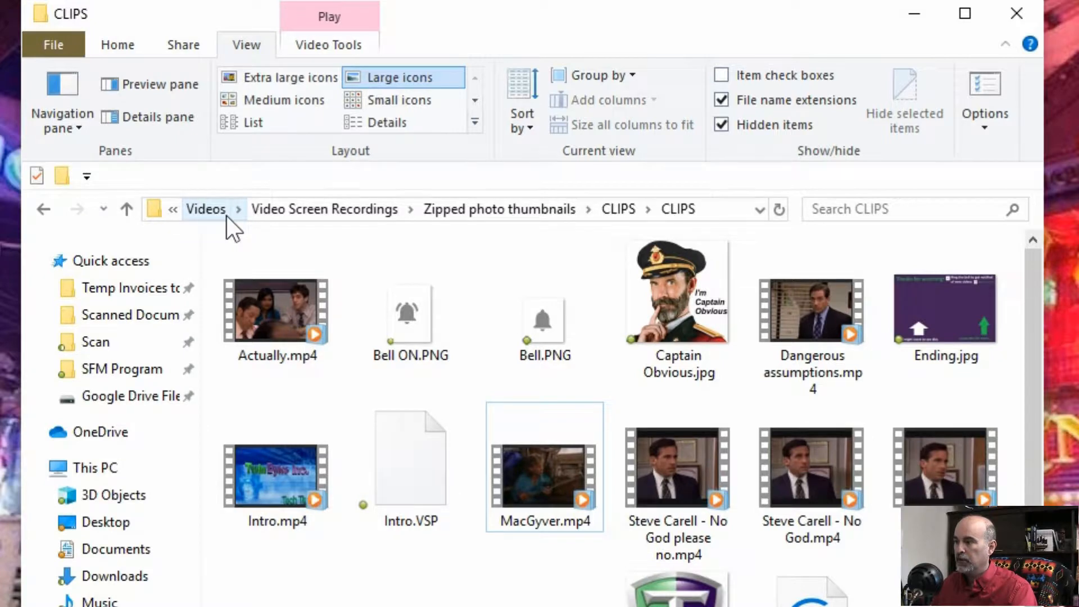
pyautogui.moveTo(102, 185)
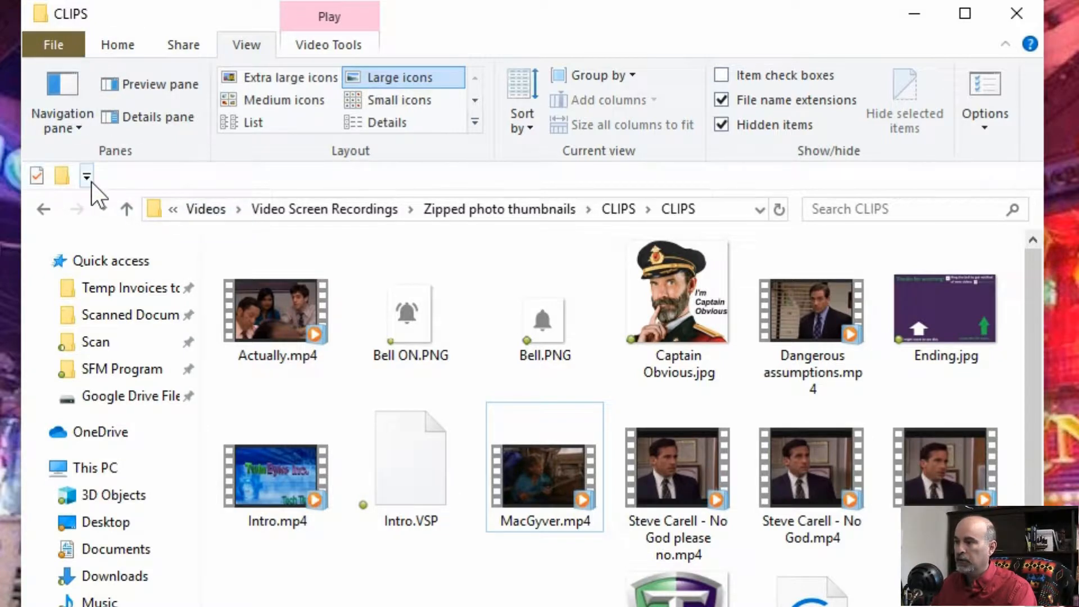
pyautogui.click(86, 177)
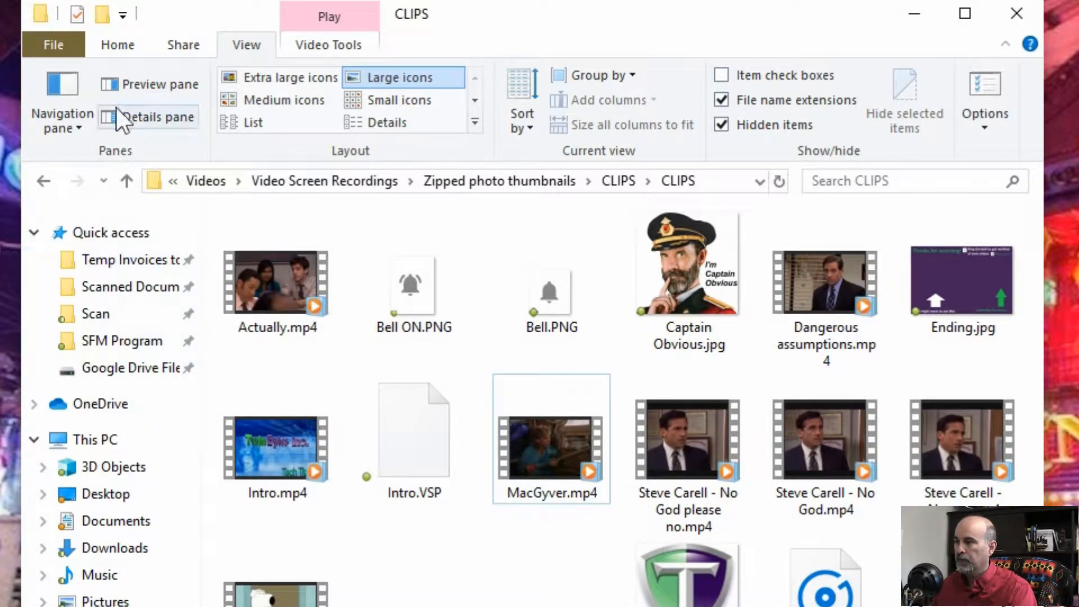
pyautogui.moveTo(150, 84)
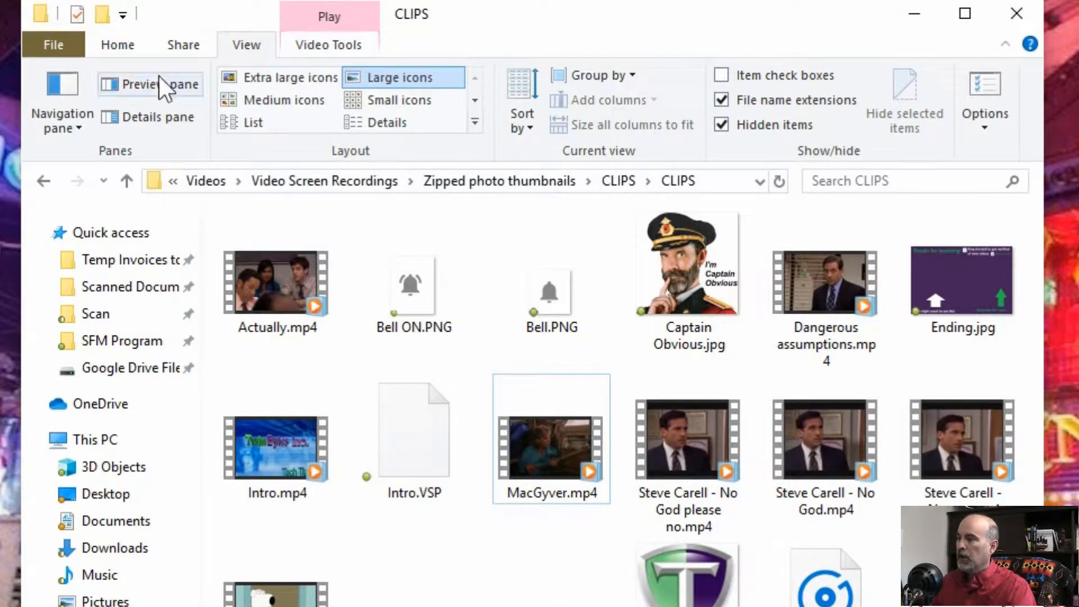
pyautogui.click(118, 45)
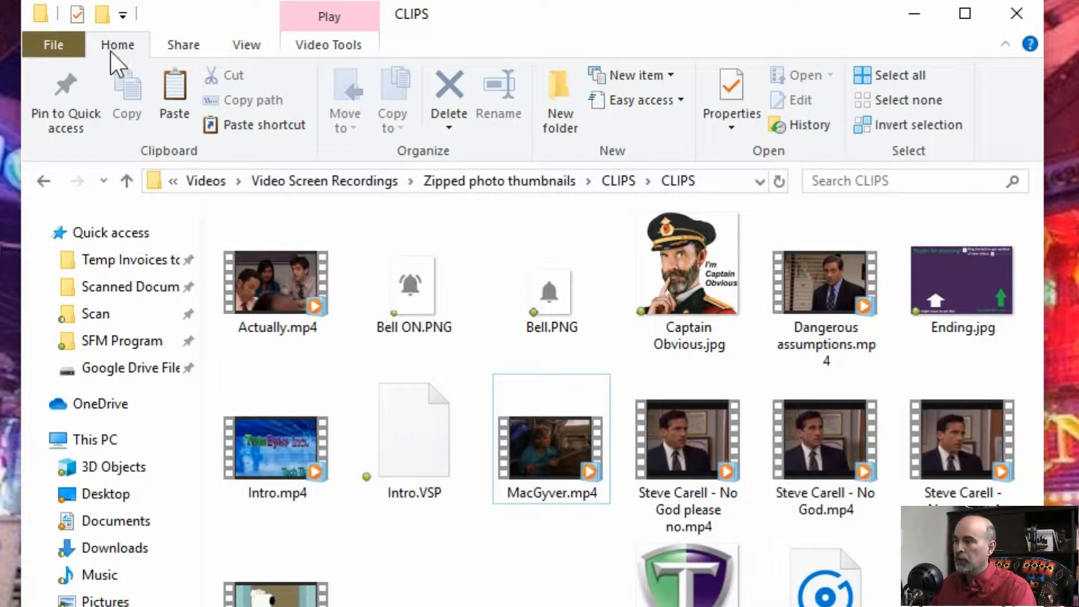
pyautogui.moveTo(349, 318)
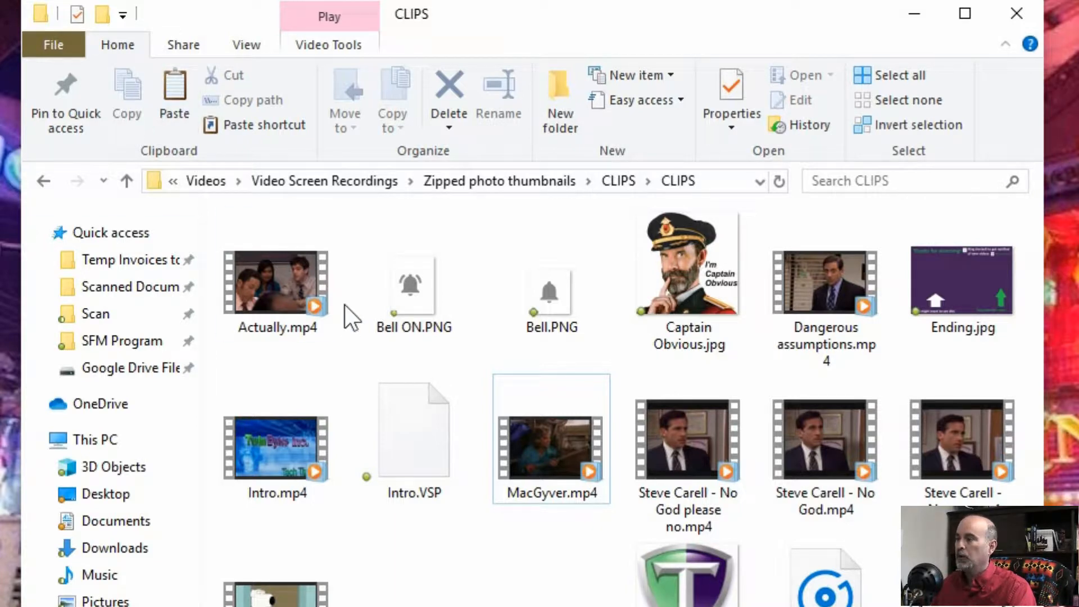
# - Select Actually.mp4 so the Clipboard and Organize commands become available
pyautogui.click(277, 282)
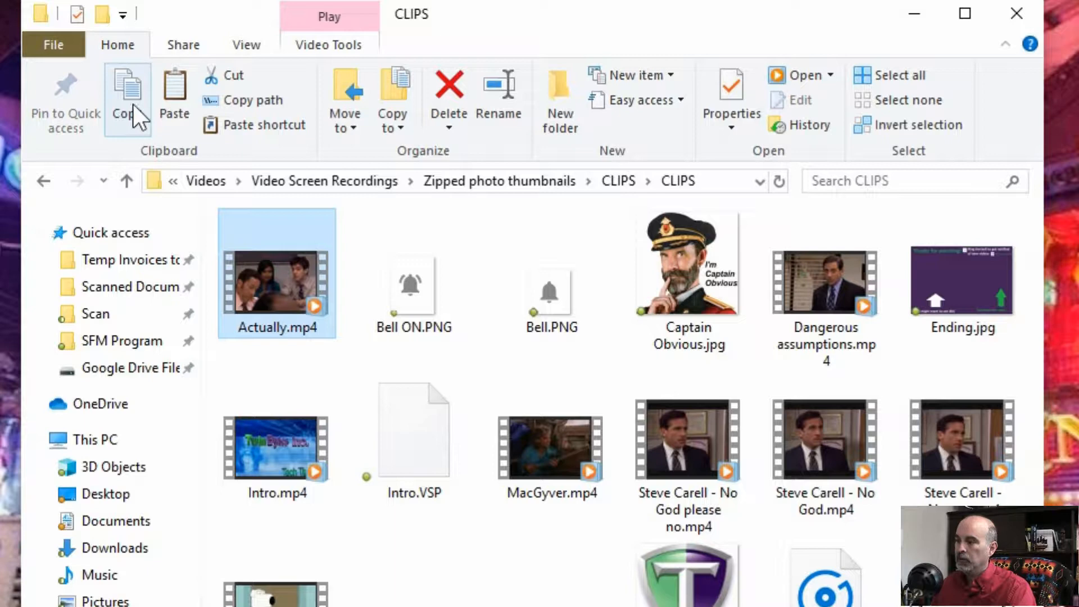
pyautogui.moveTo(289, 93)
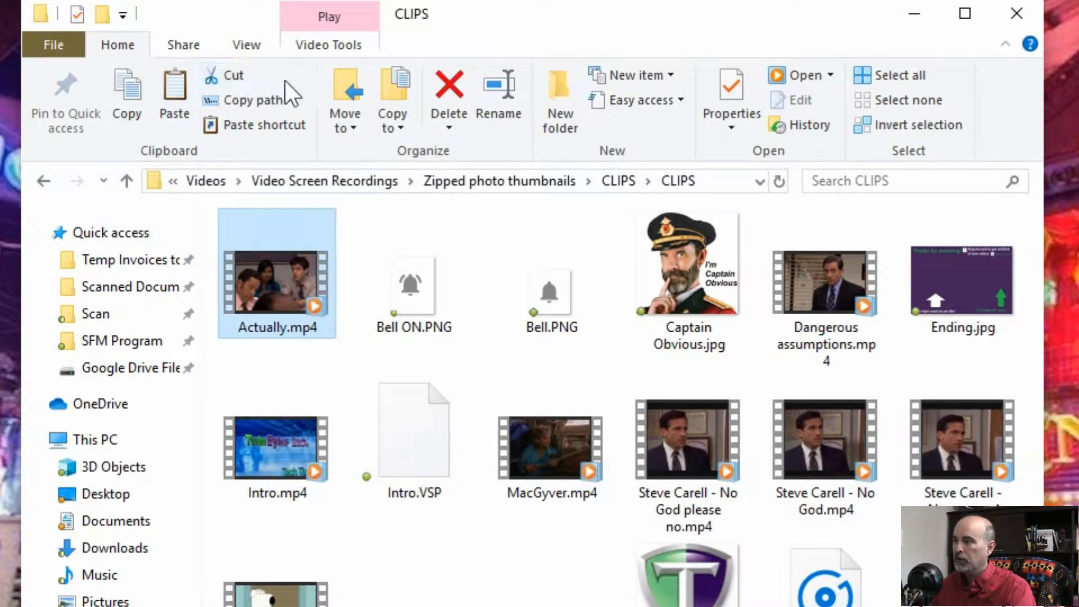
pyautogui.moveTo(344, 100)
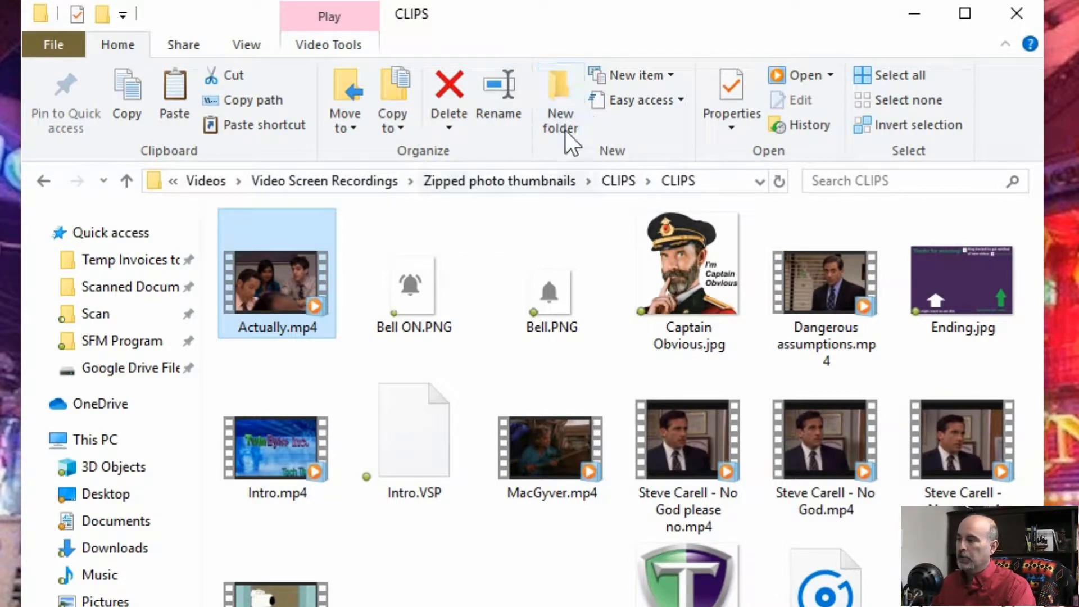
pyautogui.moveTo(389, 243)
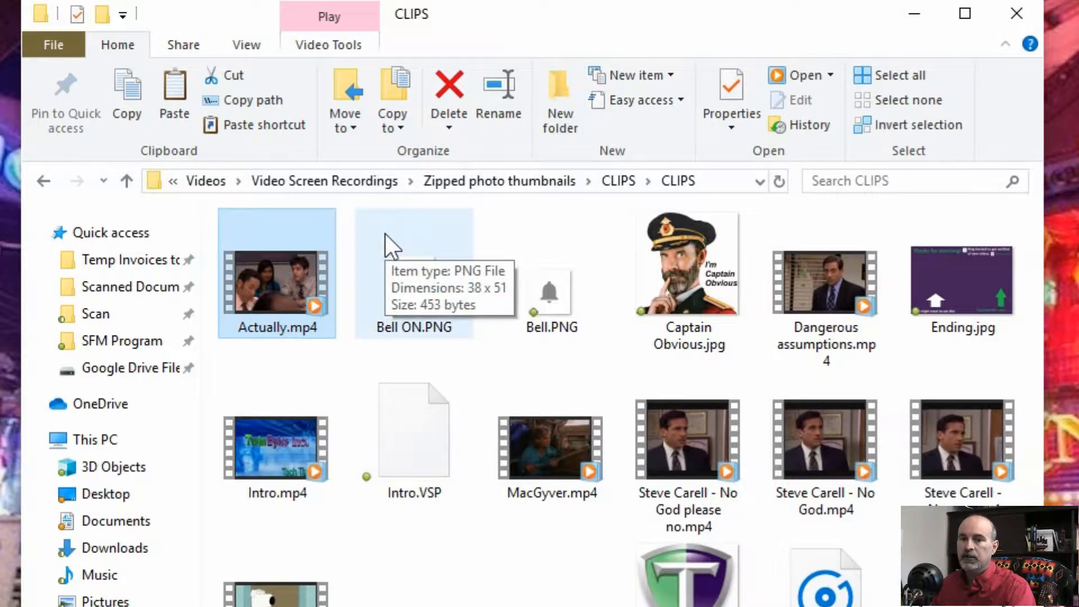
pyautogui.moveTo(412, 232)
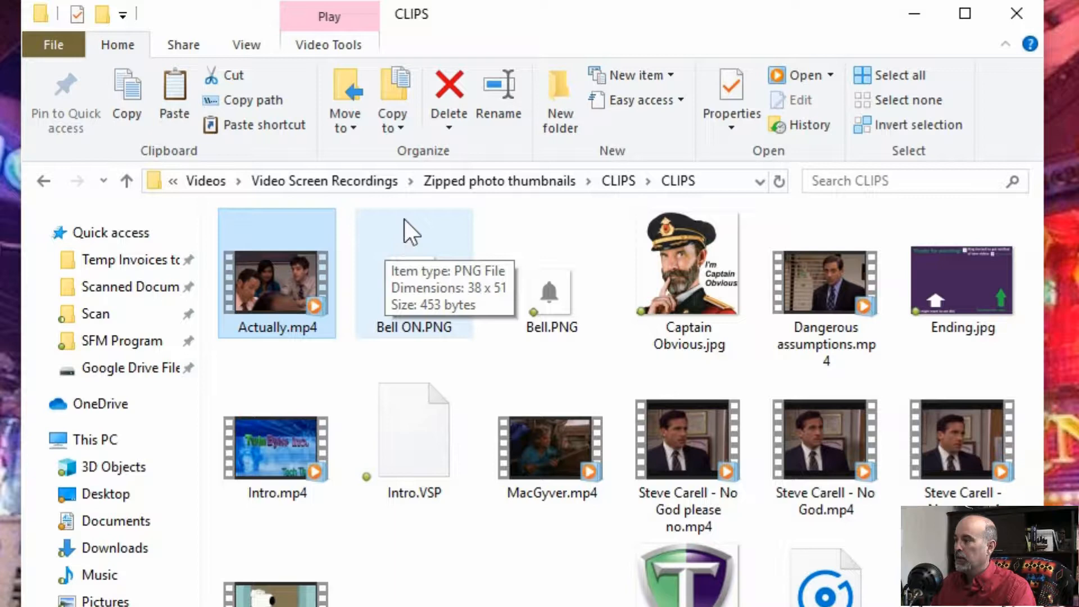
# - Show the Share commands (Share, Email, Zip, Fax) for the selected Actually.mp4
pyautogui.click(183, 44)
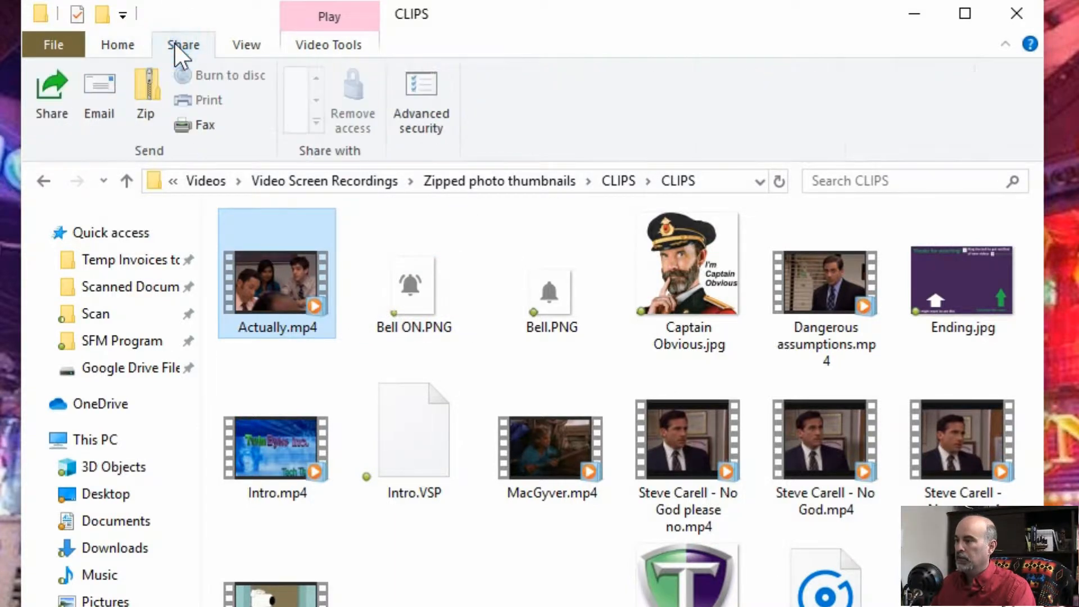
pyautogui.moveTo(203, 42)
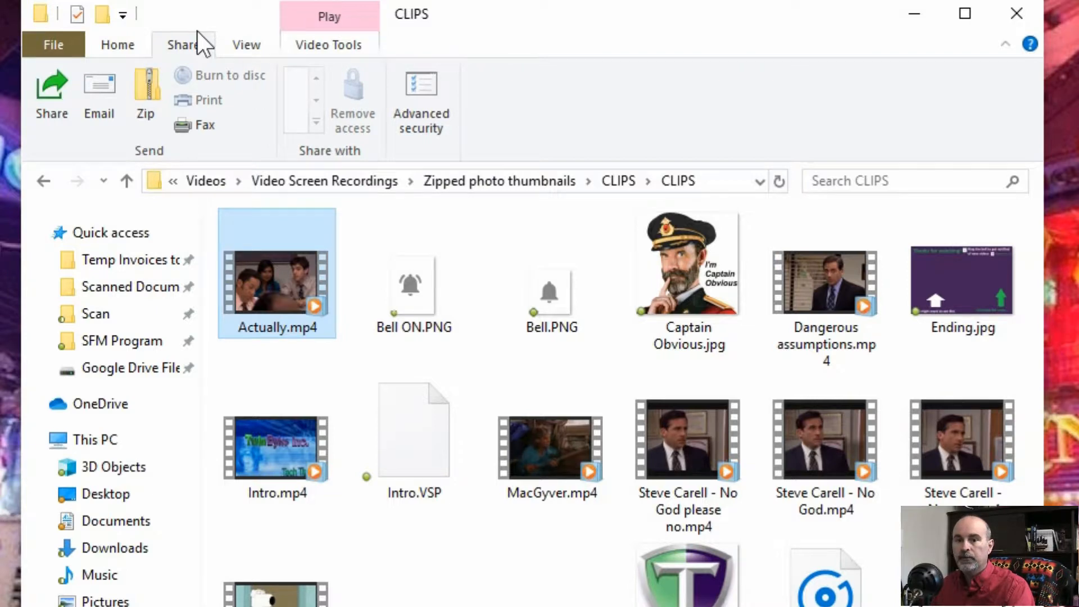
pyautogui.moveTo(155, 161)
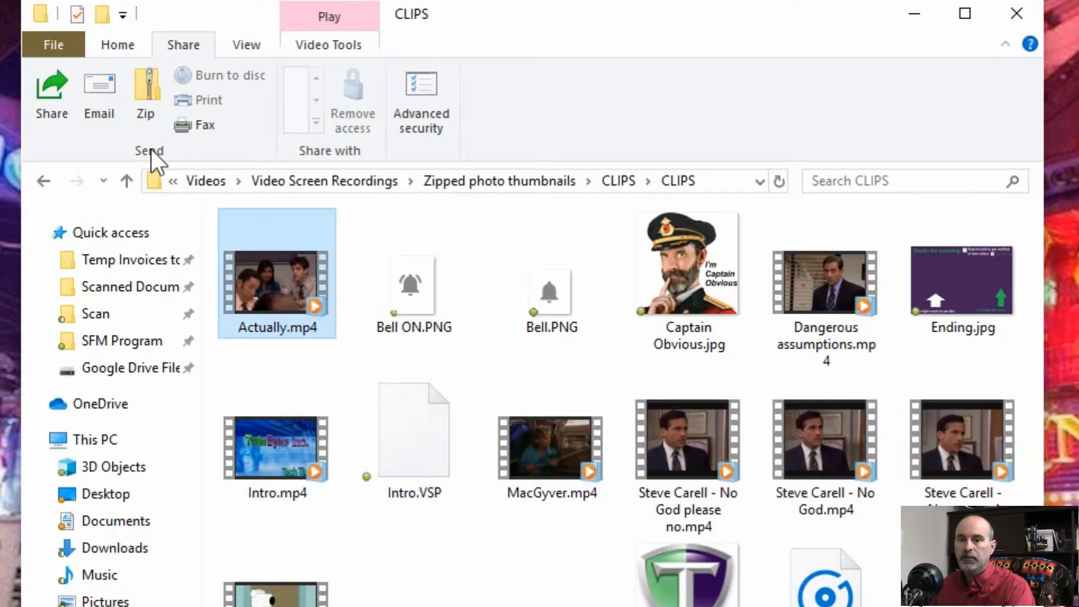
pyautogui.moveTo(195, 125)
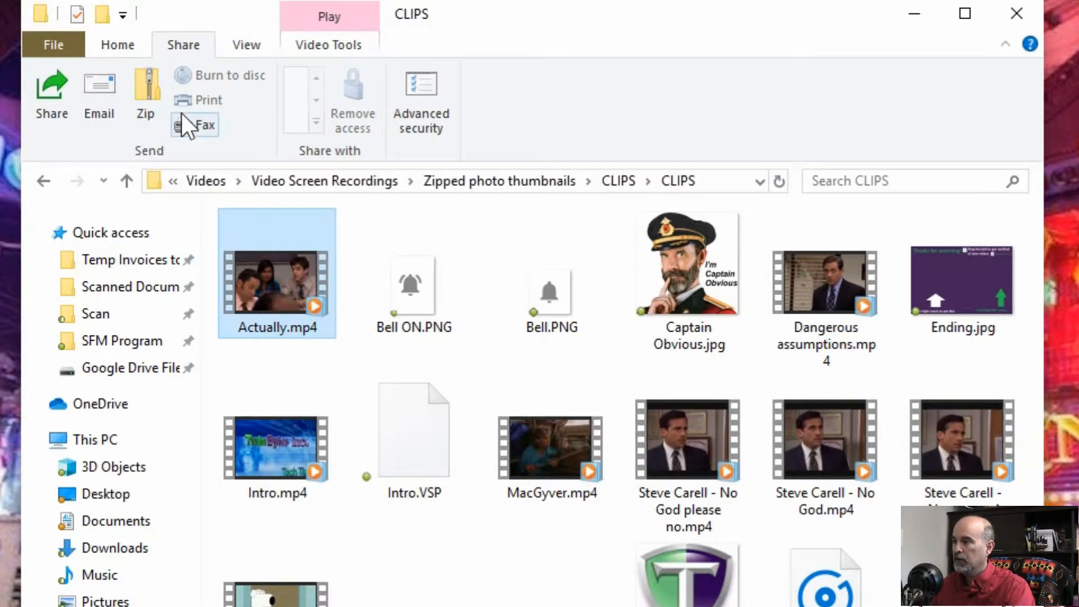
pyautogui.moveTo(421, 101)
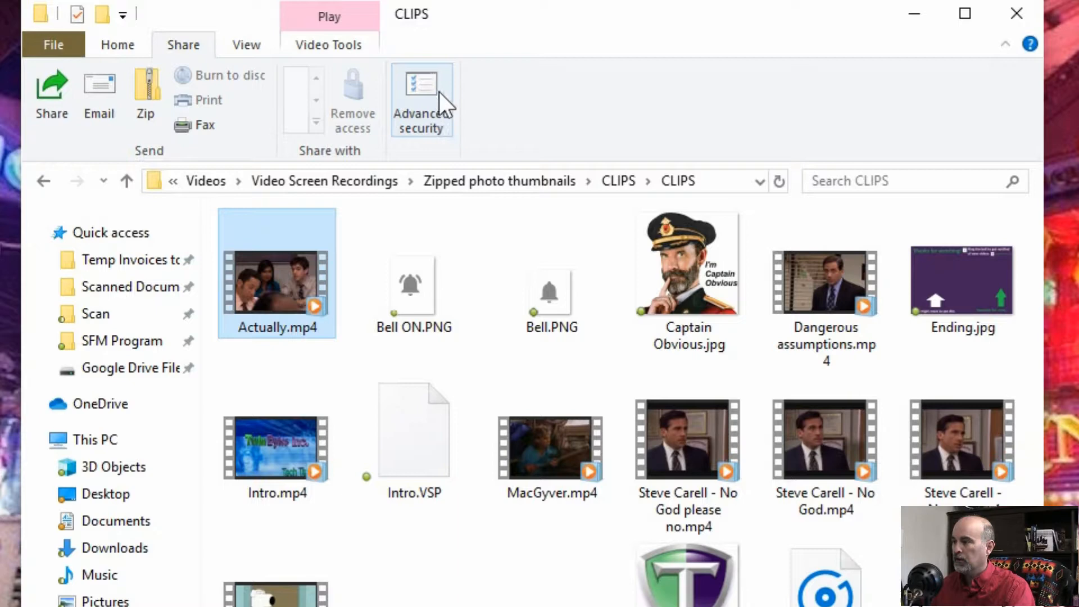
pyautogui.moveTo(214, 151)
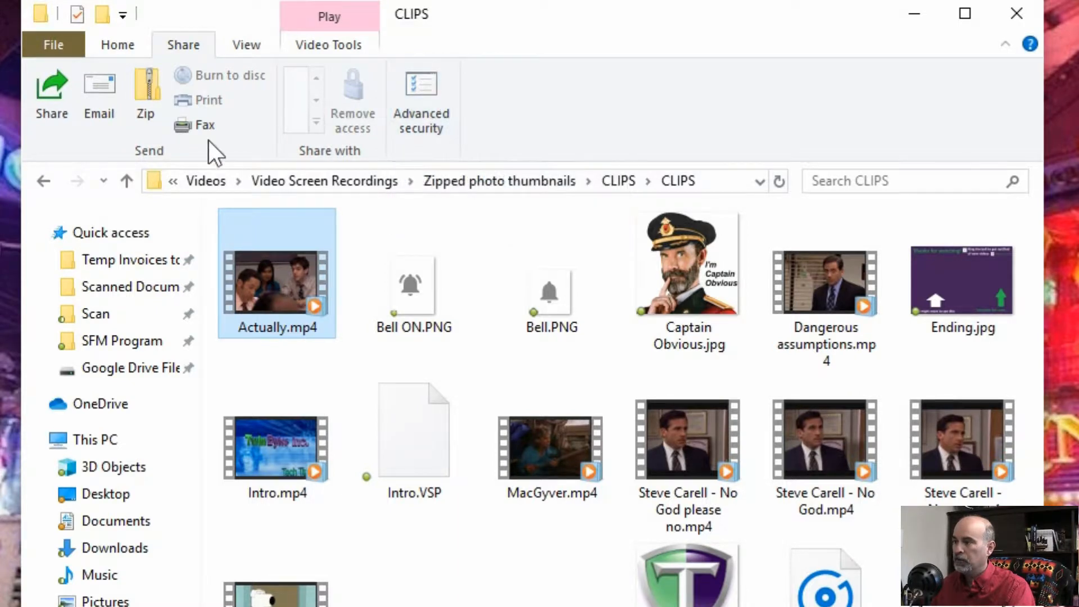
pyautogui.moveTo(240, 62)
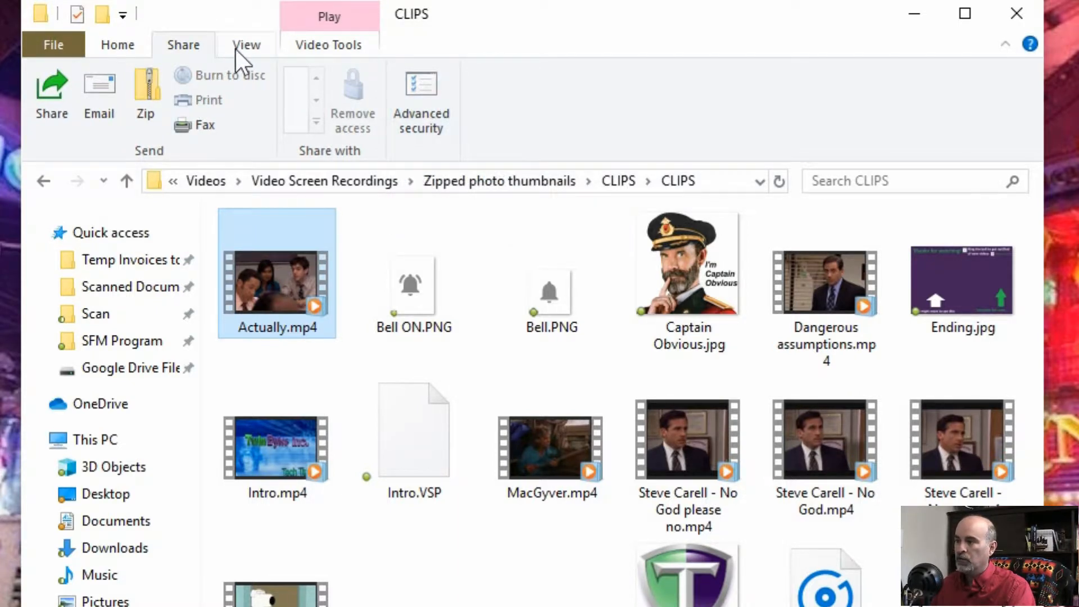
# - Switch the CLIPS files between Extra large icons, Large icons and List, ending in Details layout
pyautogui.click(247, 45)
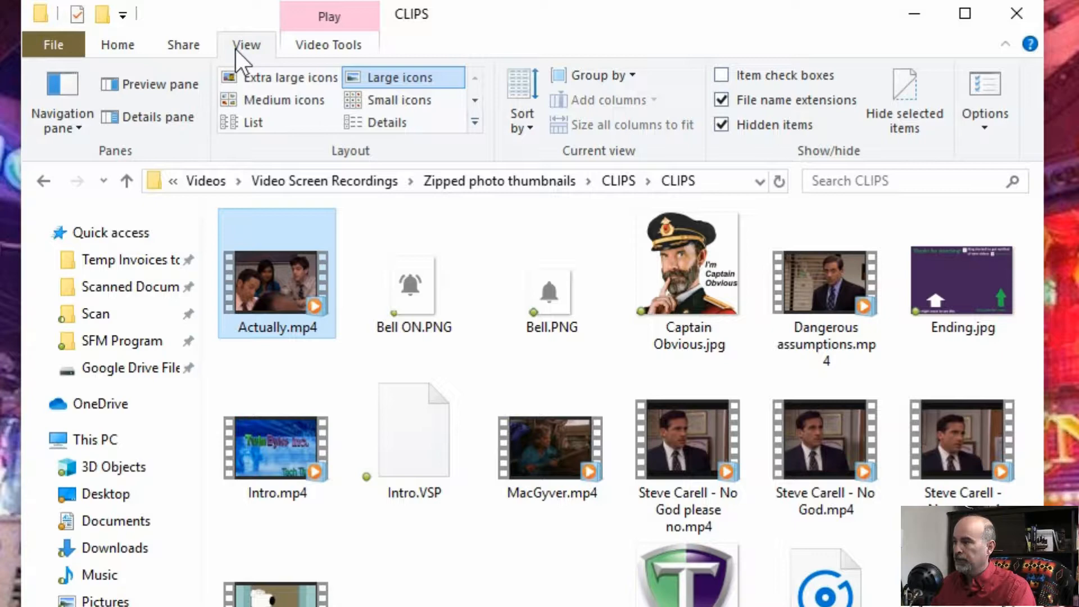
pyautogui.click(288, 78)
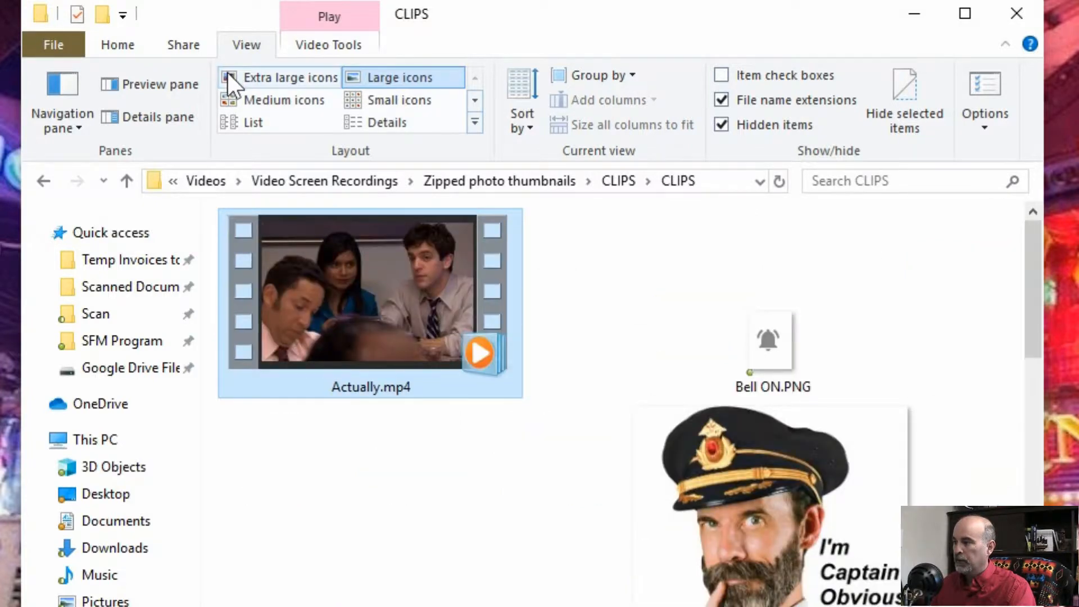
pyautogui.click(281, 100)
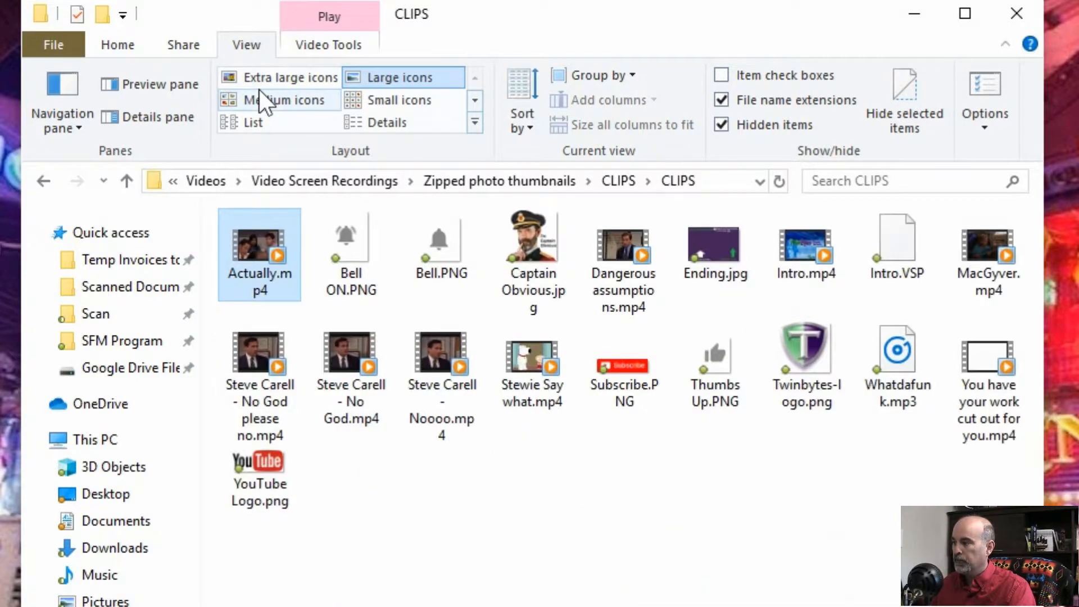
pyautogui.click(290, 77)
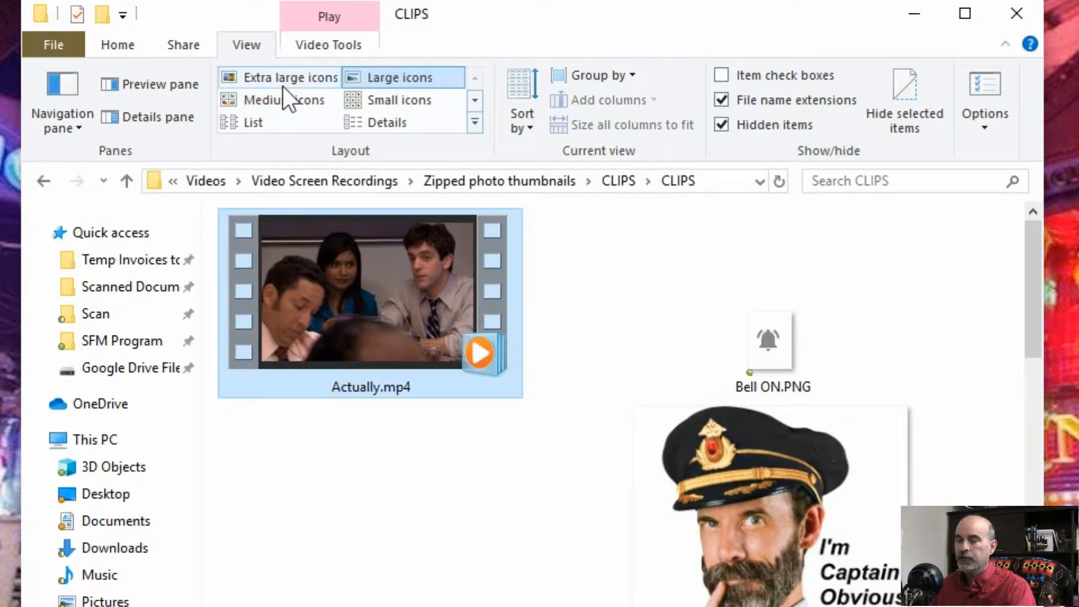
pyautogui.click(264, 100)
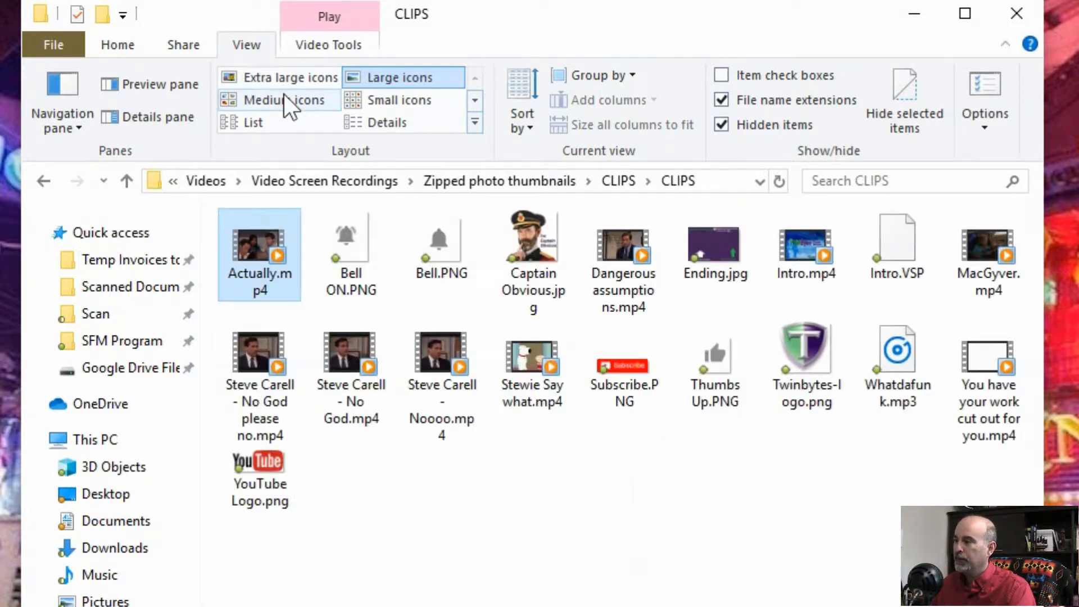
pyautogui.click(254, 121)
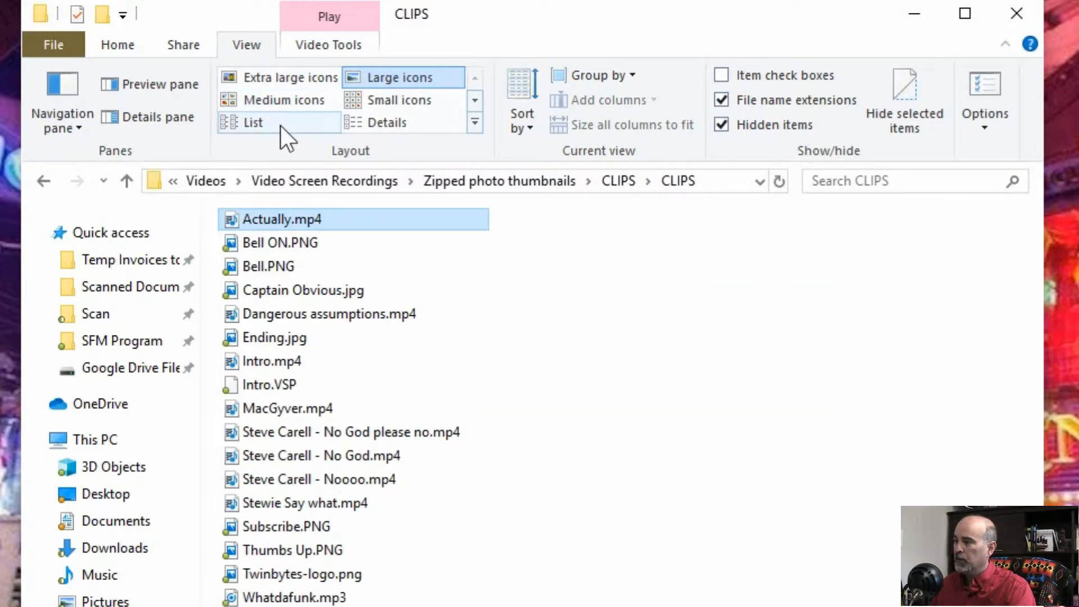
pyautogui.click(387, 122)
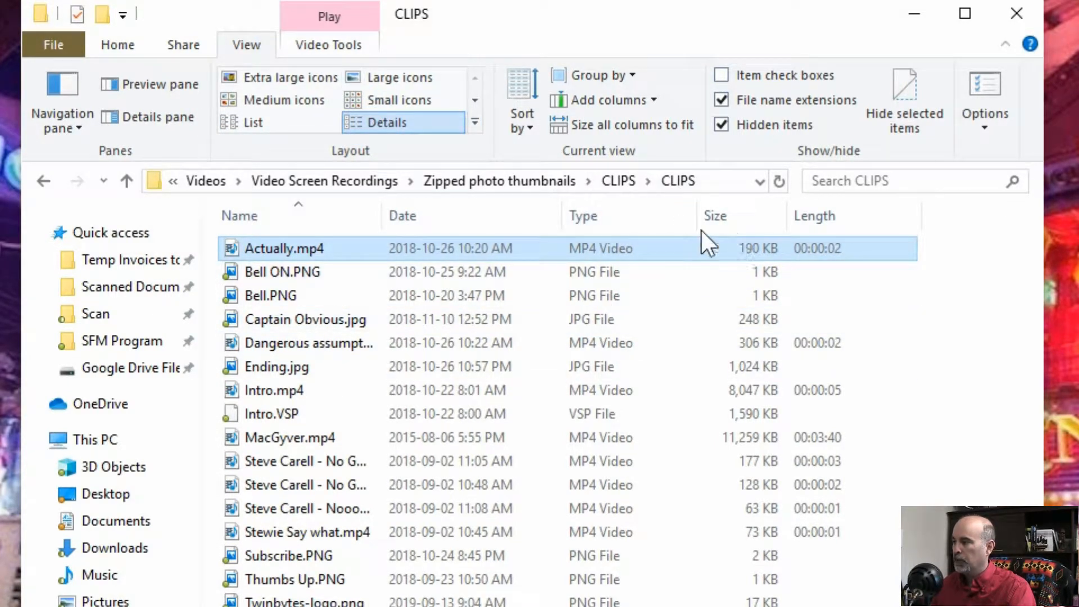
pyautogui.moveTo(448, 216)
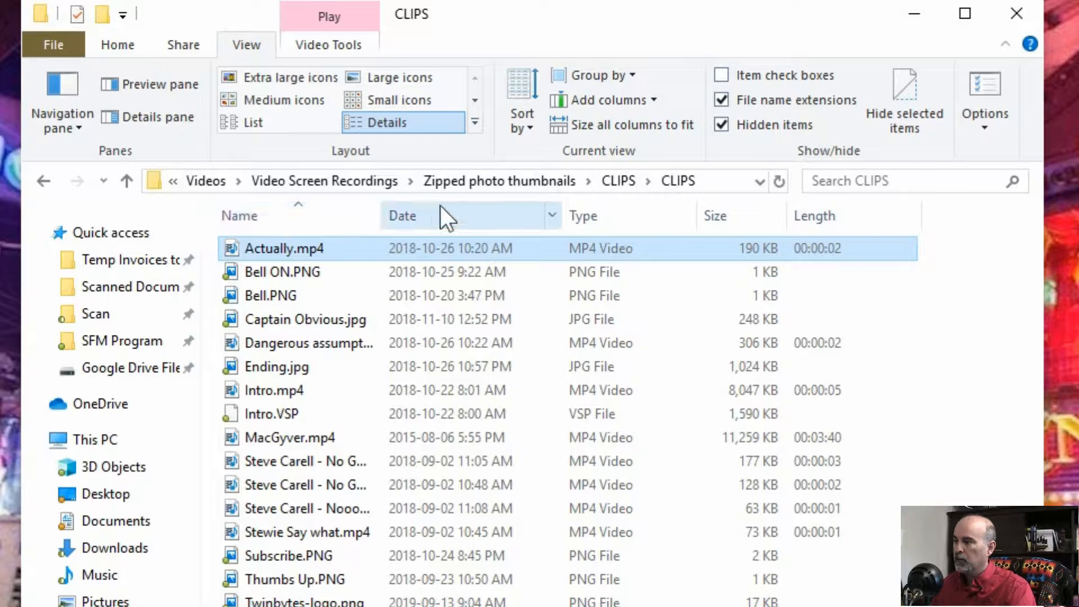
pyautogui.click(403, 216)
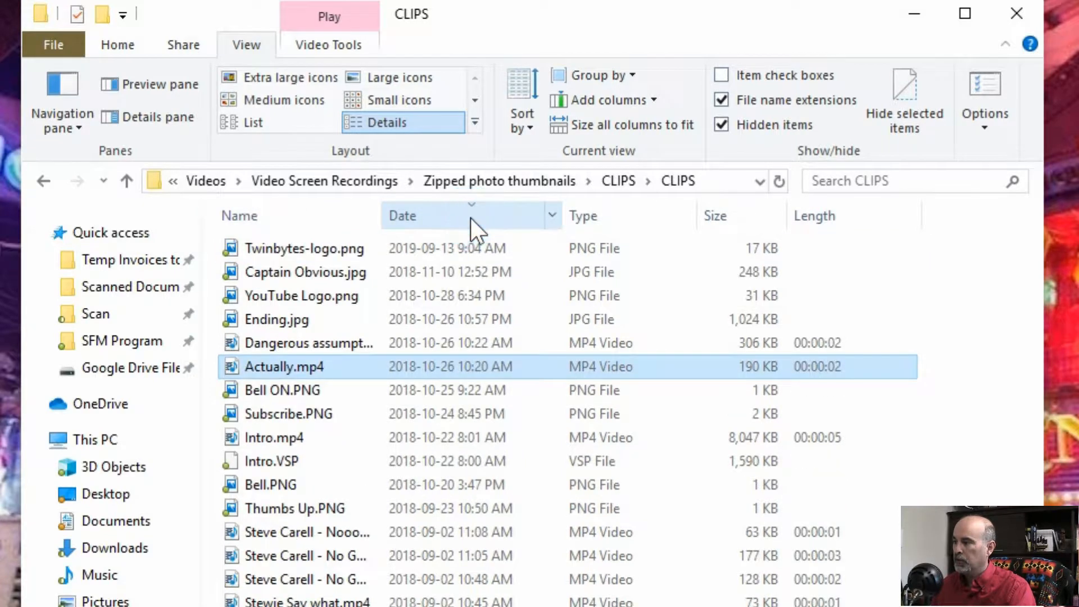
pyautogui.click(583, 216)
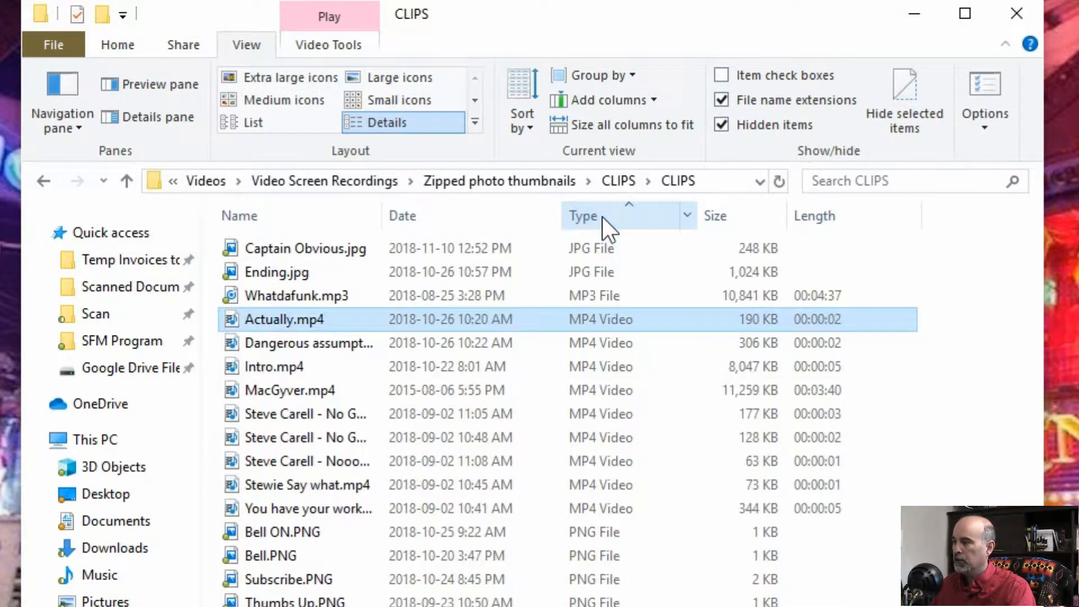
pyautogui.moveTo(716, 211)
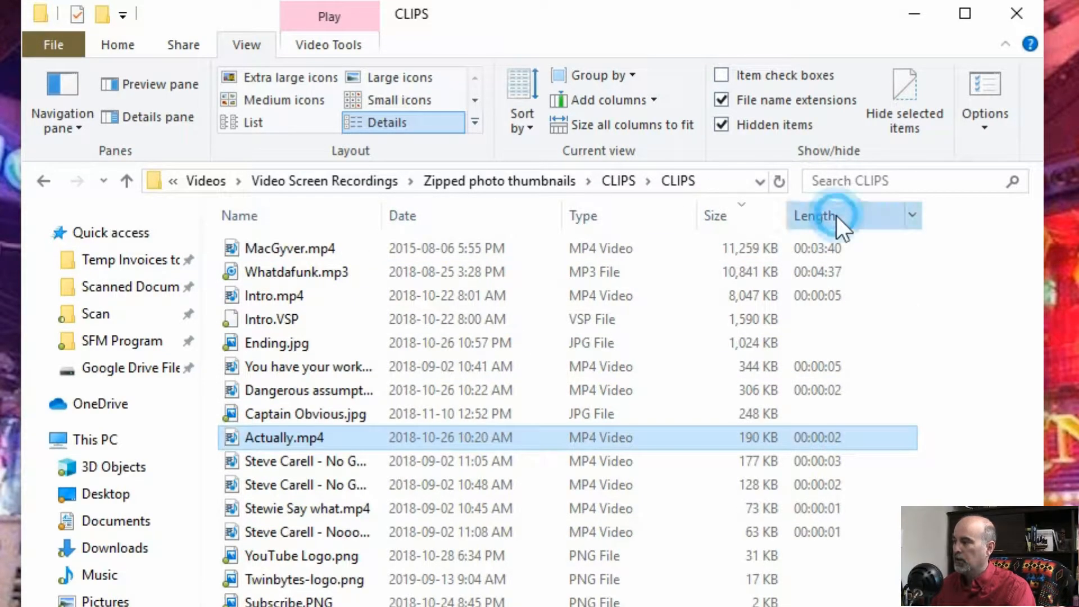
pyautogui.click(816, 216)
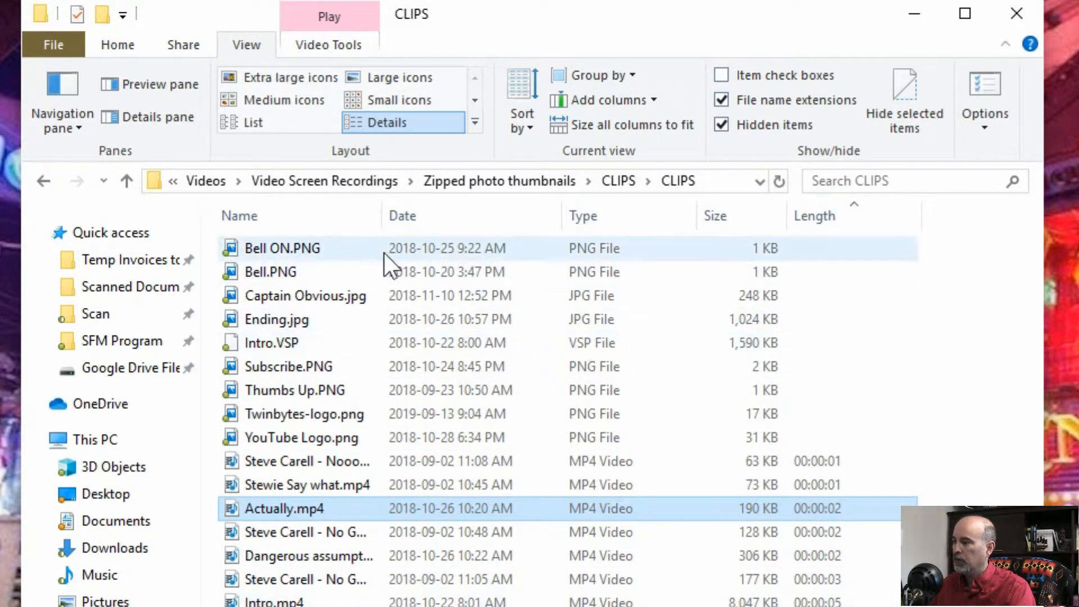
pyautogui.click(238, 216)
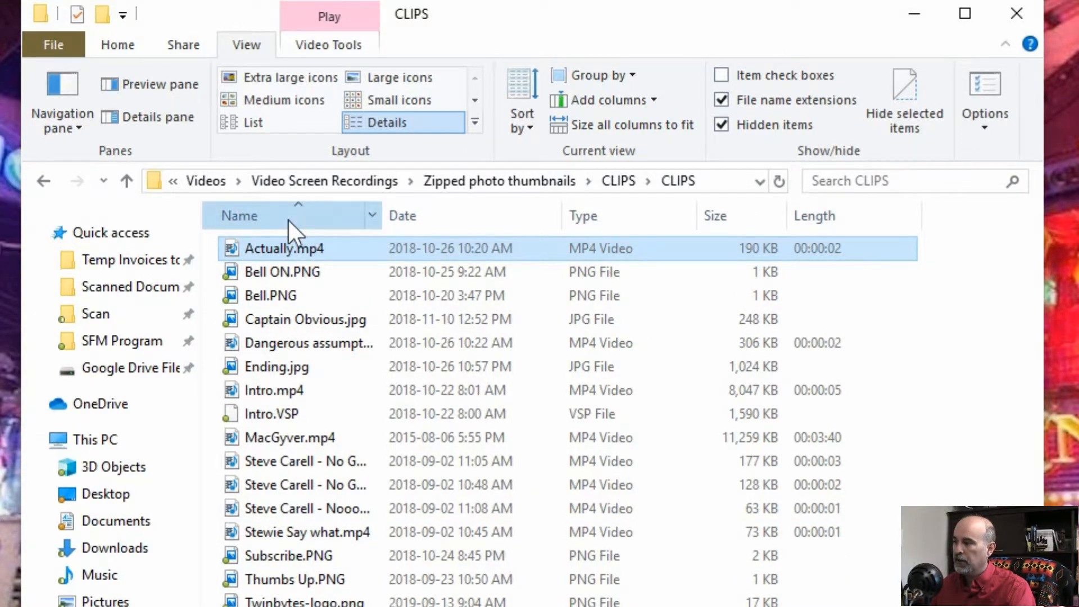
pyautogui.click(239, 216)
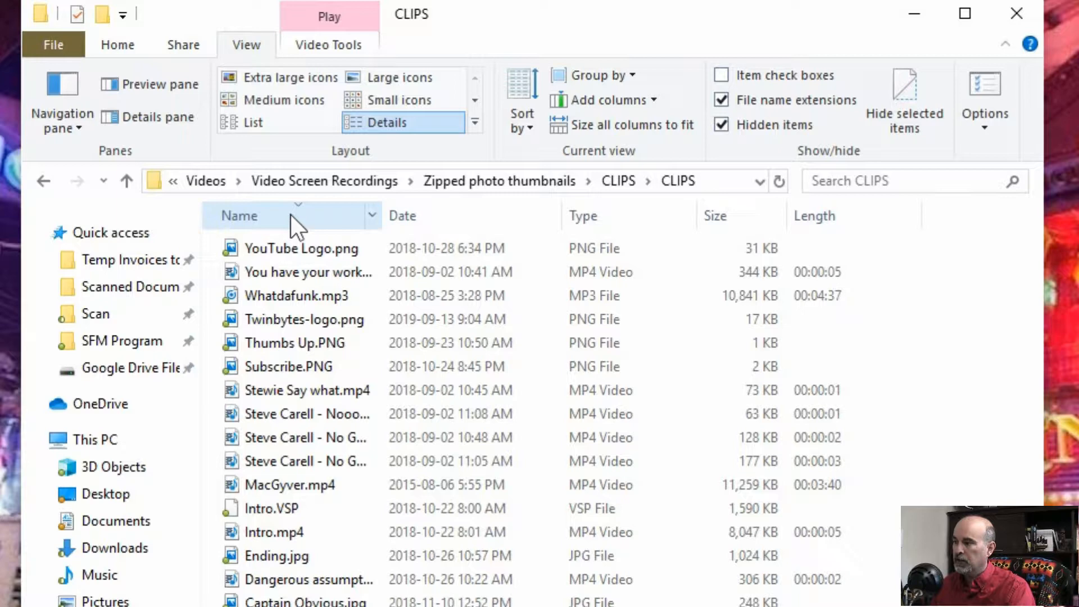
pyautogui.click(239, 216)
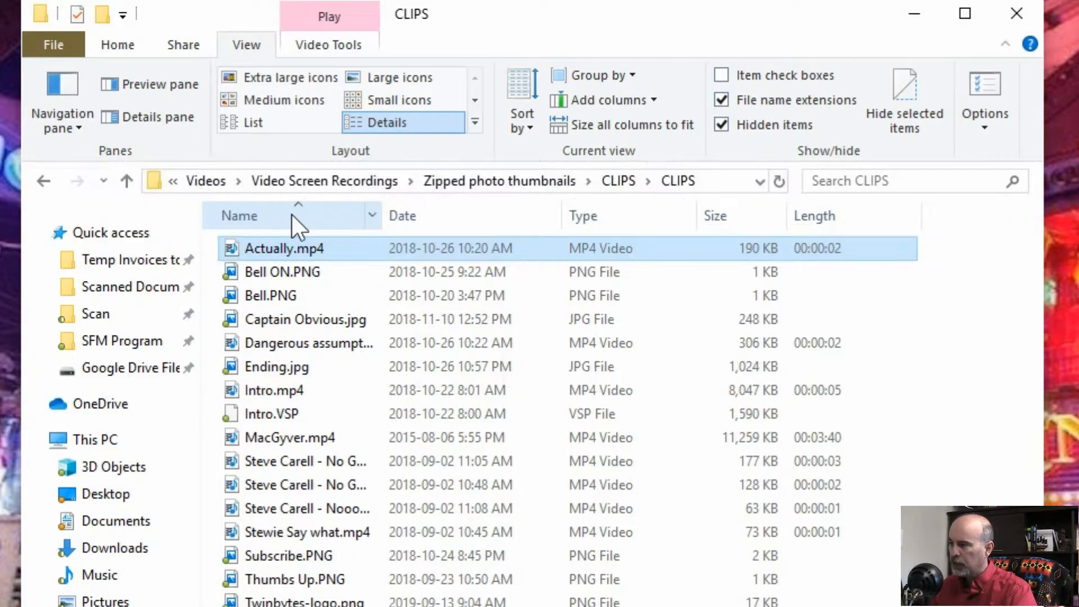
pyautogui.moveTo(588, 82)
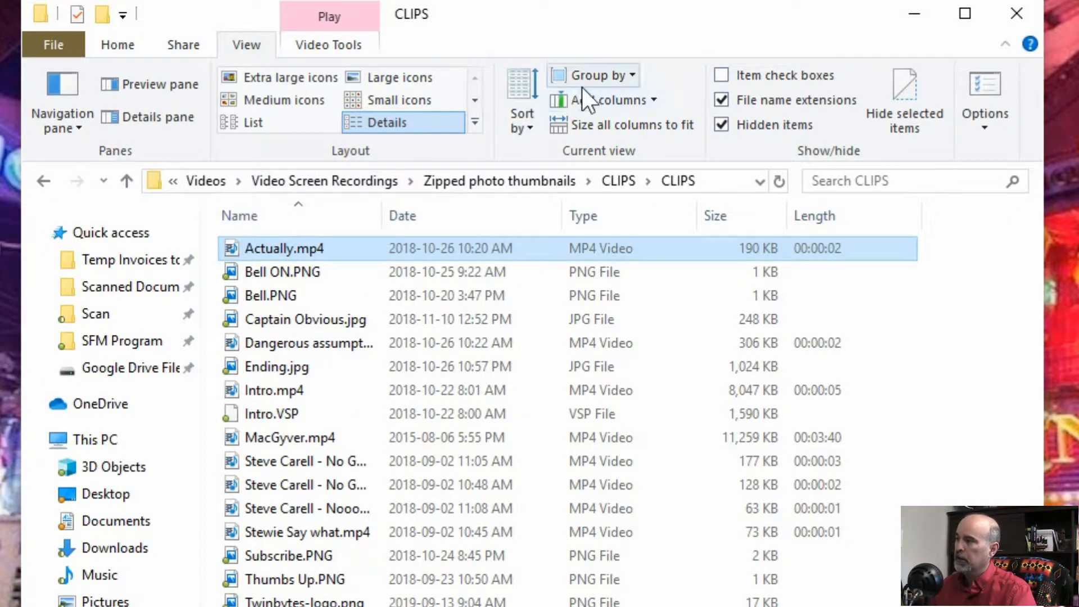
# - Group the CLIPS files by Name ranges, then by Date
pyautogui.click(594, 75)
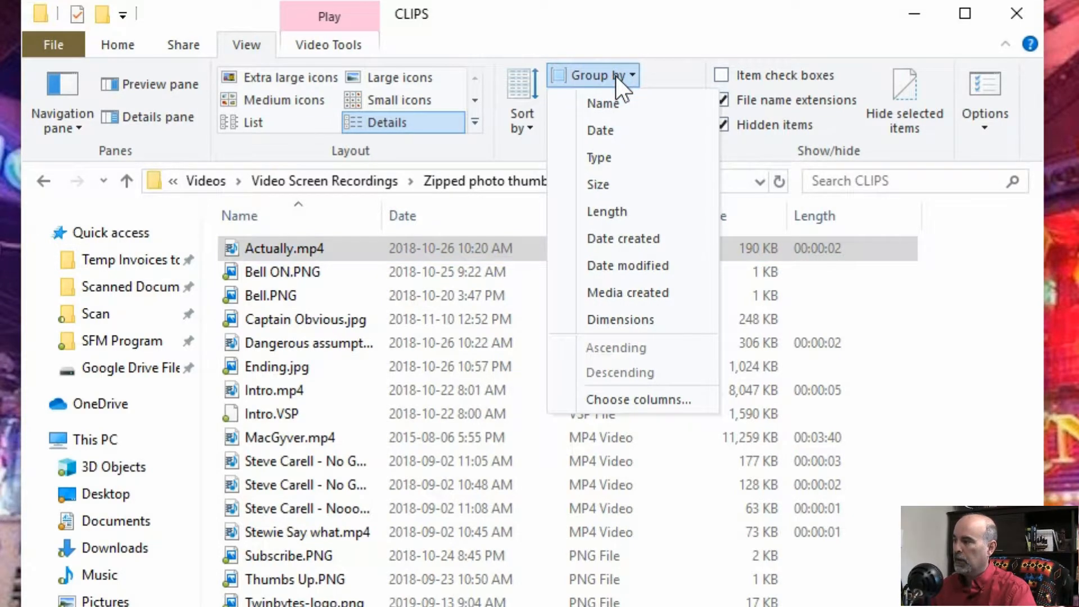
pyautogui.moveTo(602, 103)
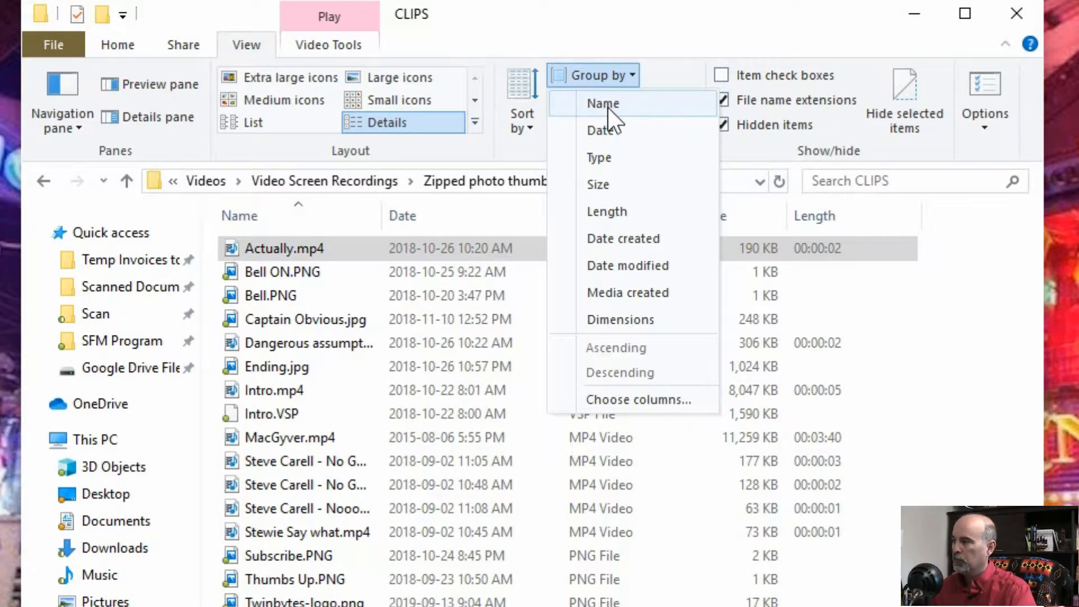
pyautogui.click(602, 103)
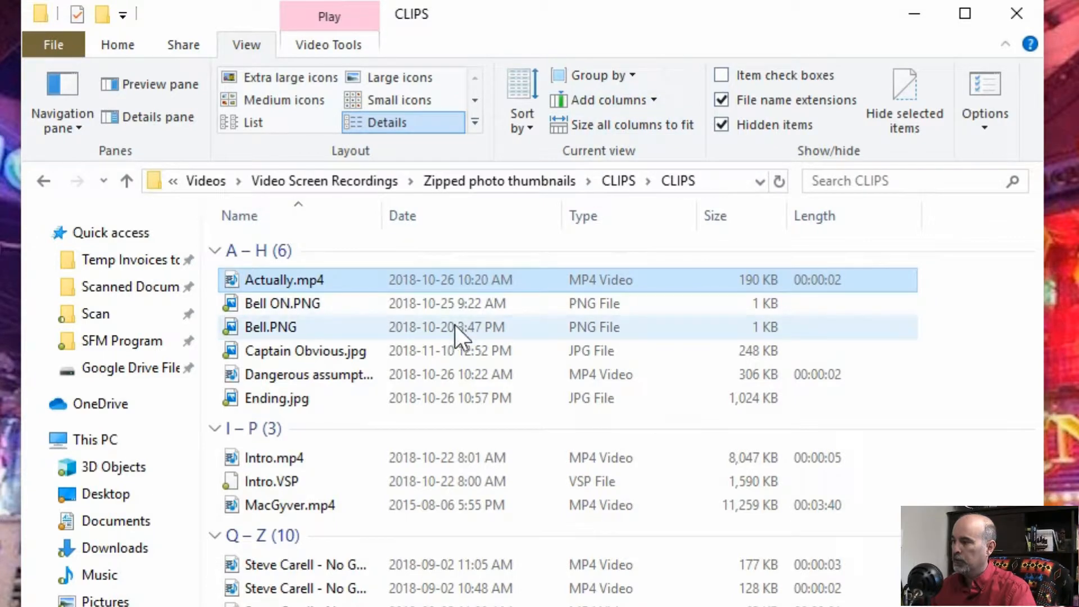
pyautogui.moveTo(296, 351)
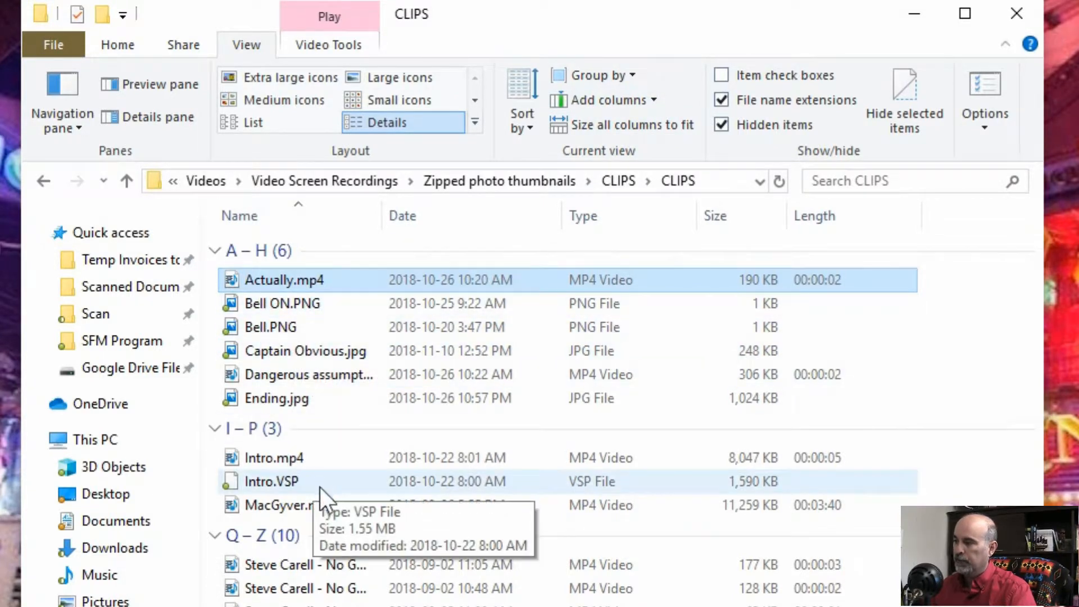
pyautogui.moveTo(379, 538)
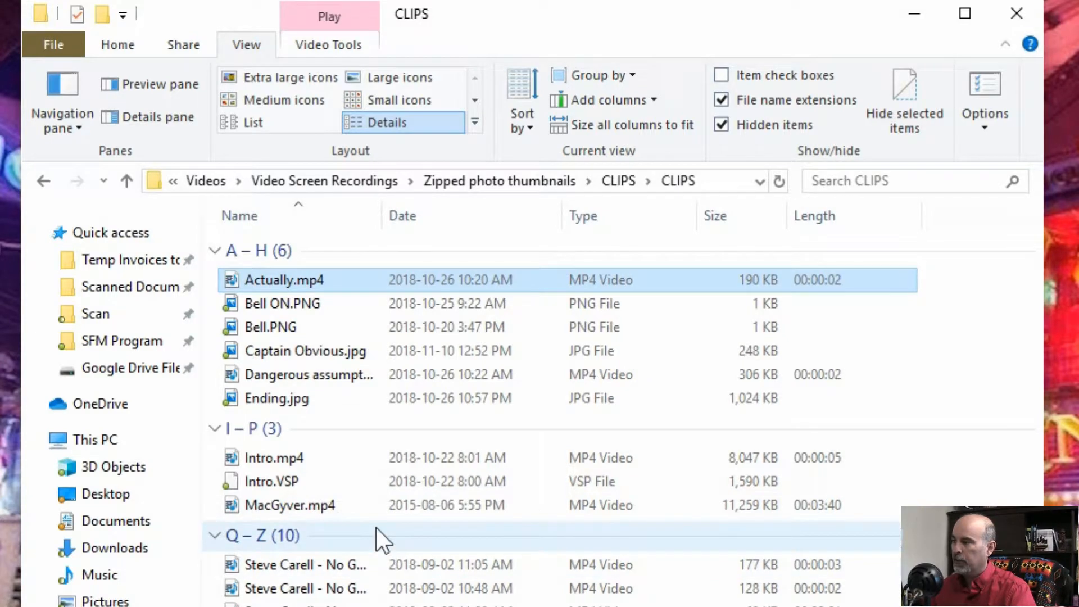
pyautogui.click(592, 75)
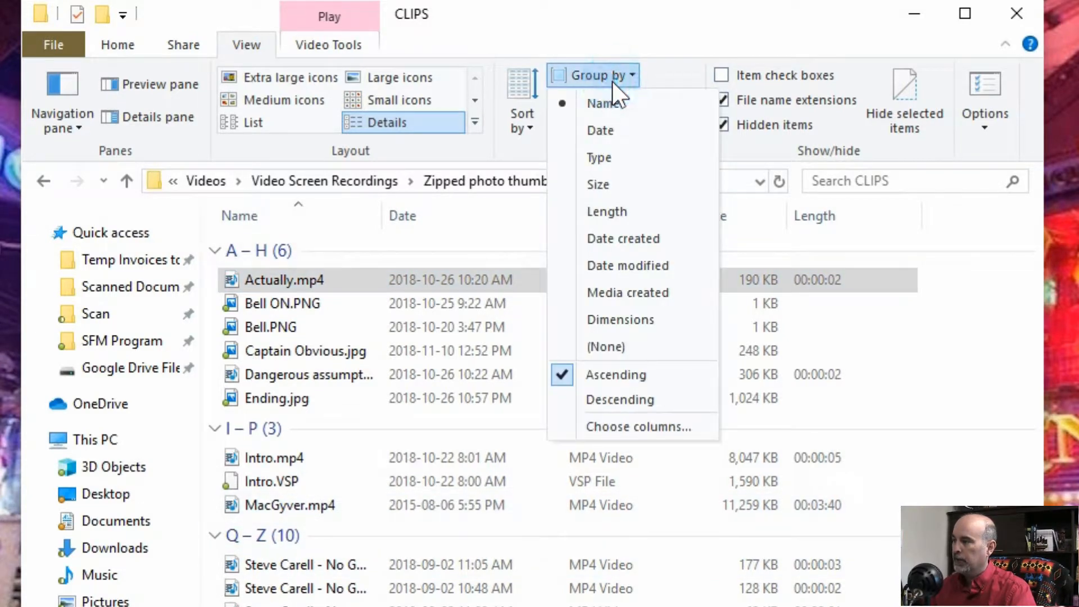
pyautogui.moveTo(599, 130)
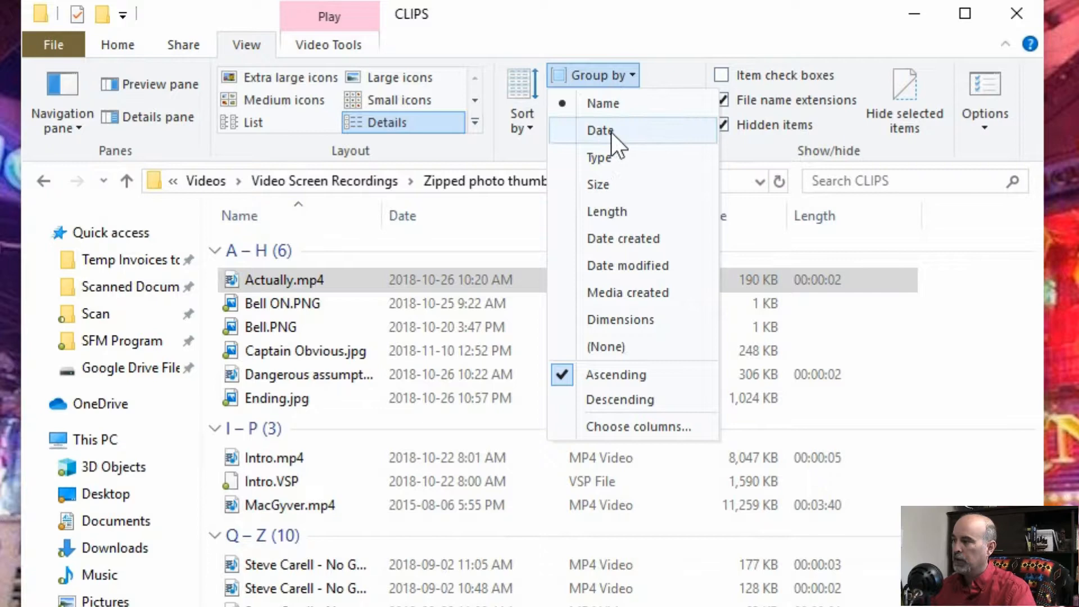
pyautogui.click(600, 131)
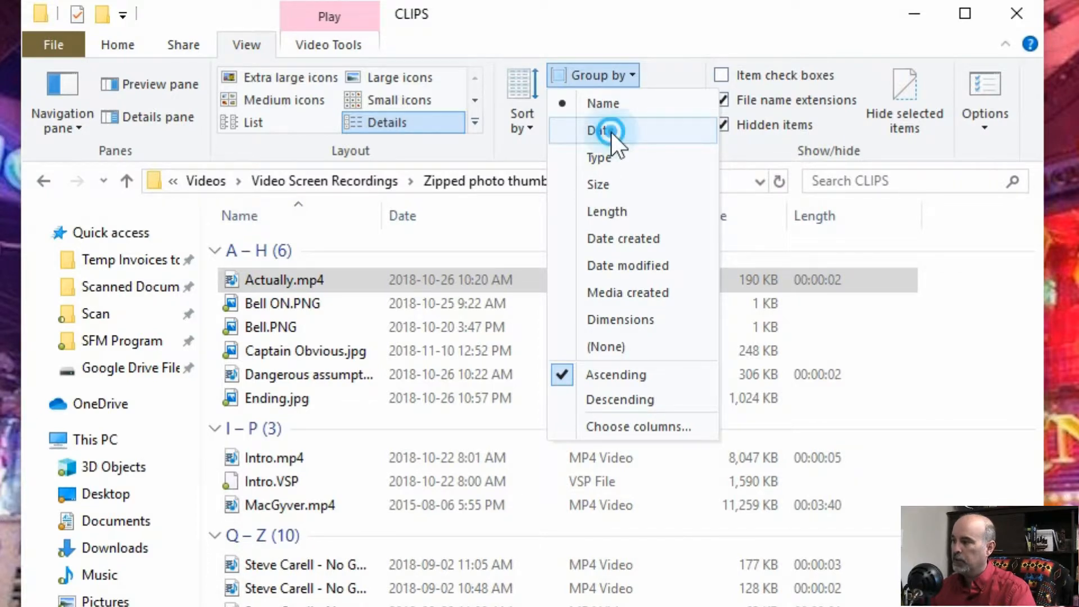
pyautogui.click(599, 130)
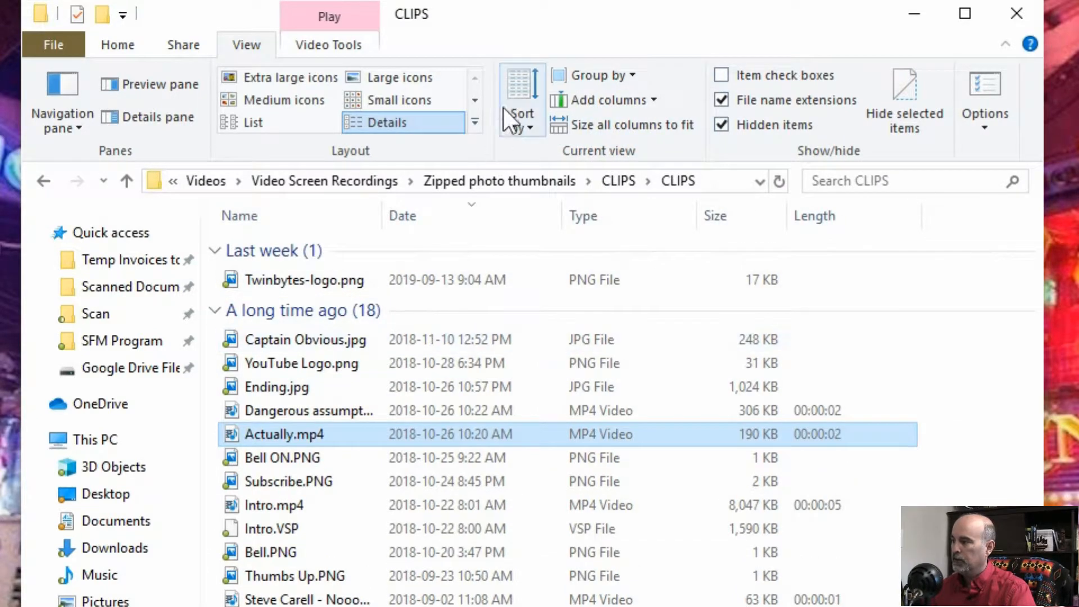
# - Group the files by Type (JPG, MP3, MP4) and sort each group by Name ascending
pyautogui.click(592, 74)
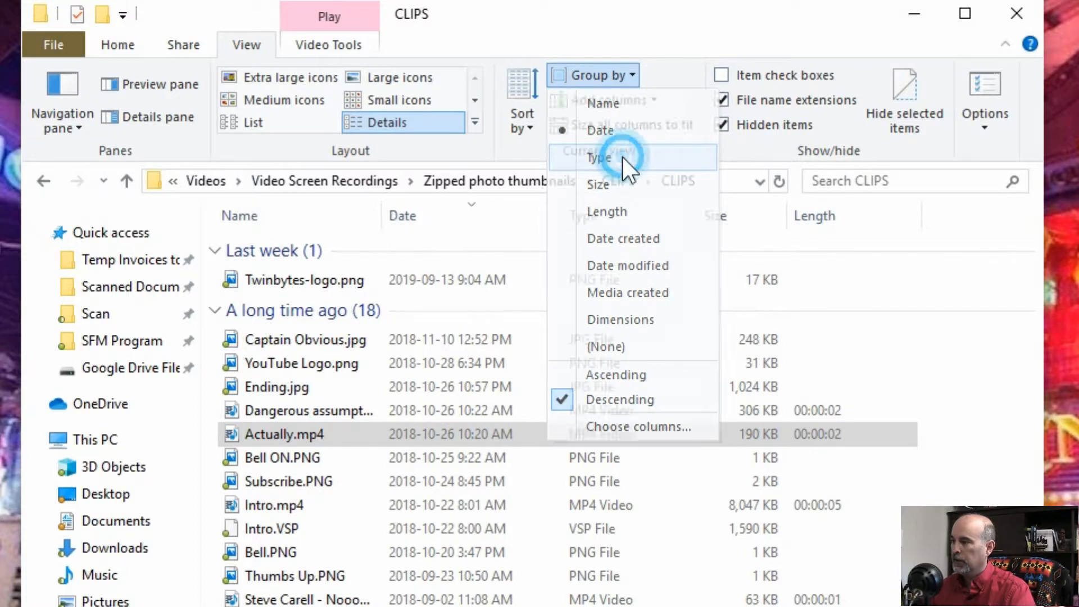
pyautogui.click(599, 158)
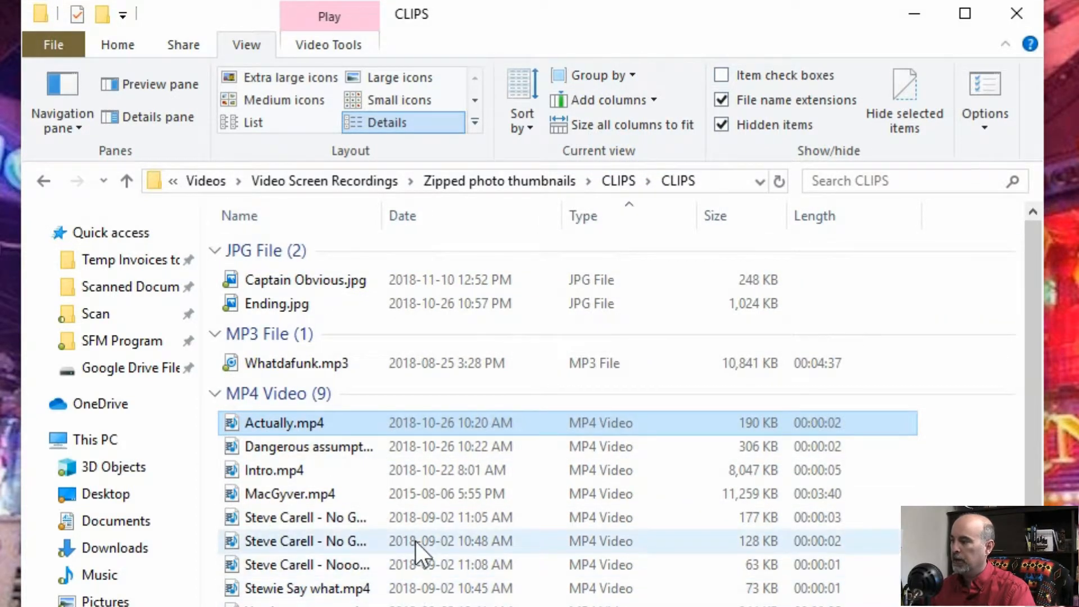
pyautogui.moveTo(296, 215)
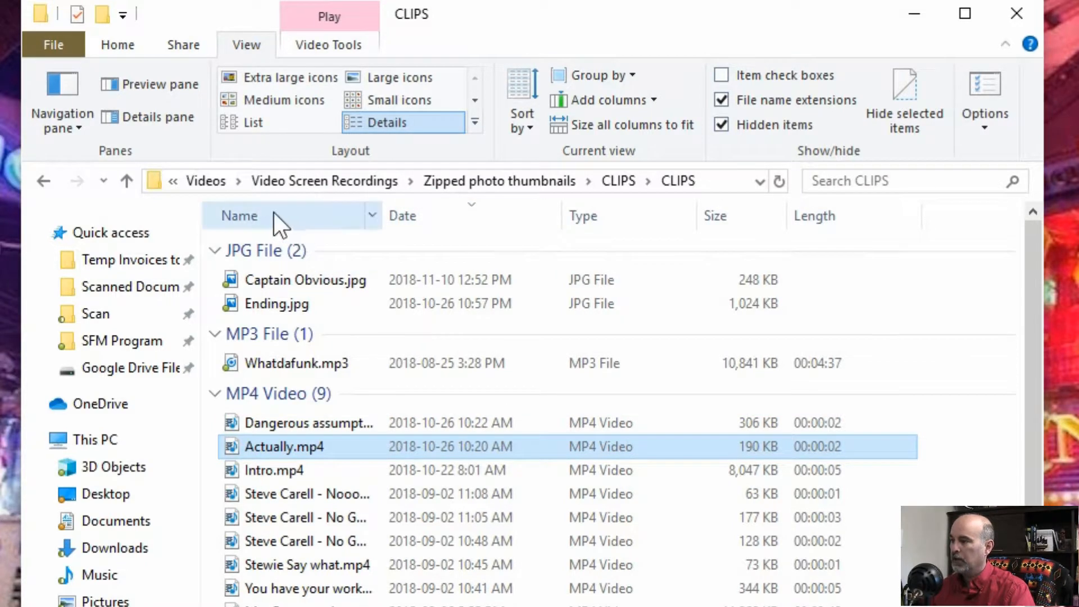
pyautogui.click(239, 216)
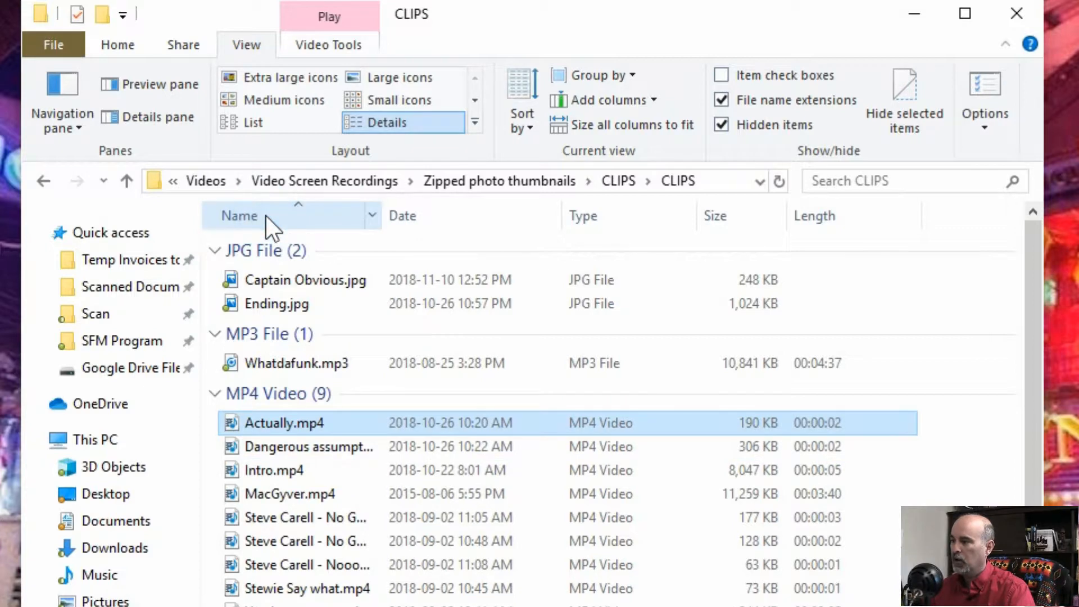
pyautogui.moveTo(492, 244)
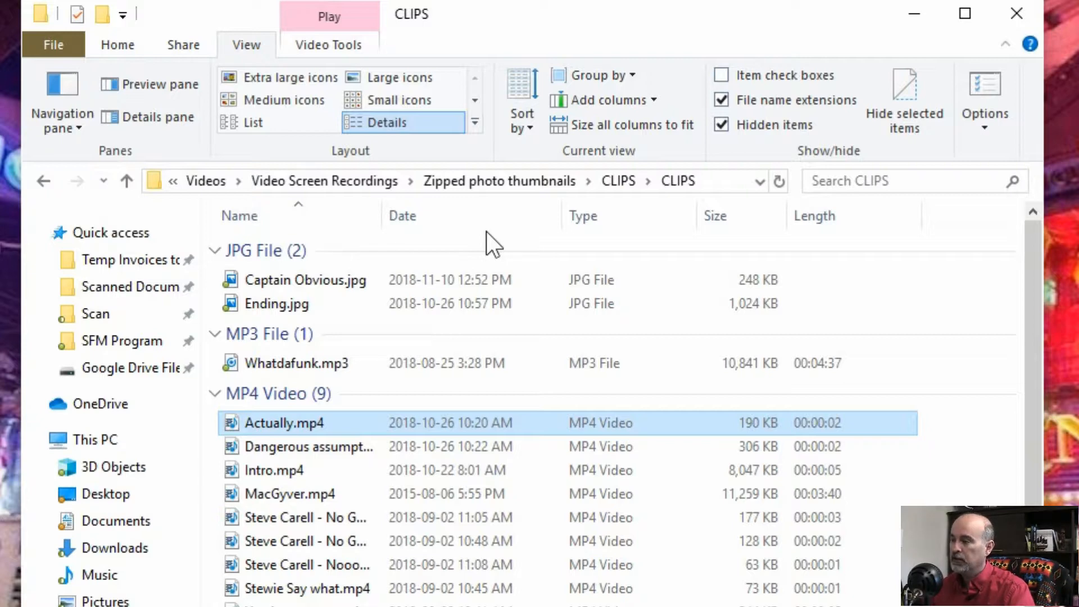
pyautogui.click(592, 75)
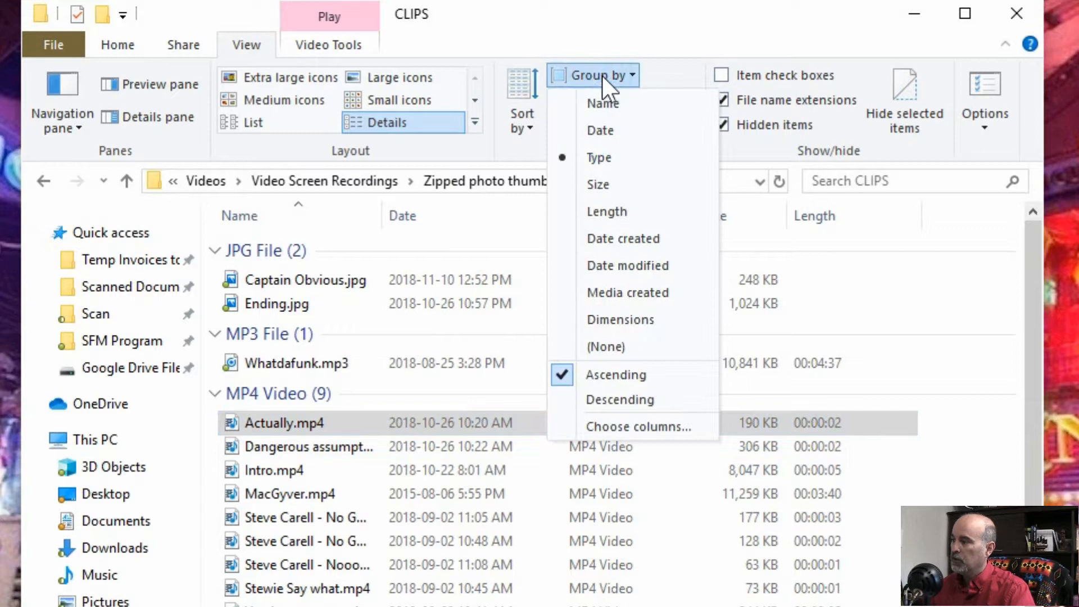
pyautogui.moveTo(648, 358)
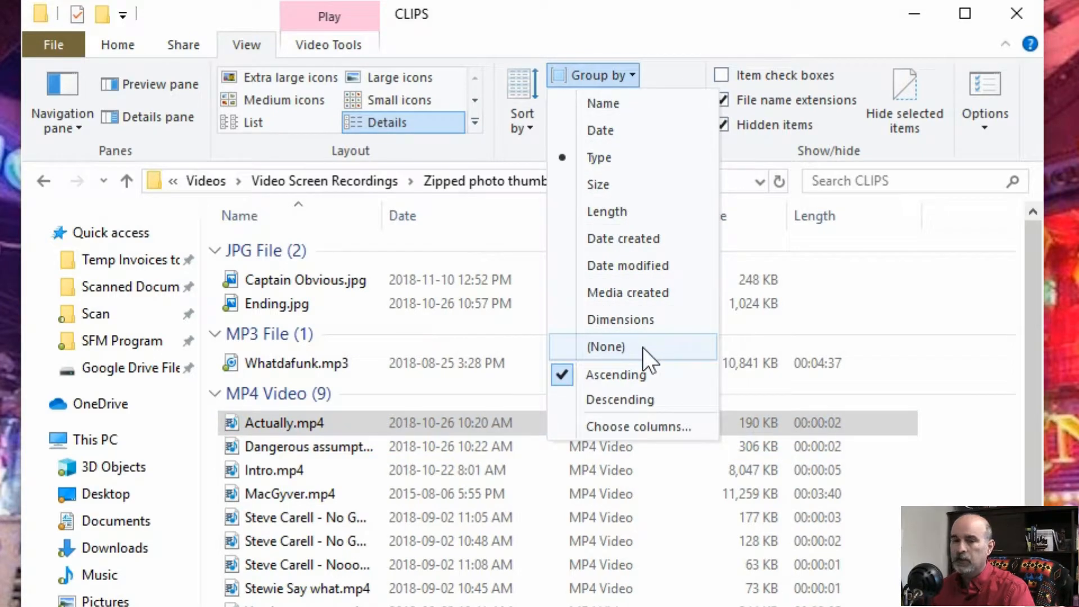
pyautogui.click(606, 346)
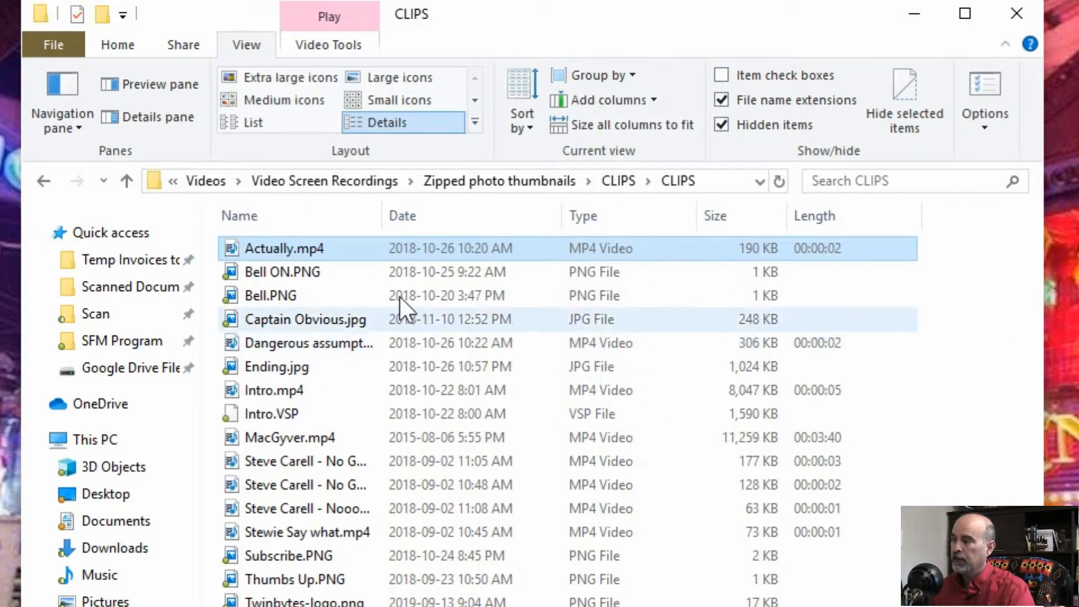
pyautogui.moveTo(344, 272)
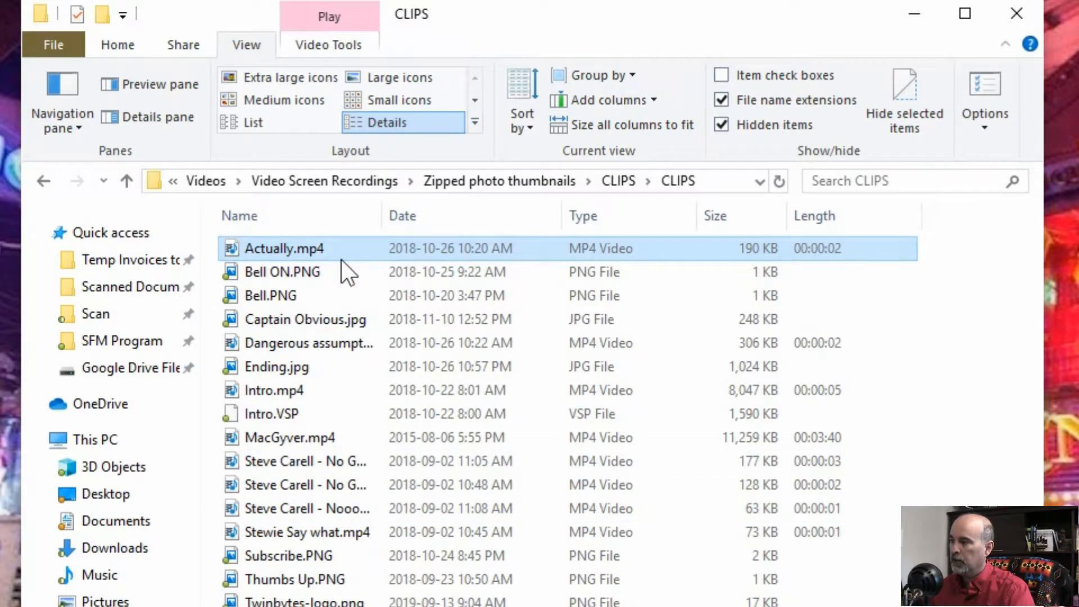
pyautogui.moveTo(391, 226)
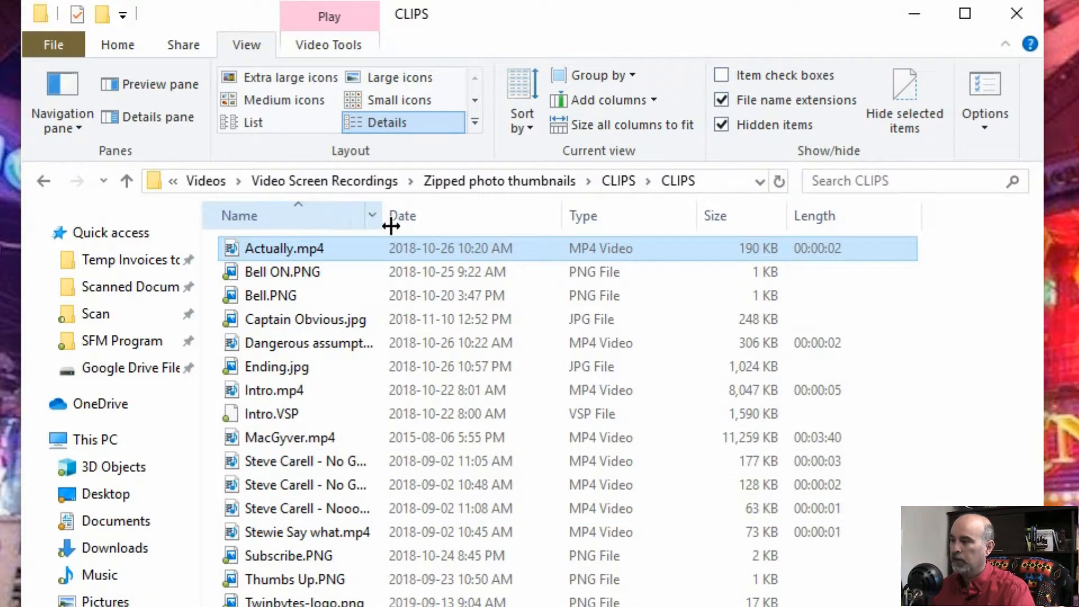
pyautogui.moveTo(400, 250)
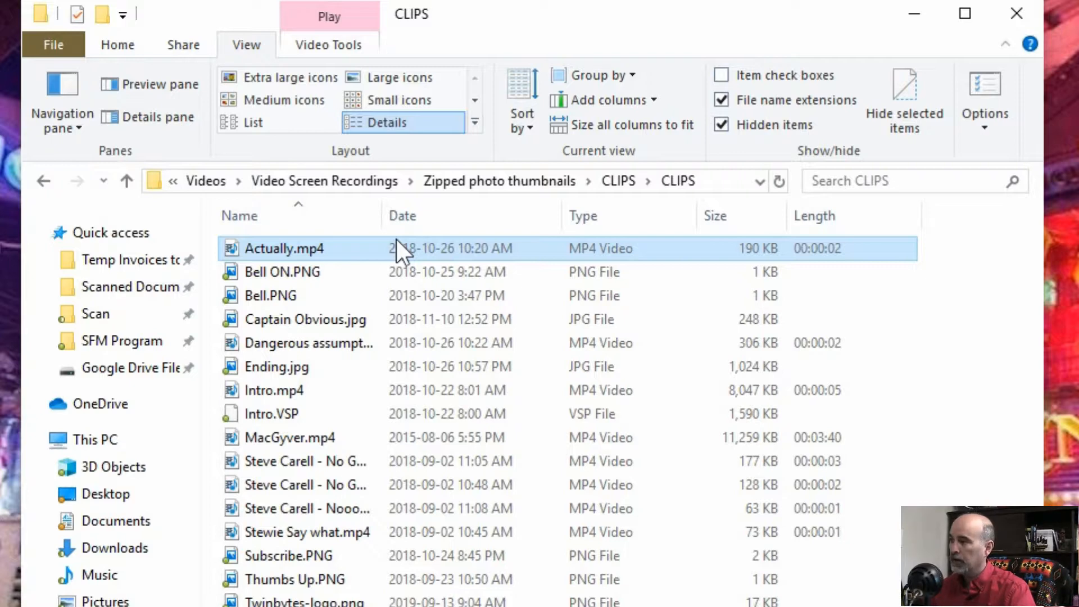
pyautogui.moveTo(509, 191)
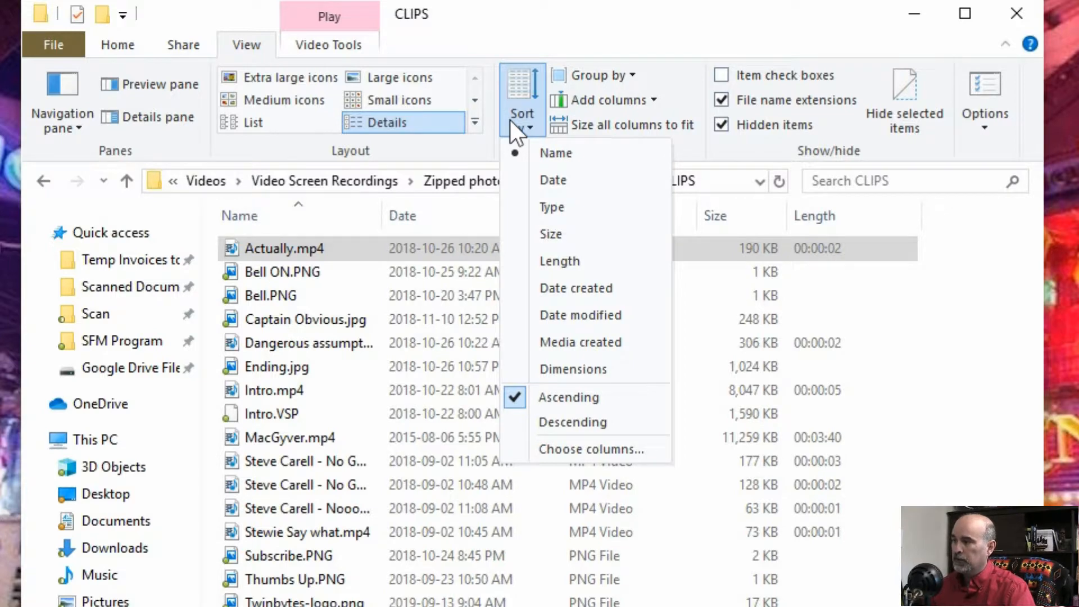
pyautogui.moveTo(611, 87)
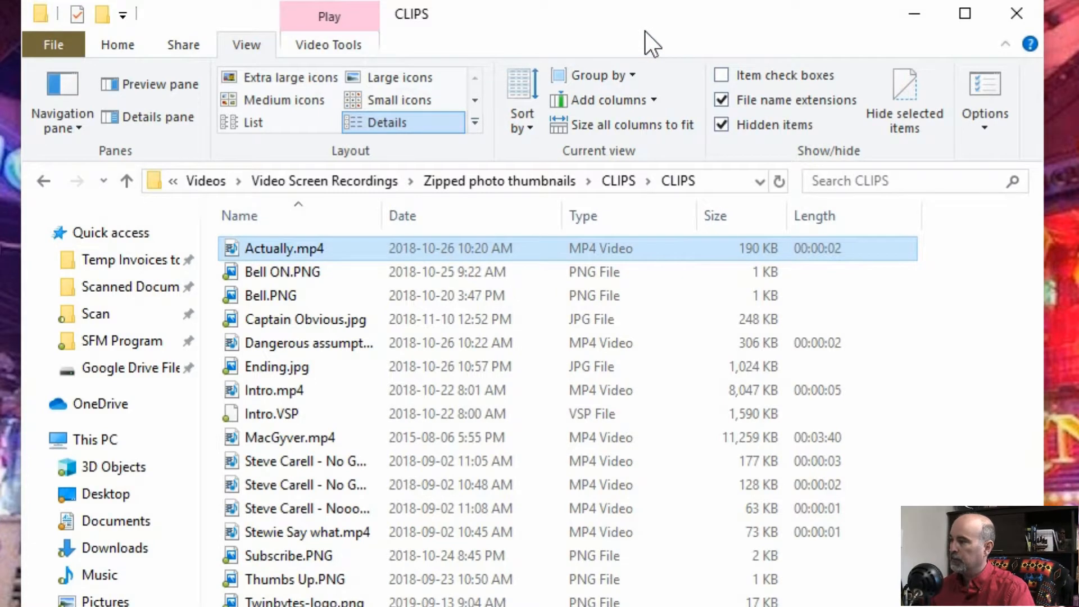
pyautogui.click(604, 99)
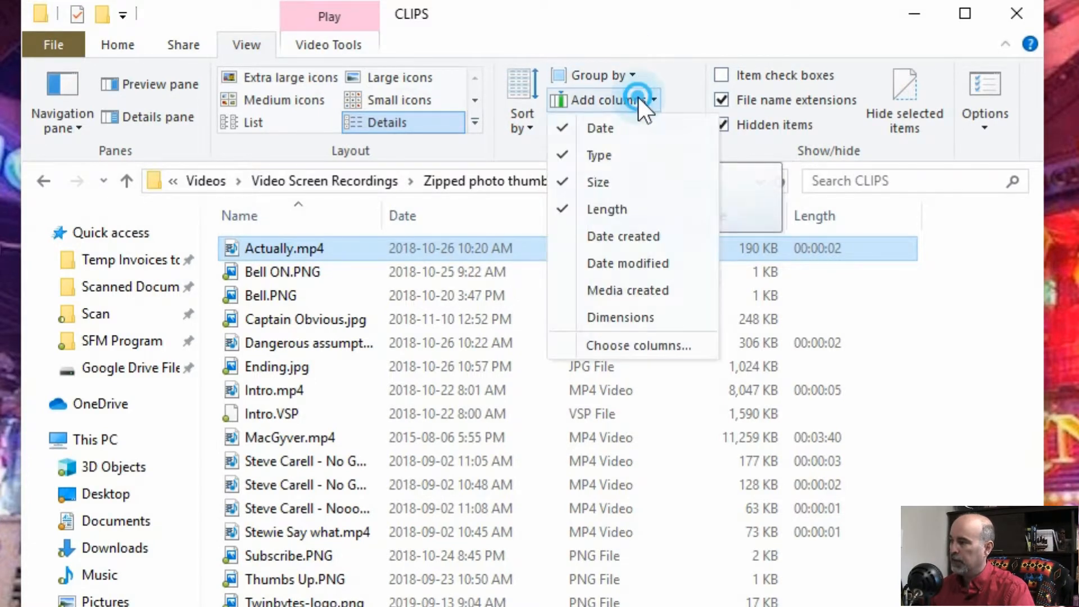
pyautogui.moveTo(633, 209)
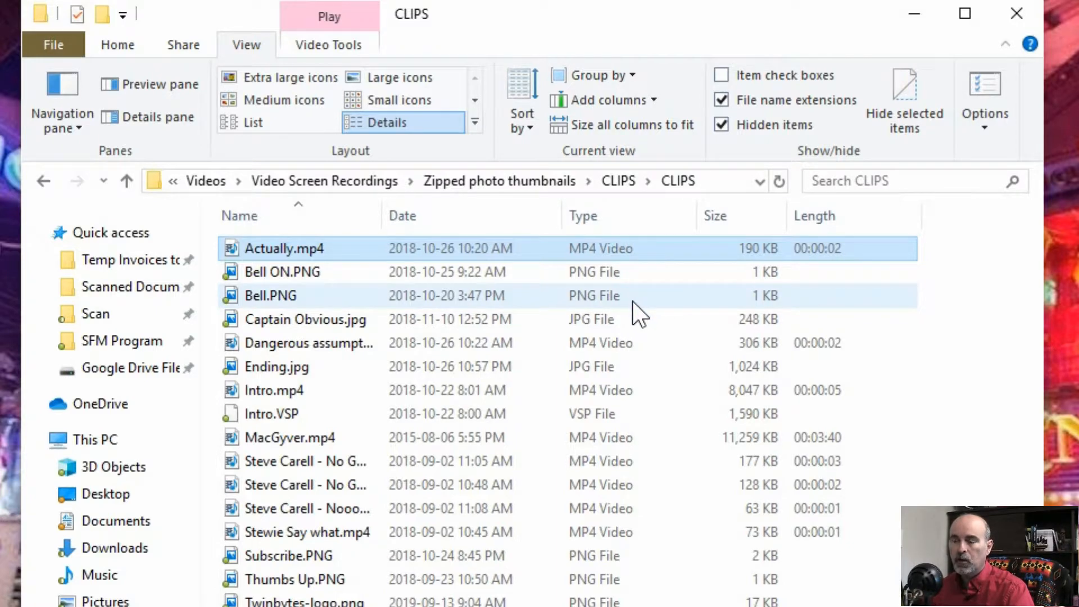
pyautogui.moveTo(626, 343)
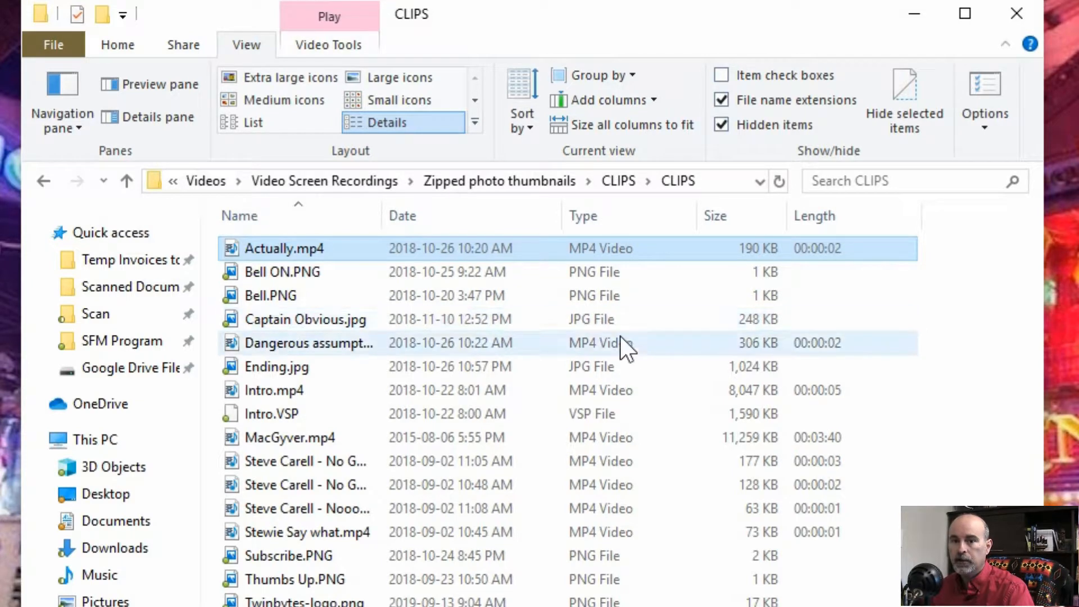
pyautogui.moveTo(808, 344)
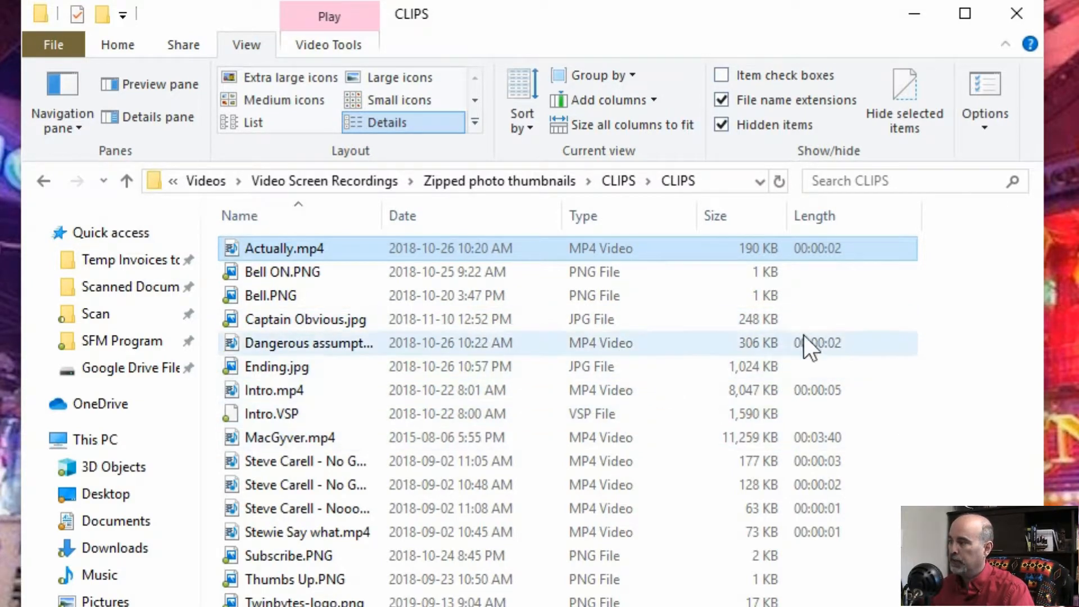
pyautogui.moveTo(824, 401)
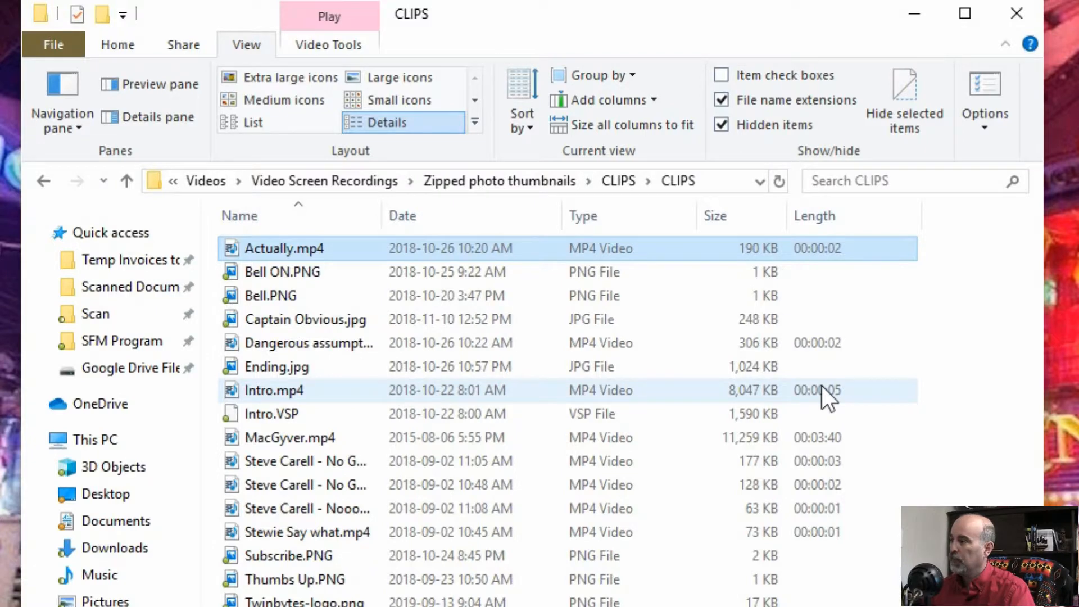
pyautogui.moveTo(720, 124)
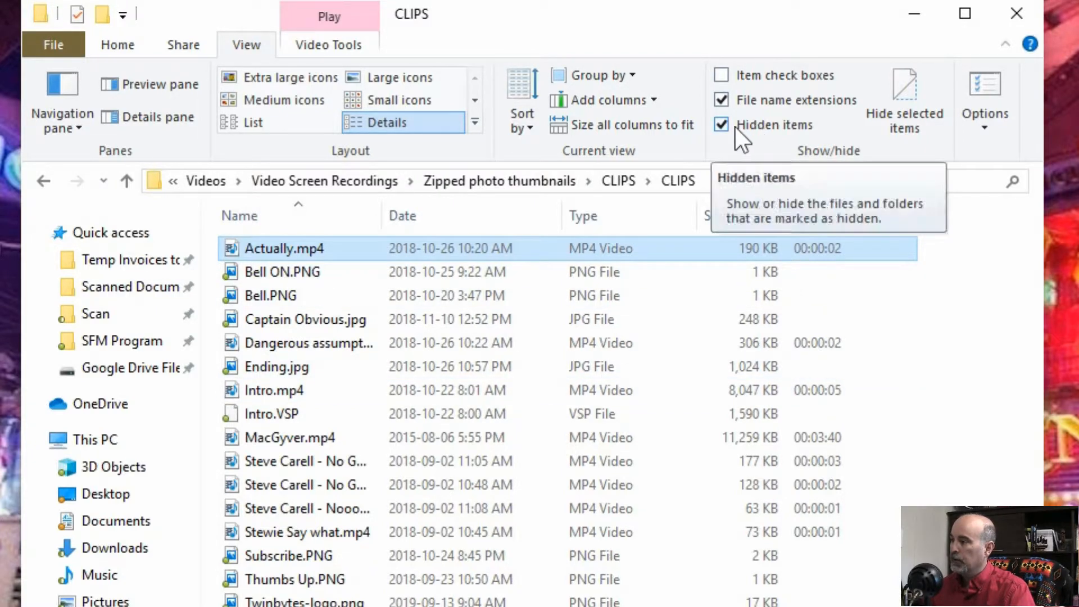
pyautogui.click(720, 125)
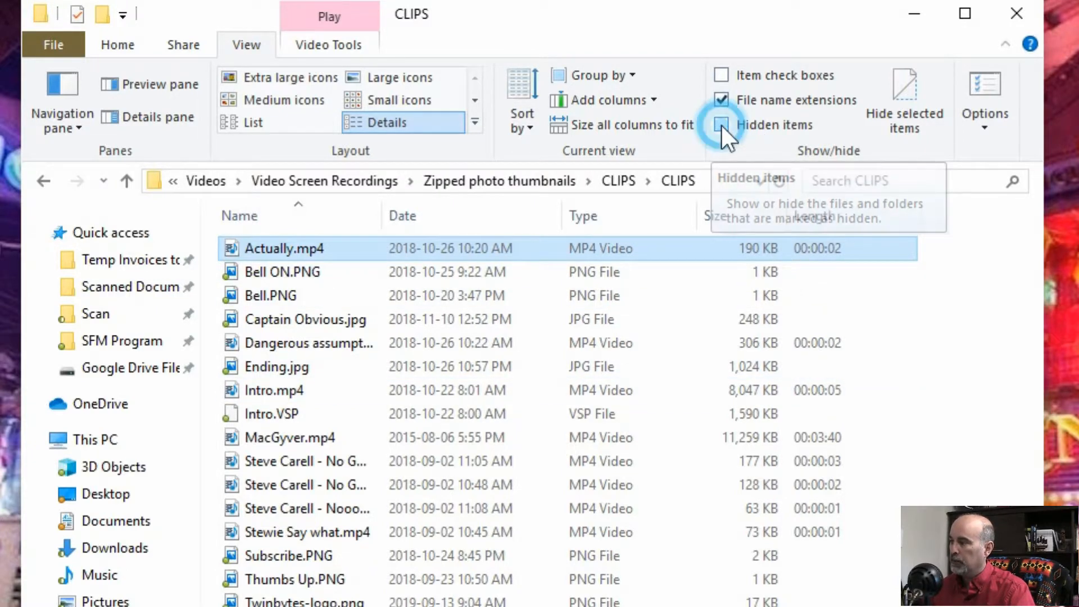
pyautogui.click(722, 125)
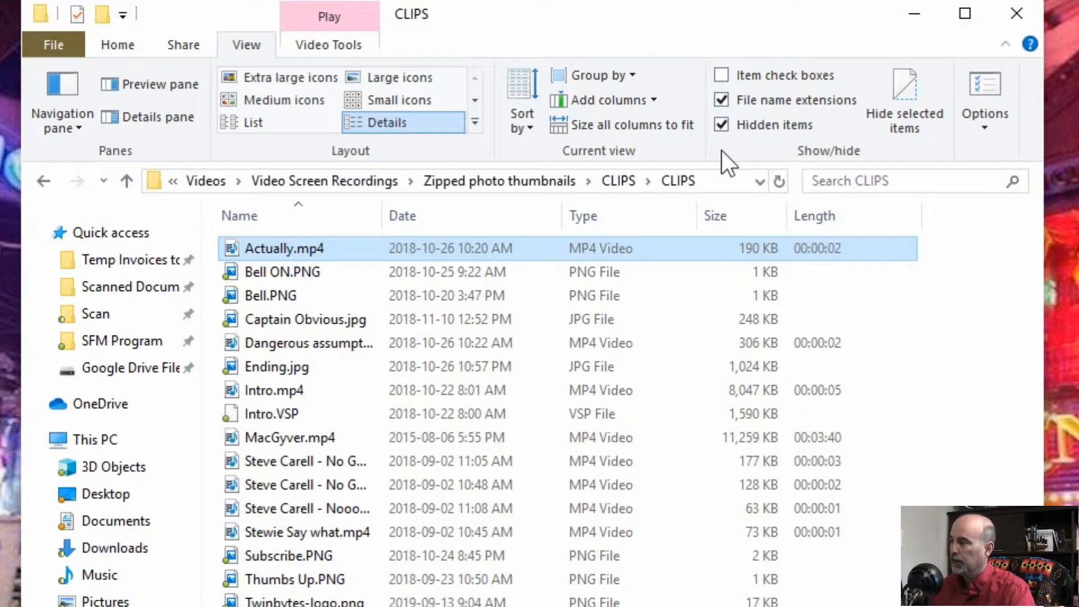
pyautogui.moveTo(723, 124)
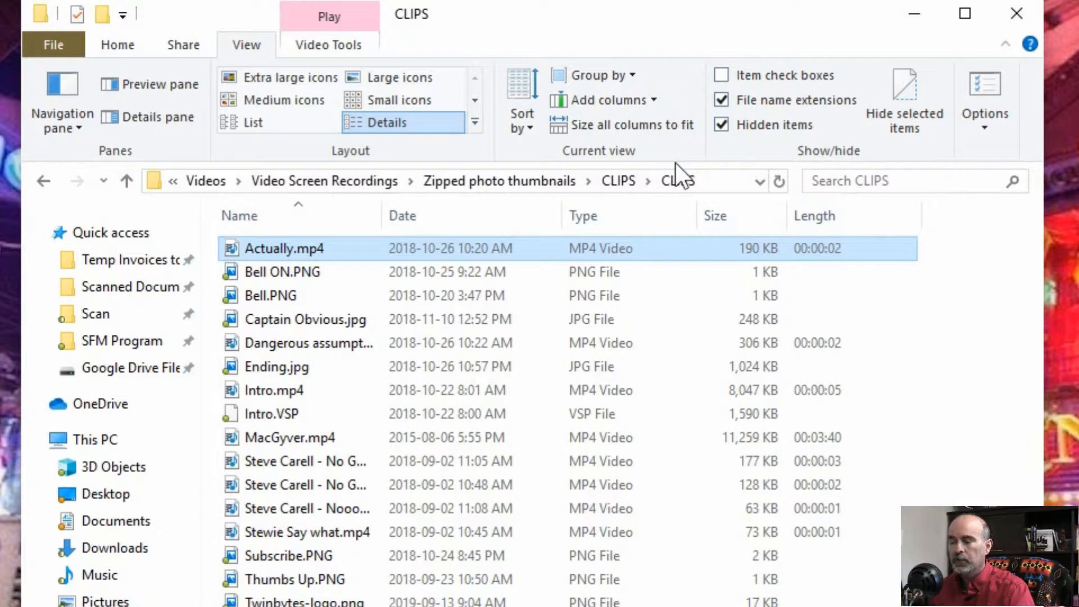
pyautogui.moveTo(713, 195)
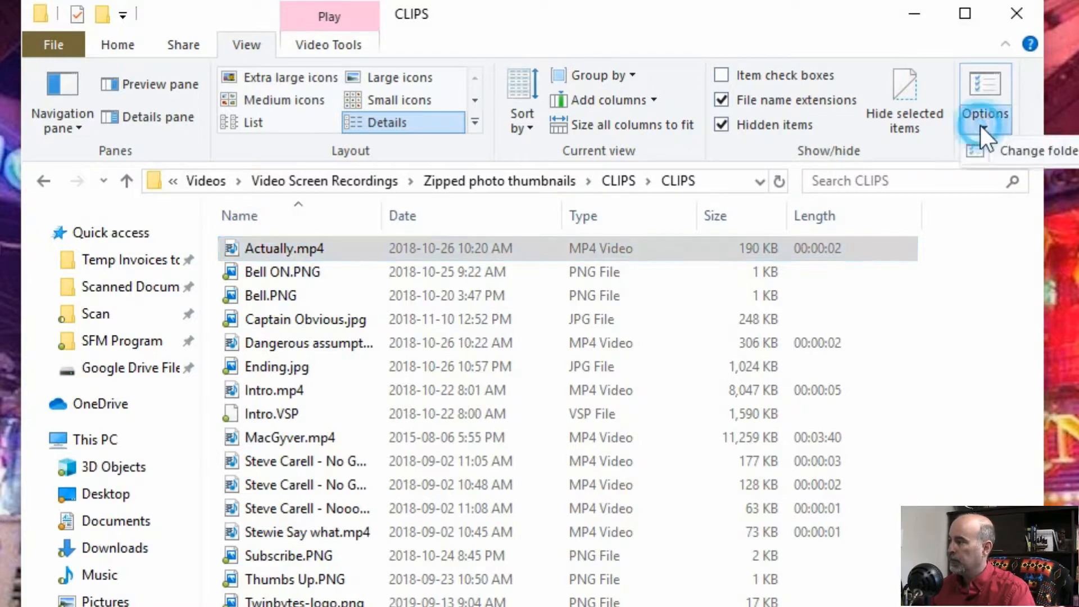
pyautogui.moveTo(1025, 162)
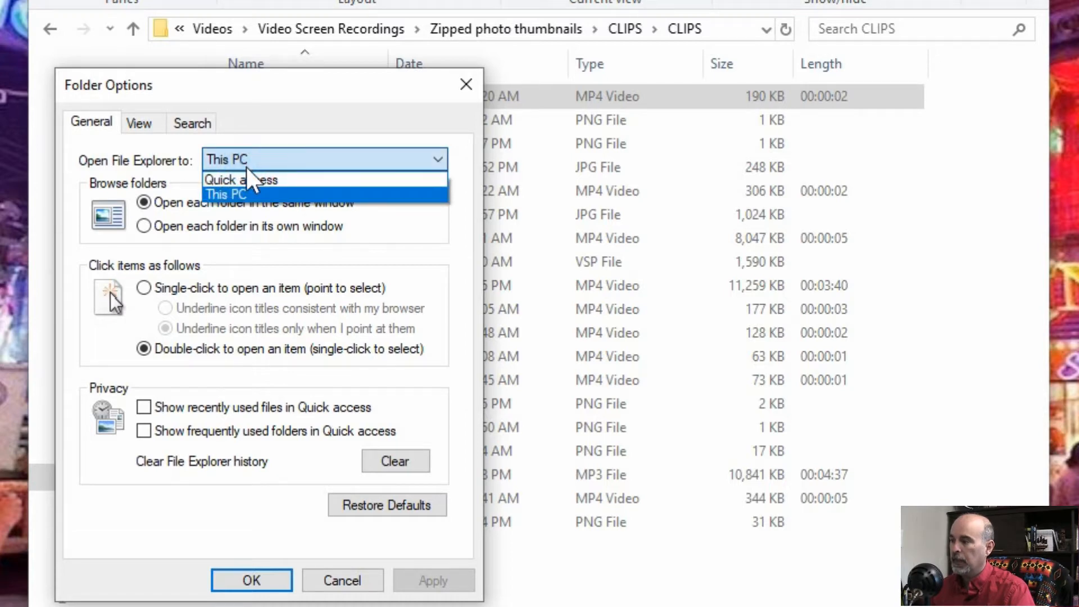
pyautogui.moveTo(241, 180)
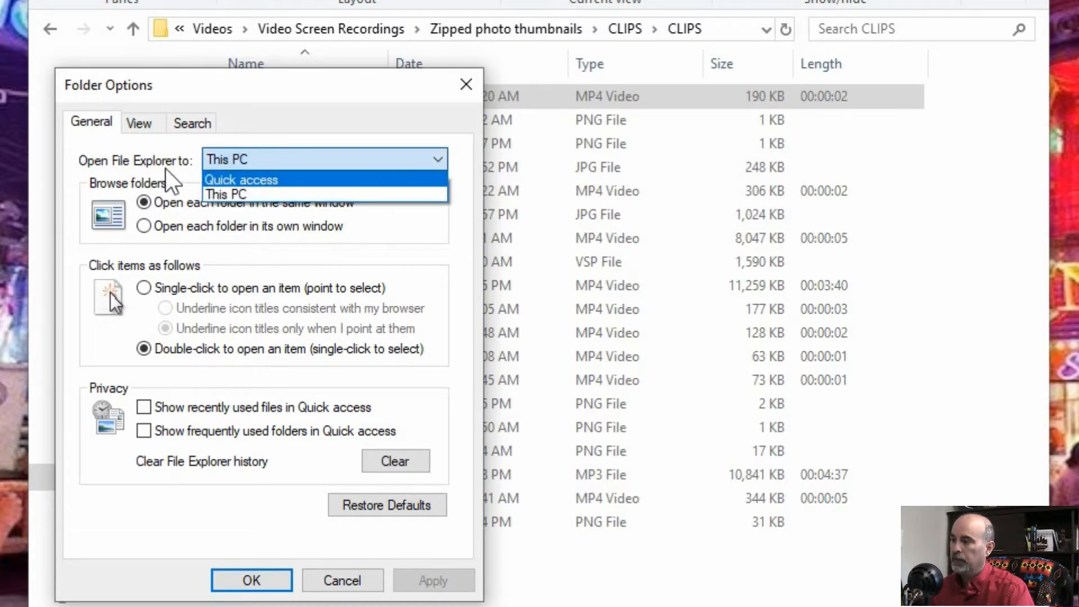
pyautogui.moveTo(255, 191)
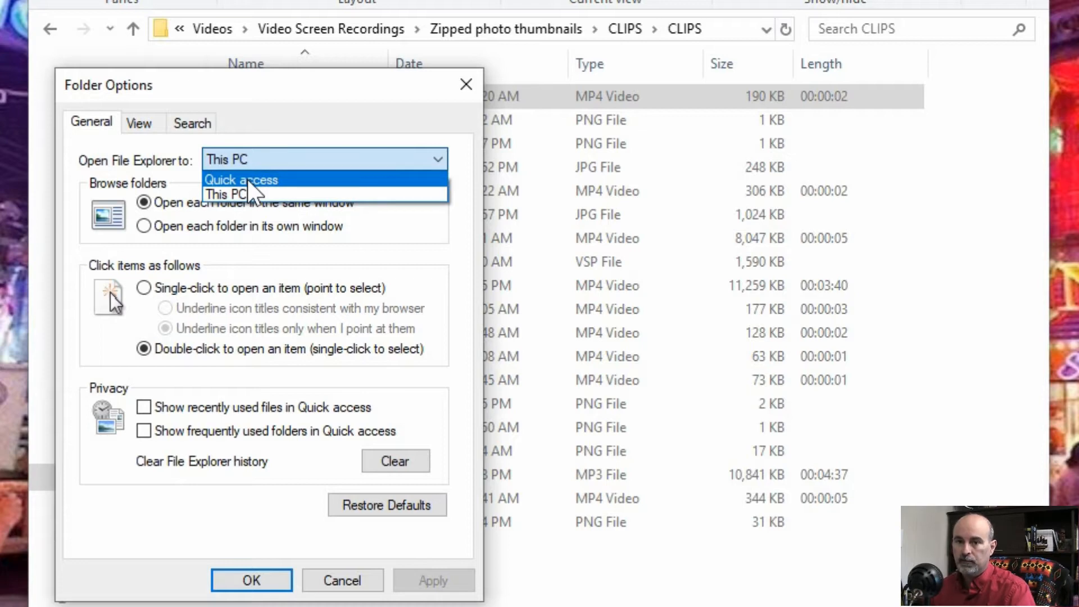
# - Leave This PC as the location File Explorer opens to in Folder Options
pyautogui.click(226, 195)
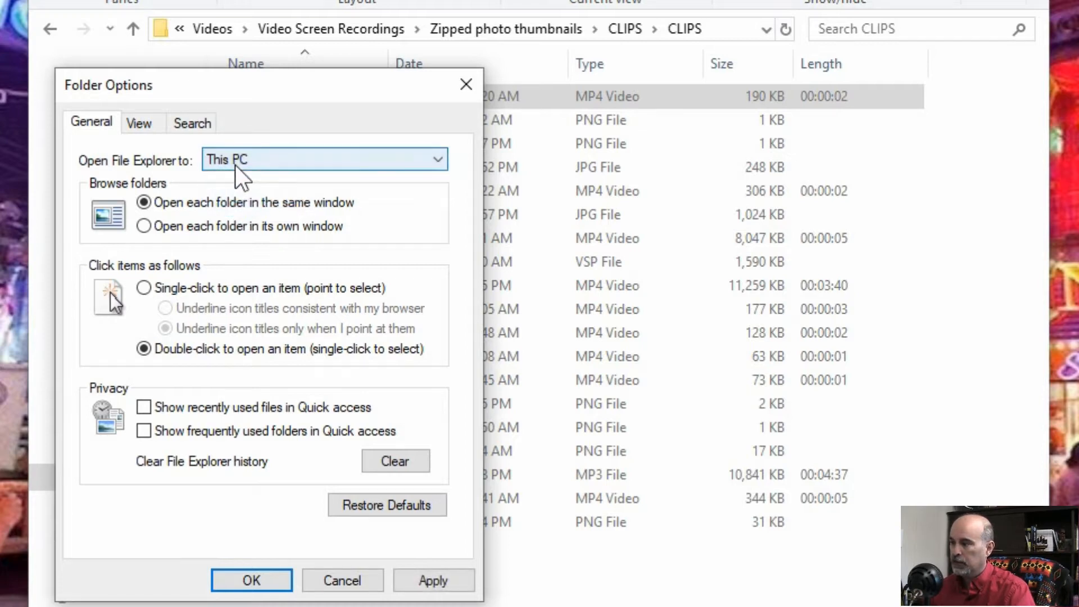
pyautogui.moveTo(272, 169)
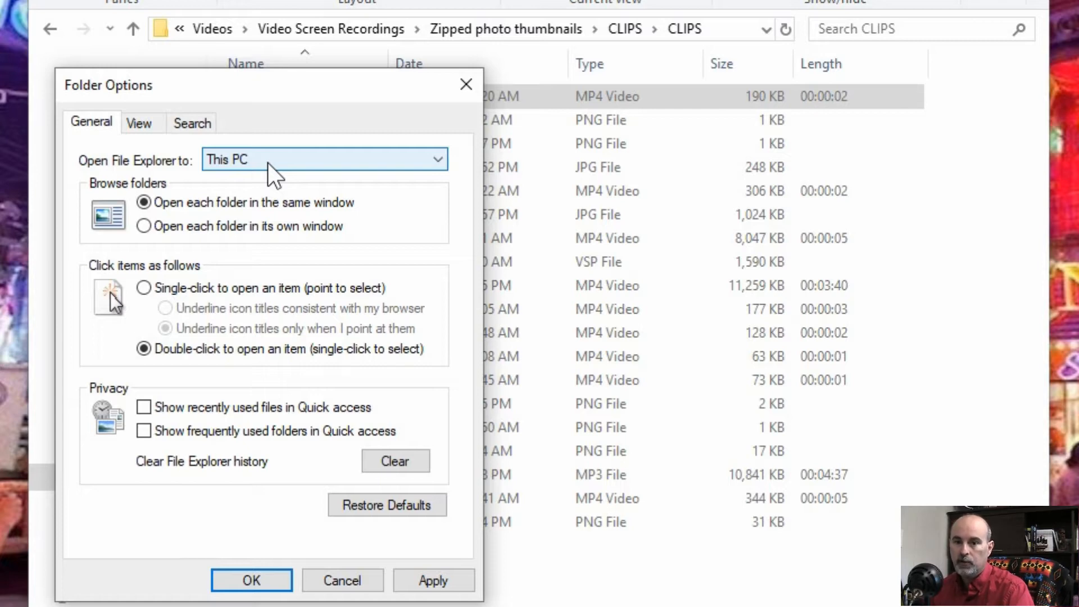
pyautogui.moveTo(220, 226)
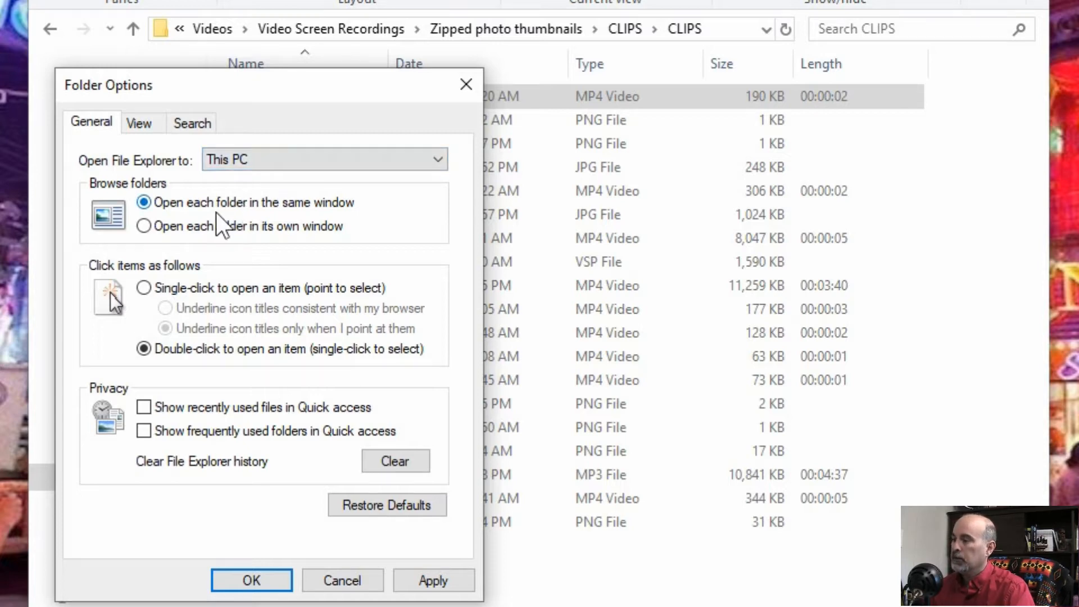
pyautogui.moveTo(214, 231)
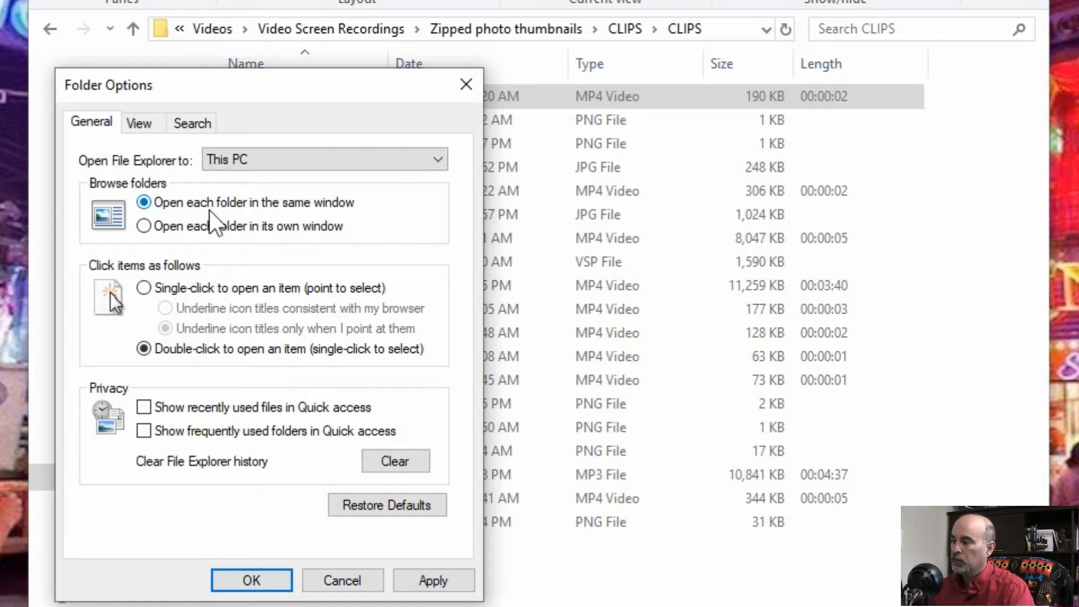
pyautogui.moveTo(292, 230)
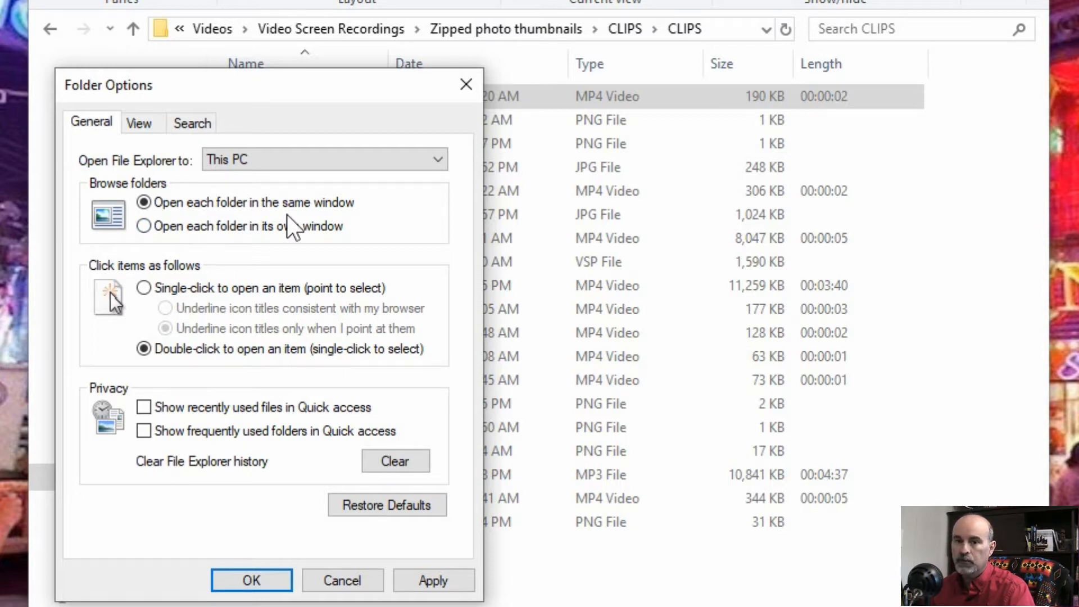
pyautogui.moveTo(244, 248)
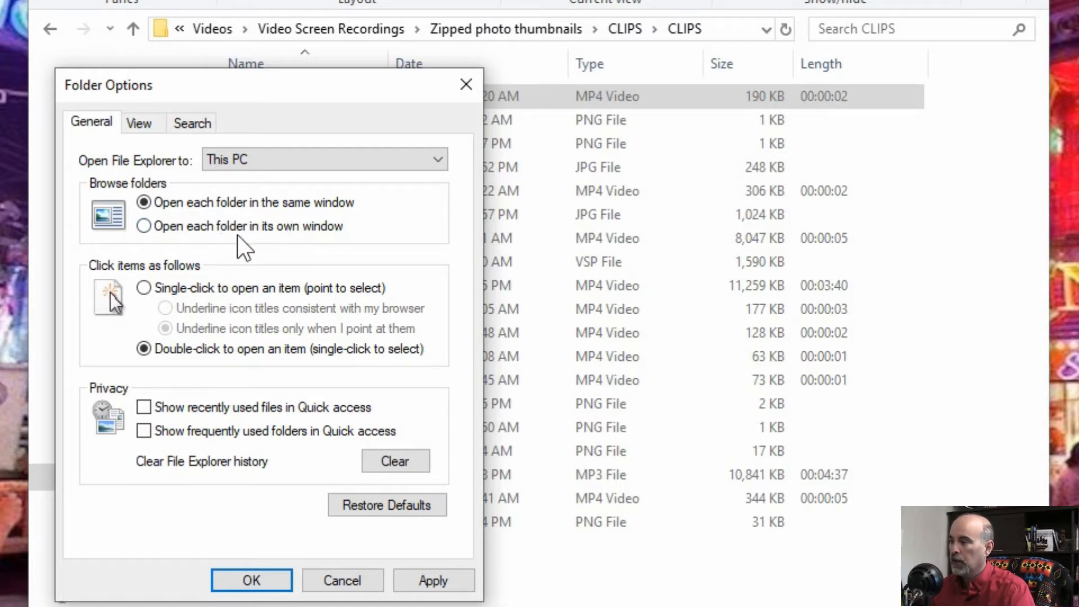
pyautogui.moveTo(248, 244)
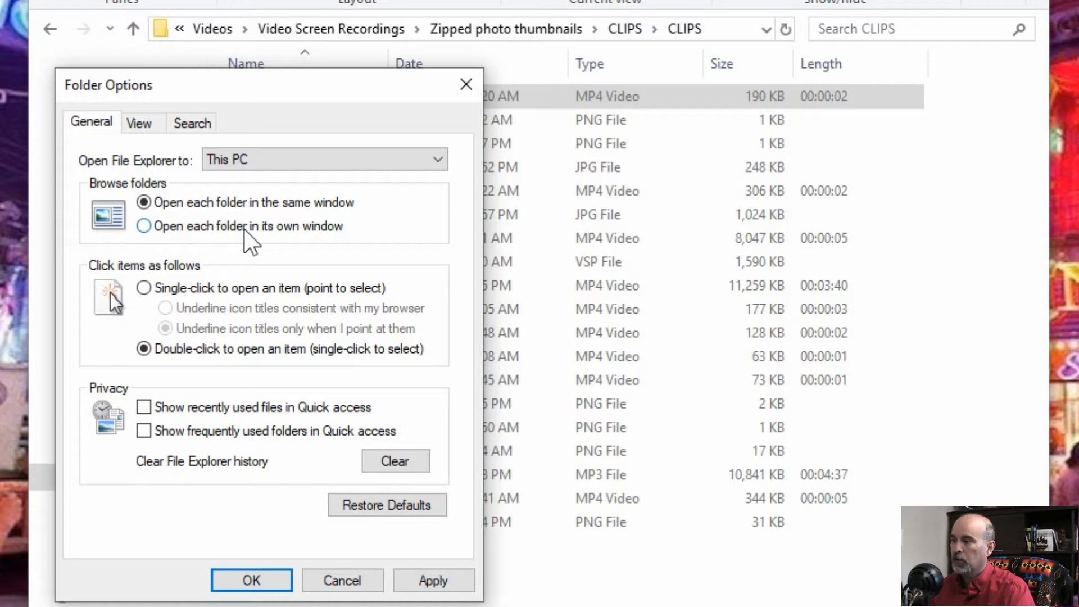
pyautogui.moveTo(323, 241)
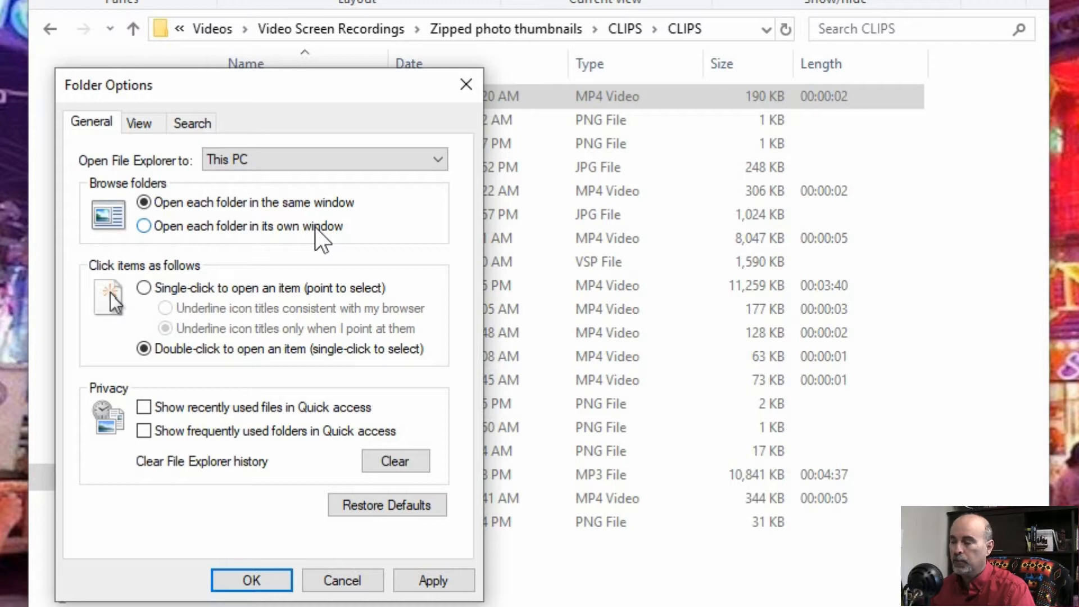
pyautogui.moveTo(237, 214)
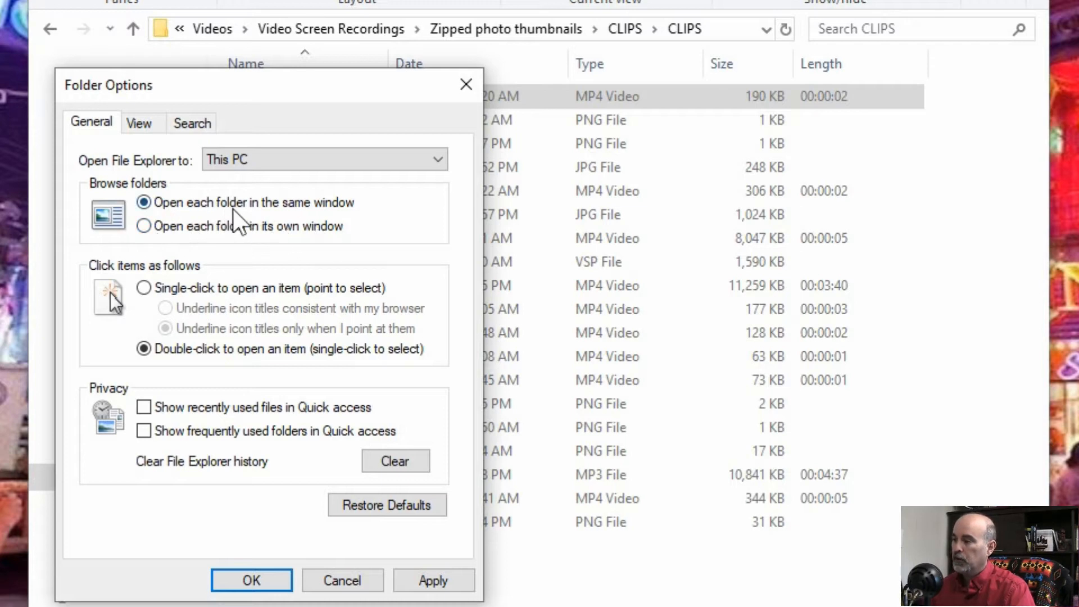
pyautogui.moveTo(354, 224)
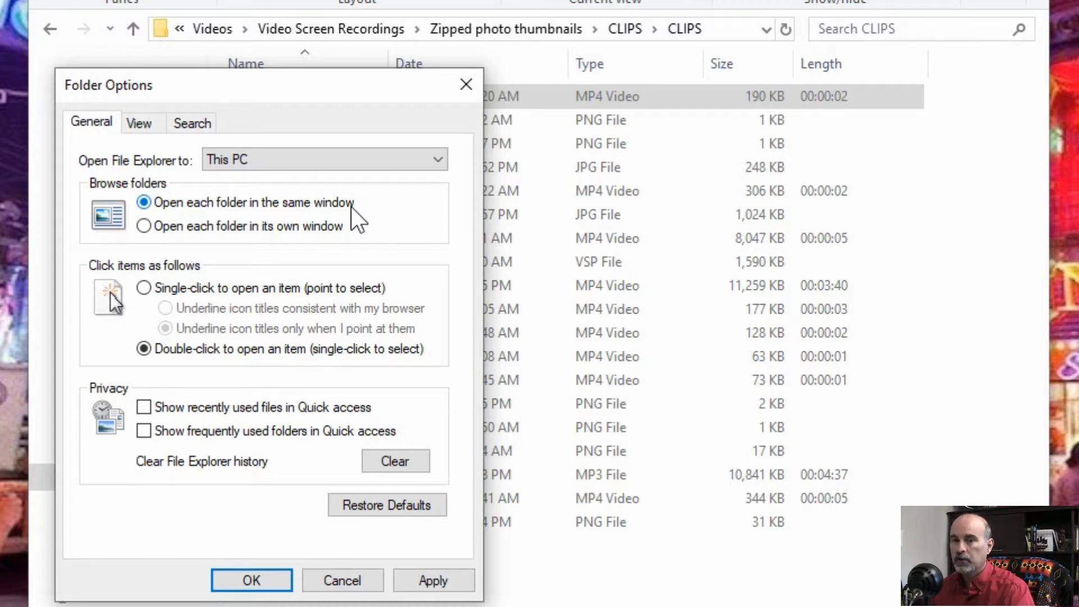
pyautogui.moveTo(210, 231)
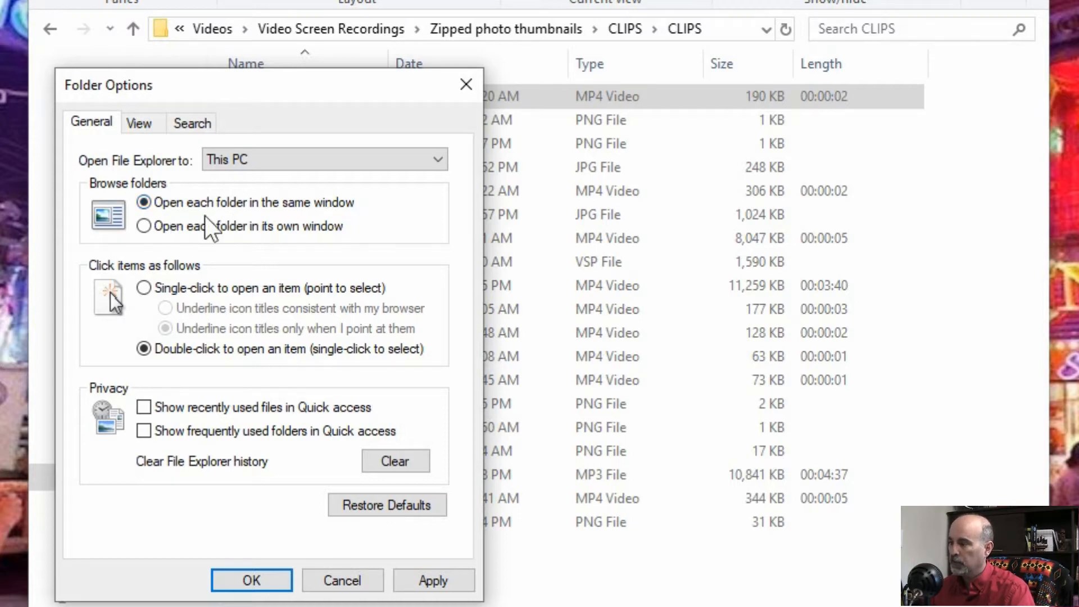
pyautogui.moveTo(292, 220)
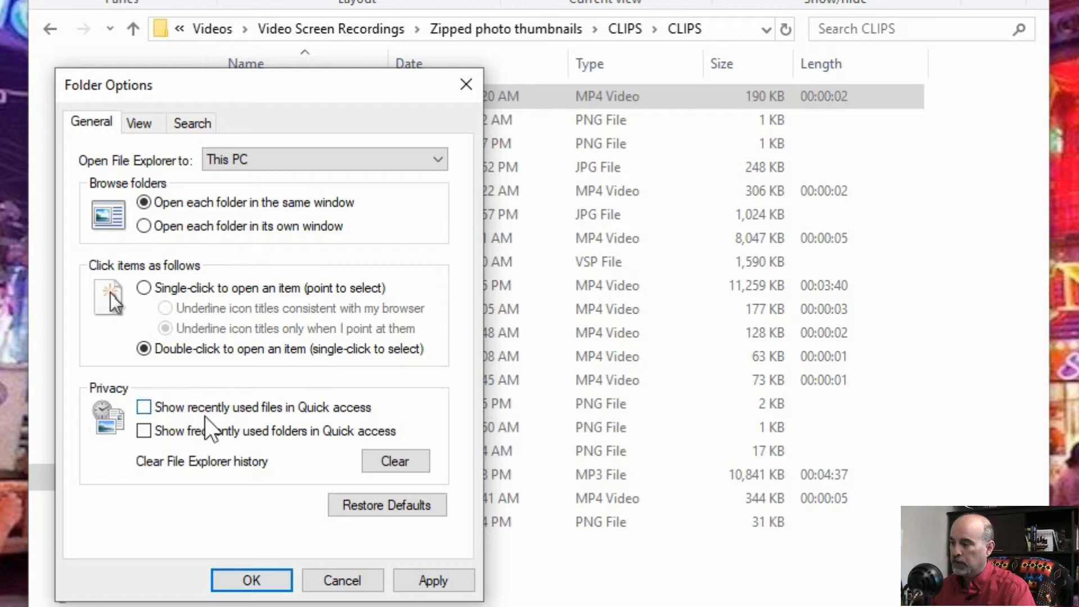
pyautogui.moveTo(306, 431)
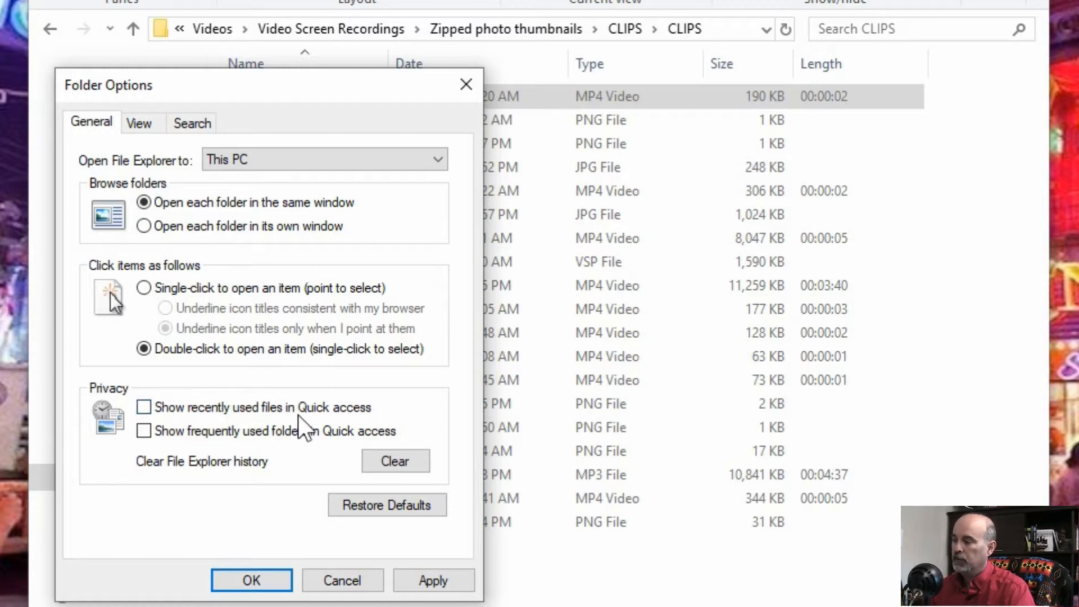
pyautogui.moveTo(241, 467)
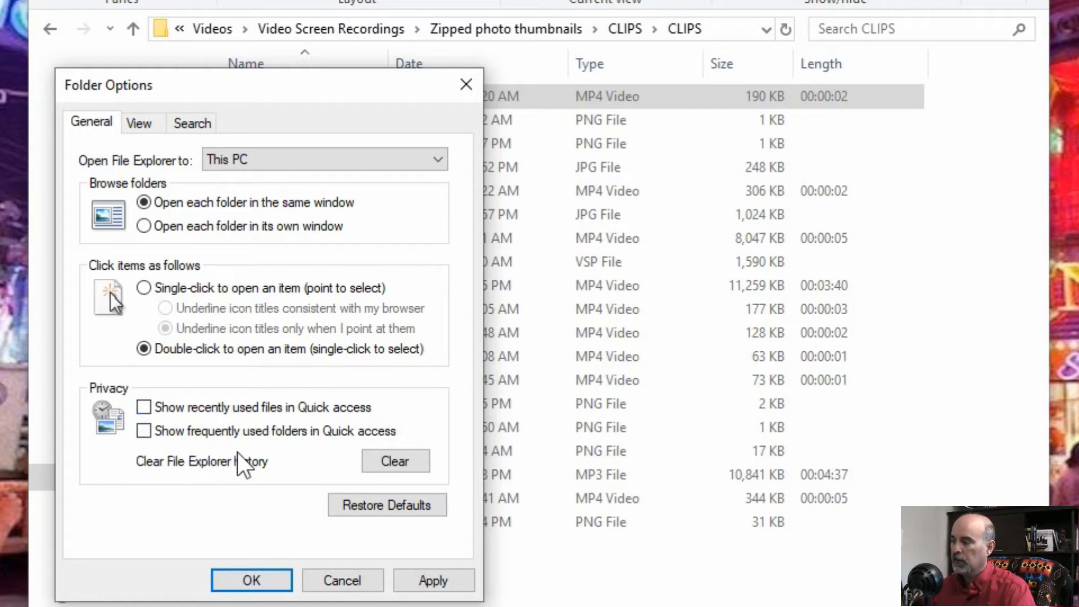
pyautogui.moveTo(284, 473)
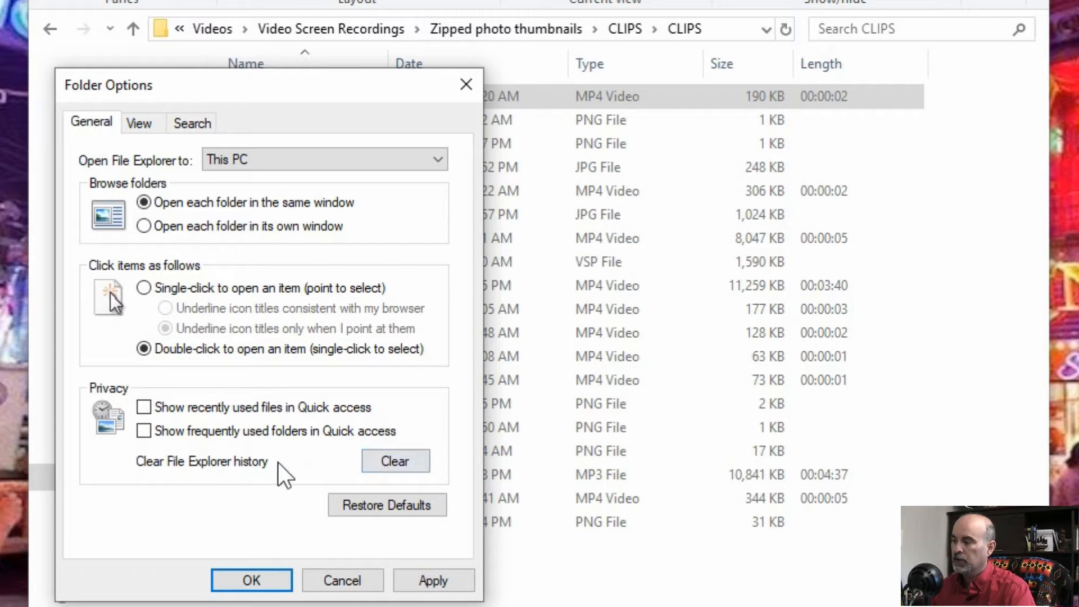
pyautogui.moveTo(266, 479)
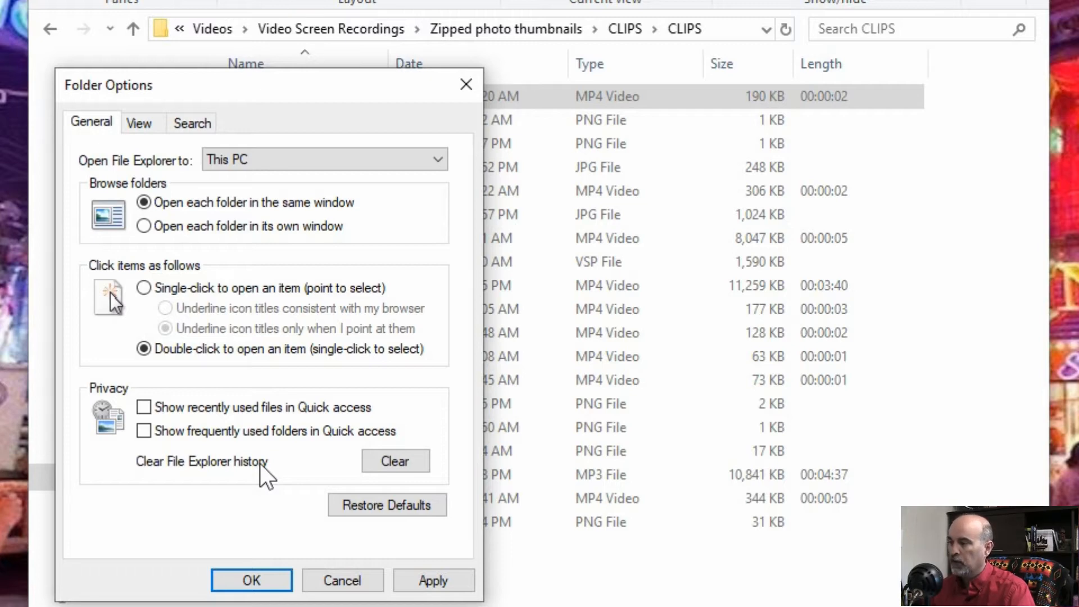
pyautogui.moveTo(103, 168)
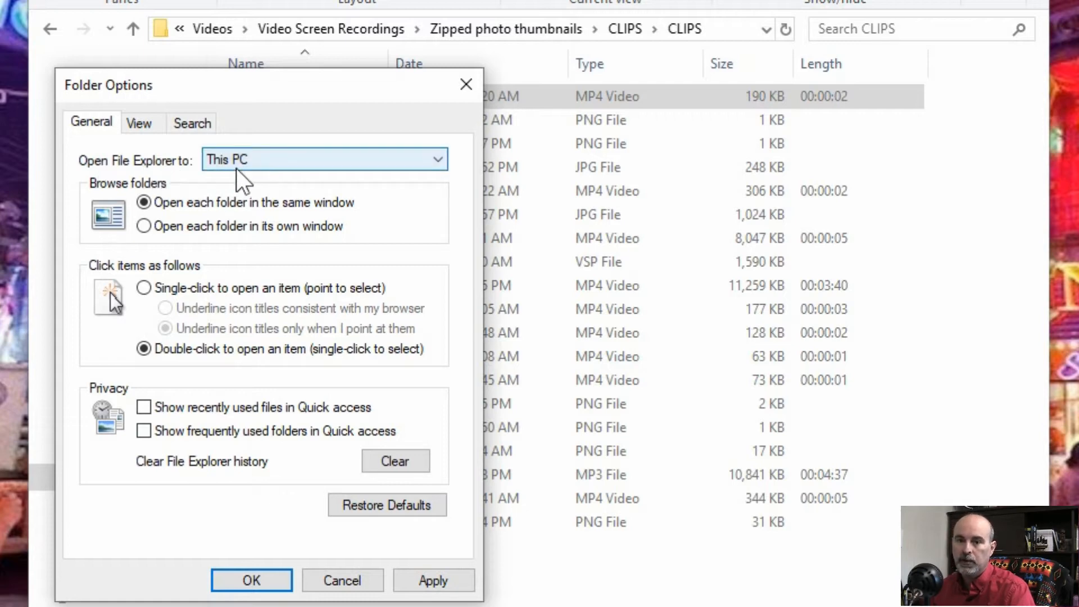
pyautogui.moveTo(446, 91)
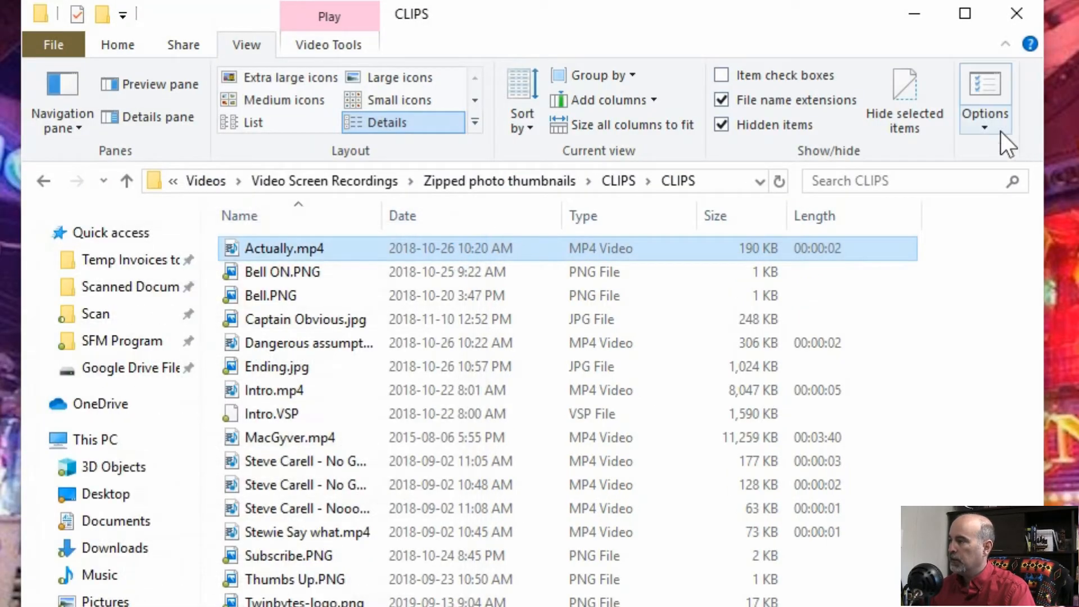
pyautogui.click(984, 100)
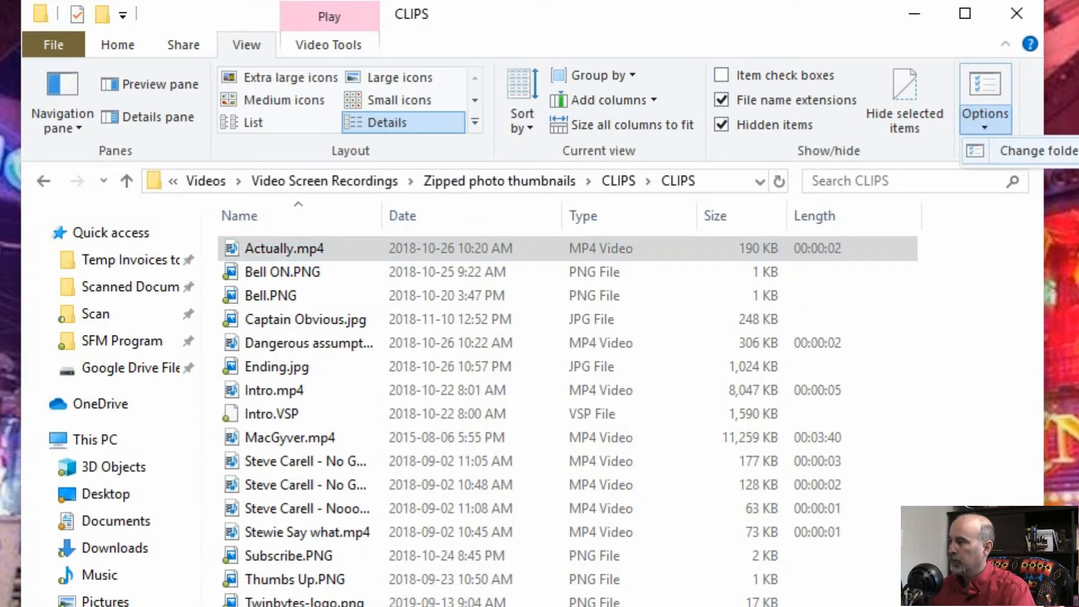
pyautogui.moveTo(337, 94)
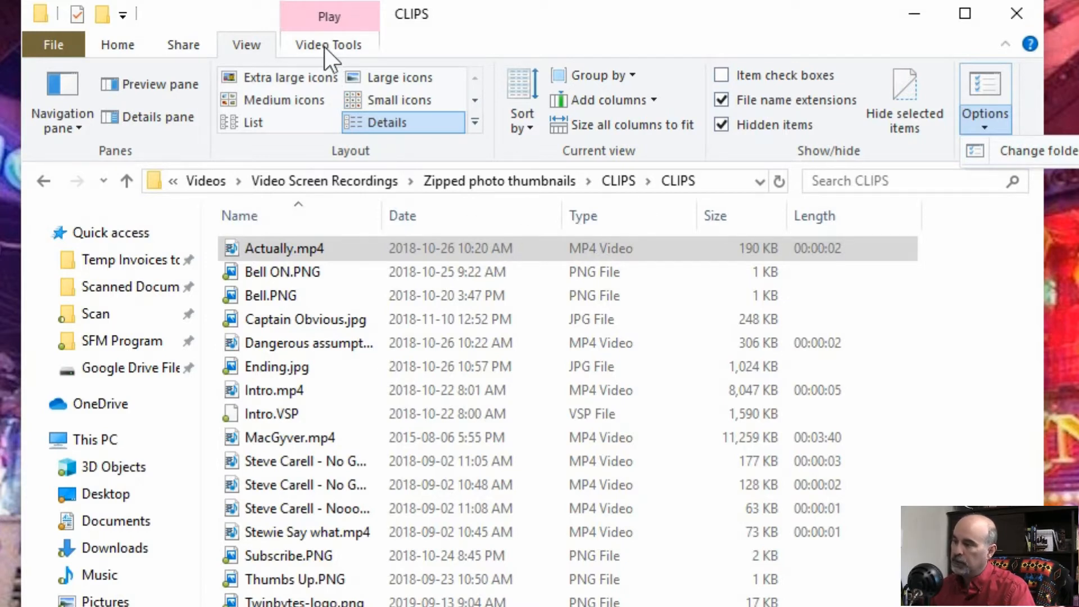
pyautogui.click(329, 45)
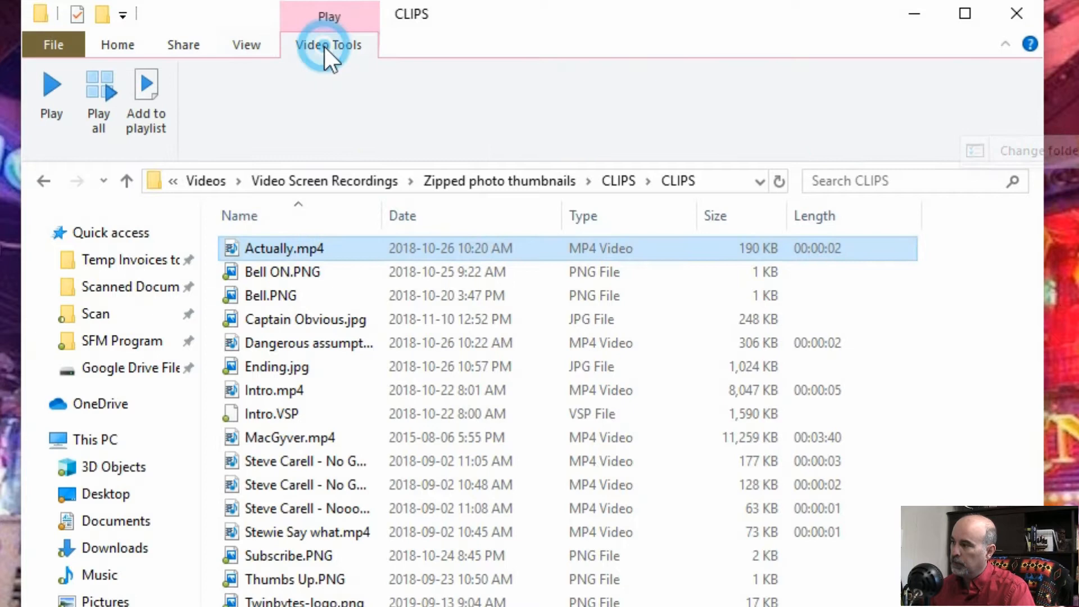
pyautogui.moveTo(246, 44)
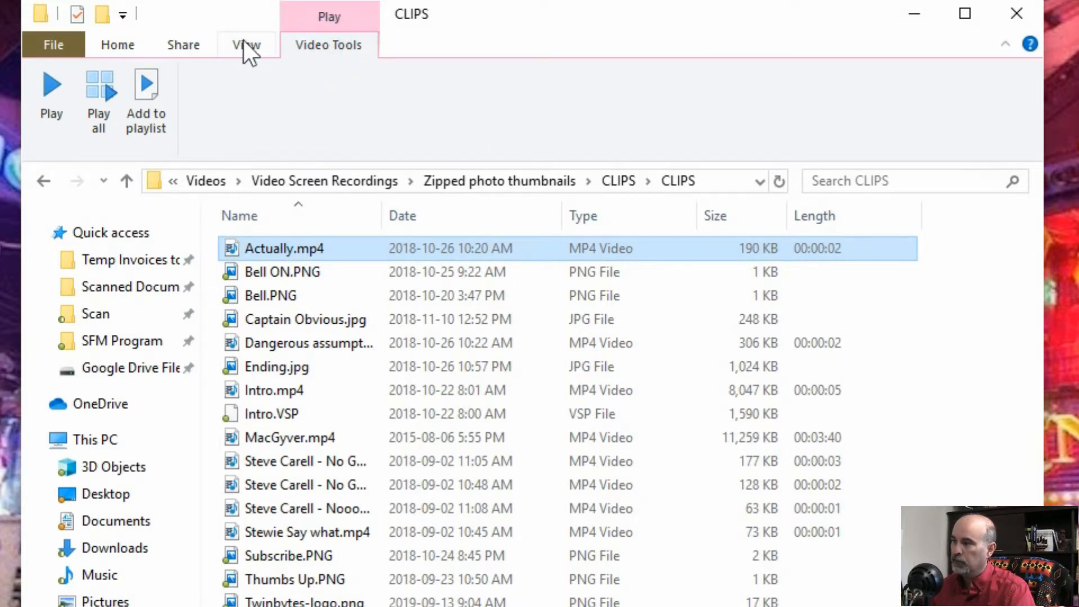
pyautogui.click(246, 45)
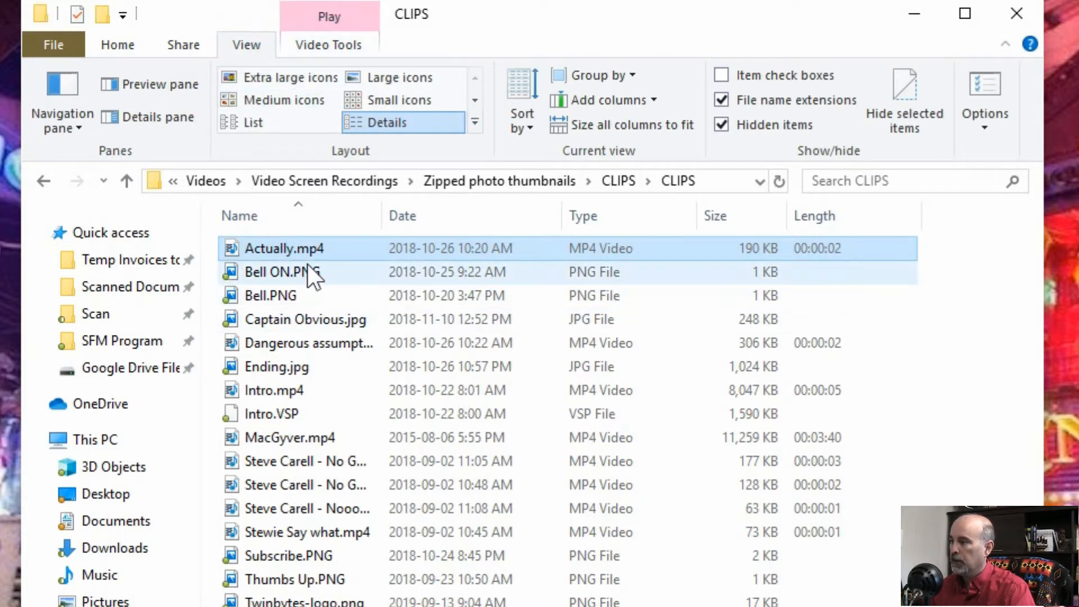
pyautogui.click(282, 271)
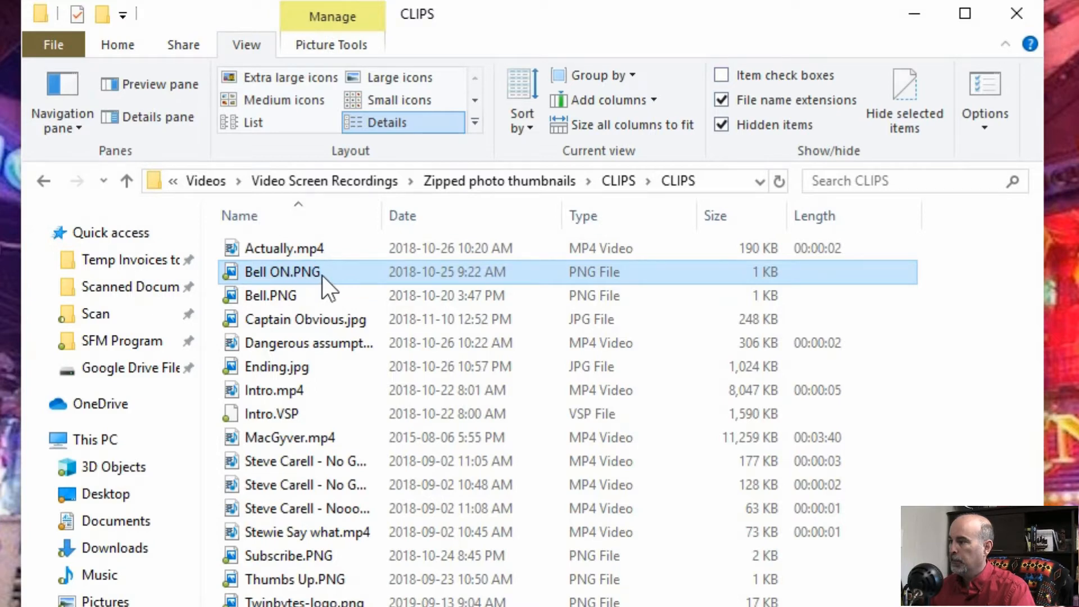
pyautogui.moveTo(342, 56)
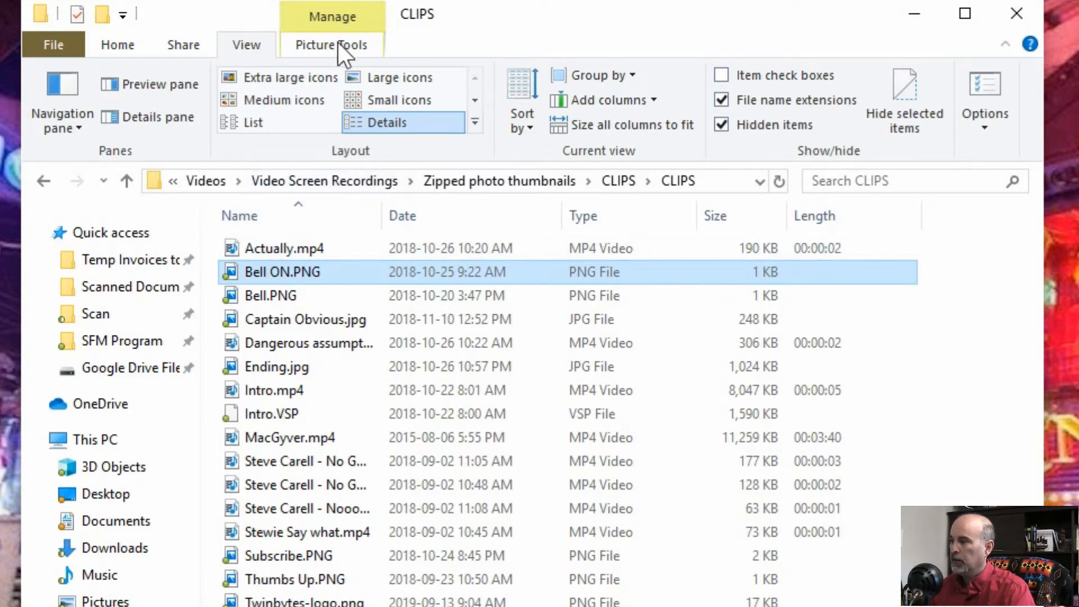
pyautogui.click(332, 45)
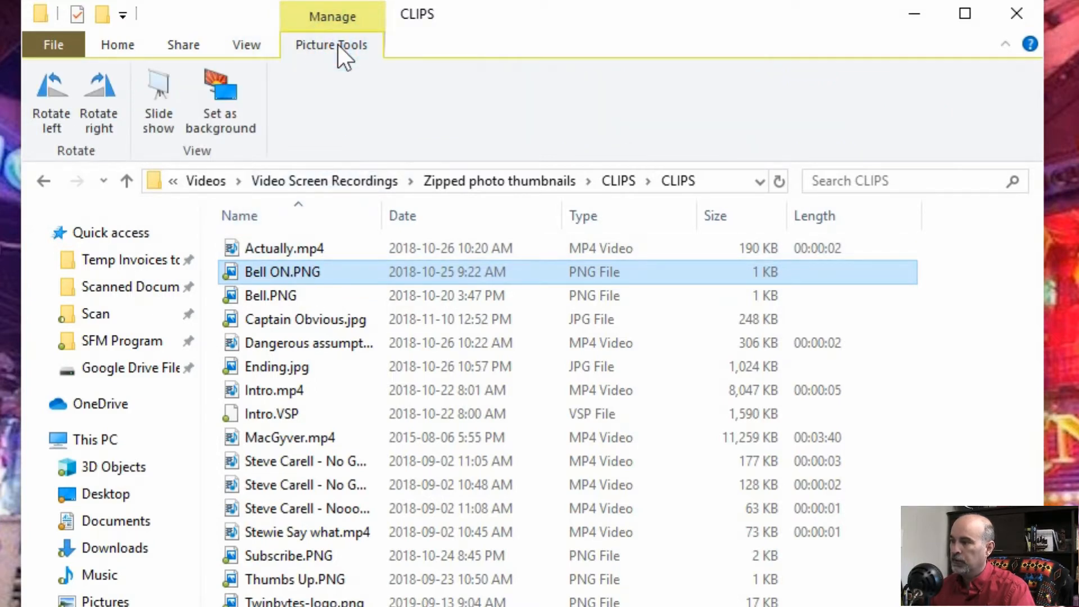
pyautogui.moveTo(337, 303)
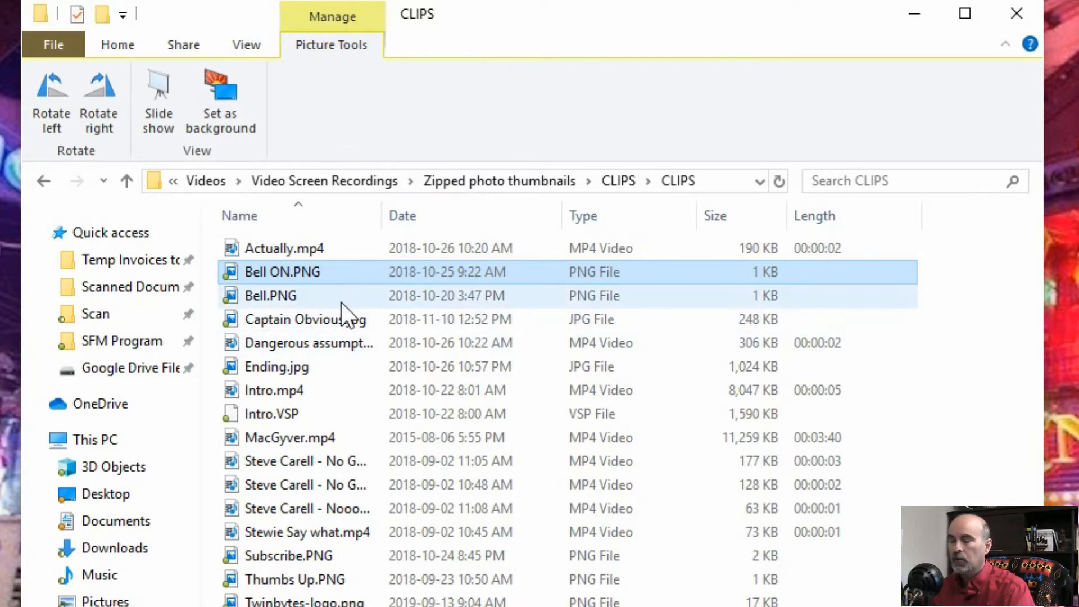
pyautogui.moveTo(375, 55)
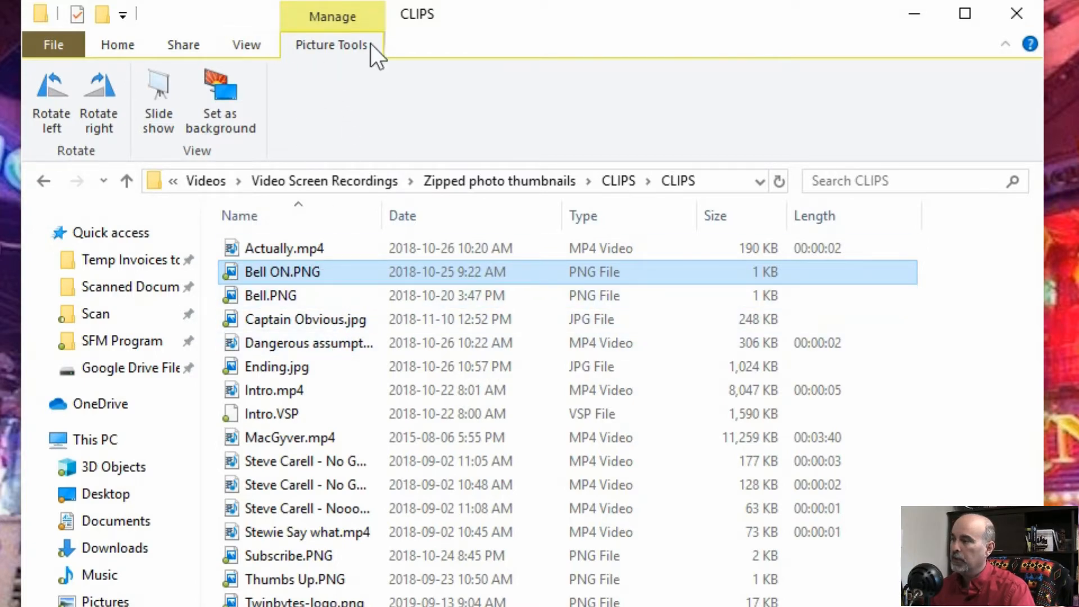
pyautogui.click(271, 296)
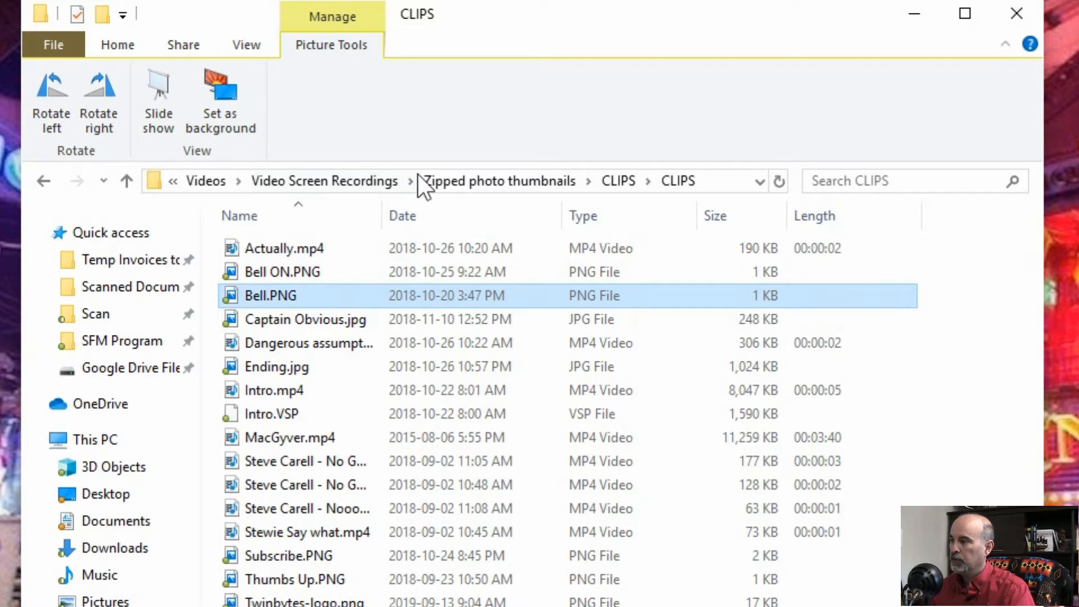
pyautogui.click(246, 45)
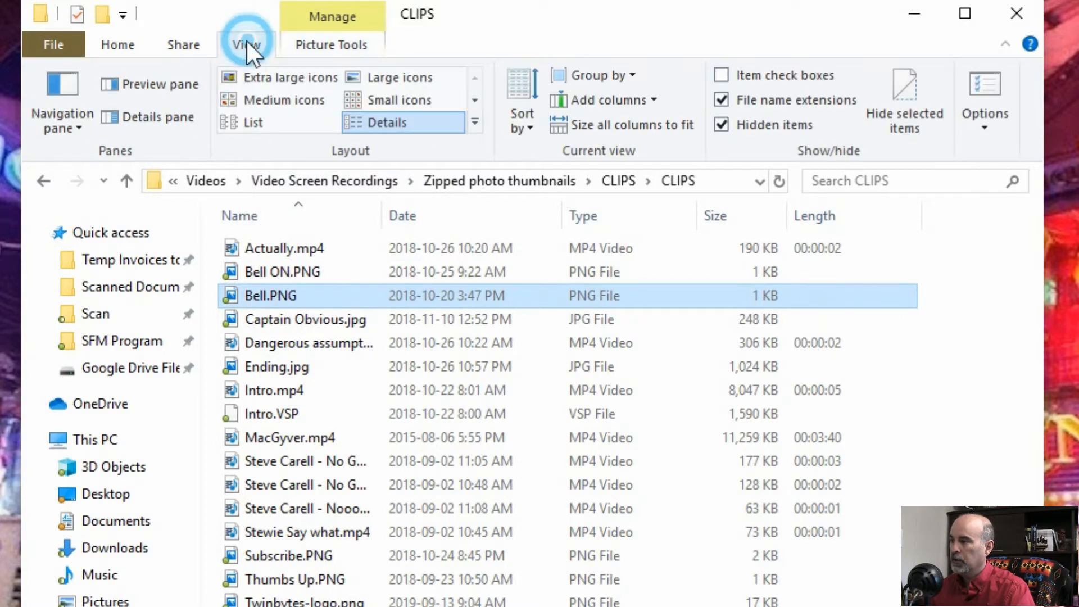
pyautogui.click(118, 45)
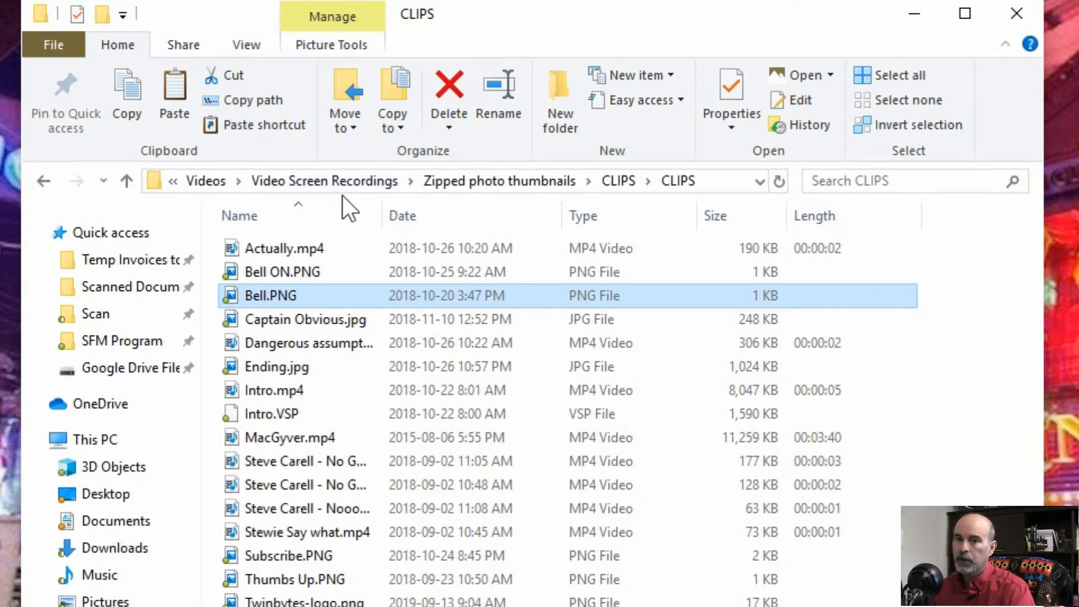
pyautogui.moveTo(495, 247)
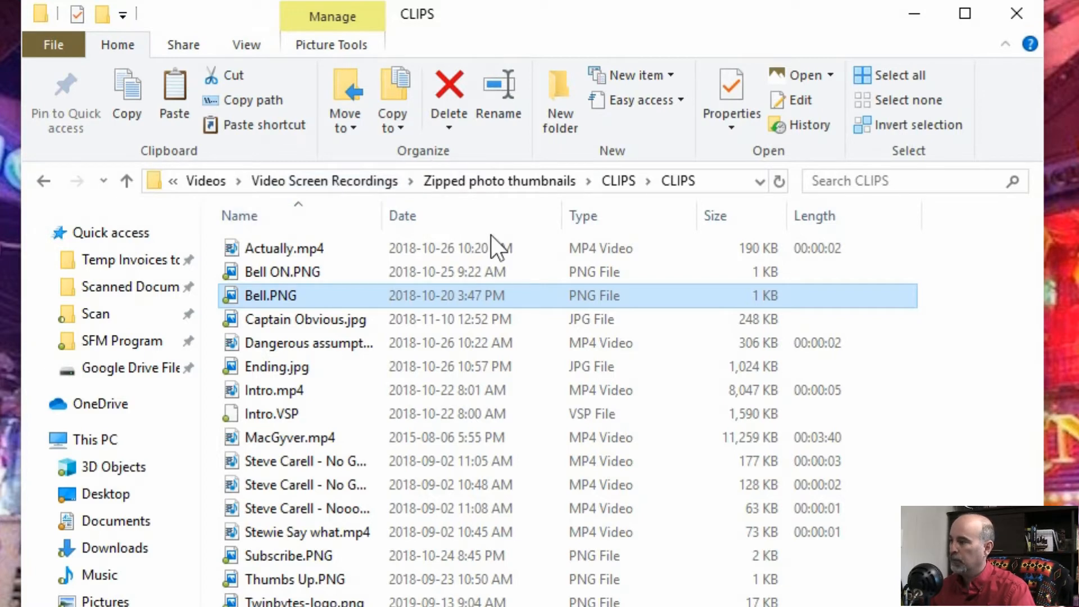
pyautogui.moveTo(544, 228)
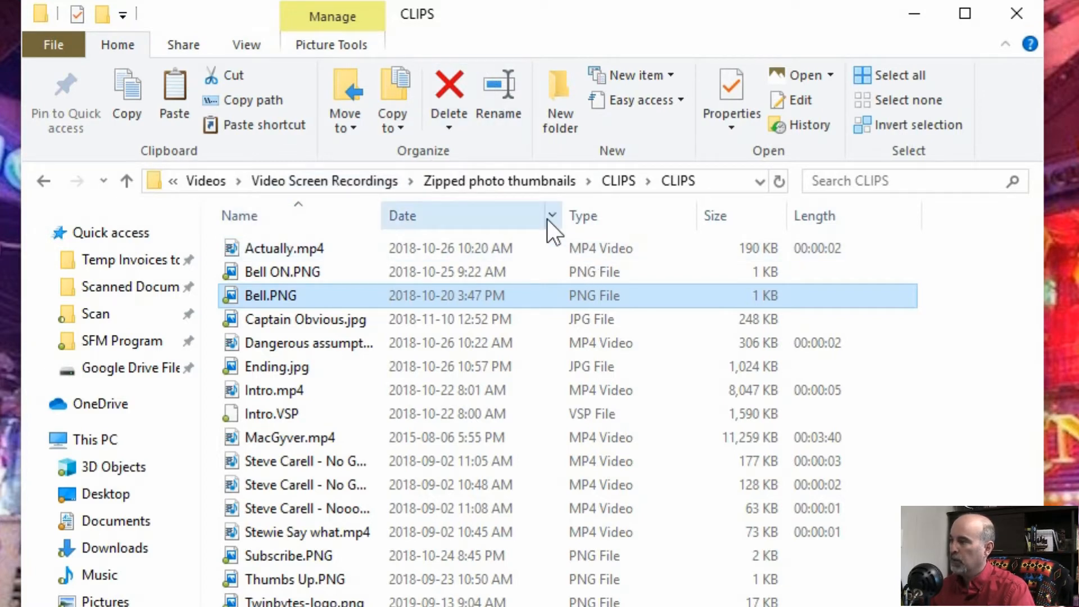
pyautogui.moveTo(440, 220)
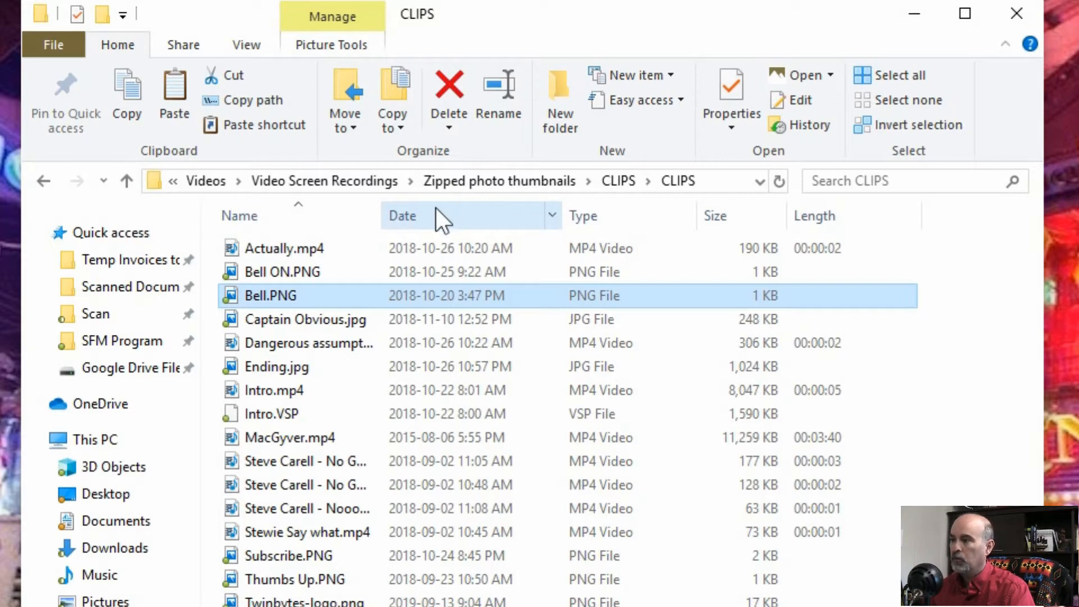
pyautogui.moveTo(324, 200)
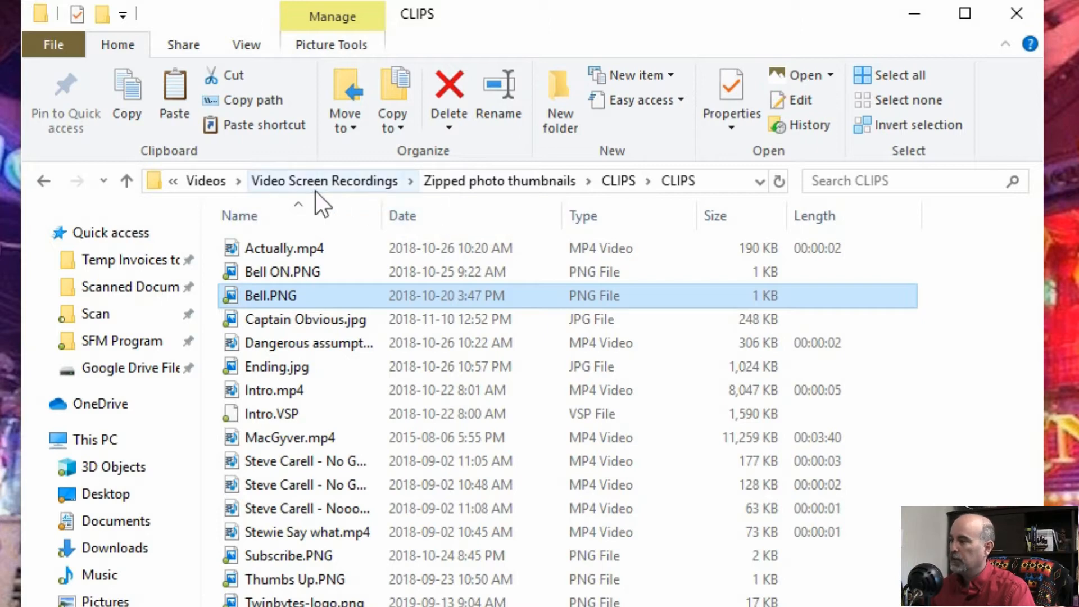
pyautogui.moveTo(482, 196)
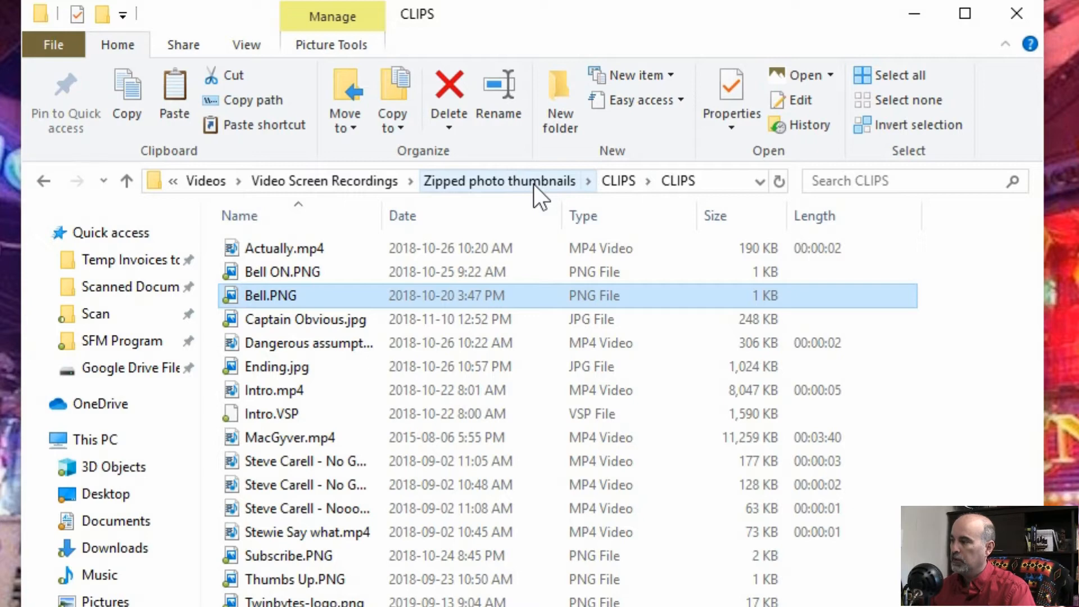
# - Return to the Zipped photo thumbnails folder via the address-bar breadcrumb
pyautogui.click(500, 180)
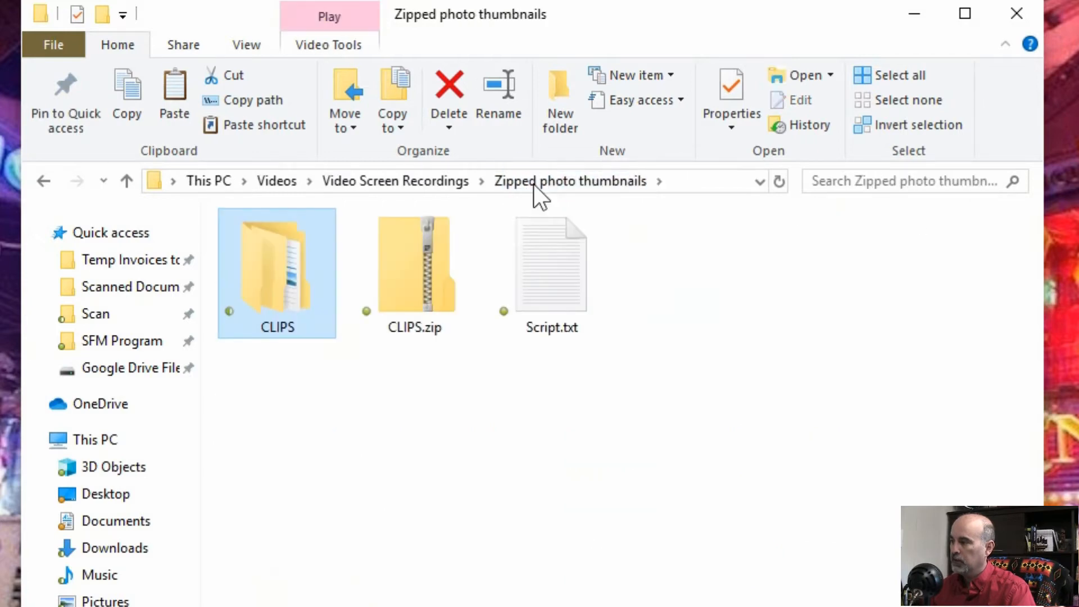
pyautogui.moveTo(478, 435)
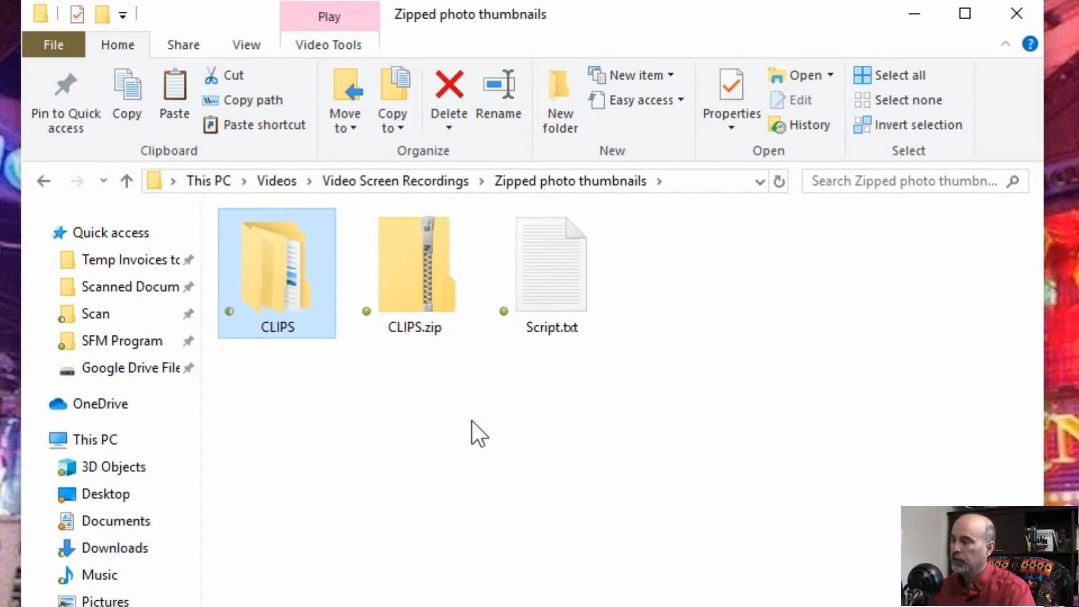
pyautogui.click(413, 265)
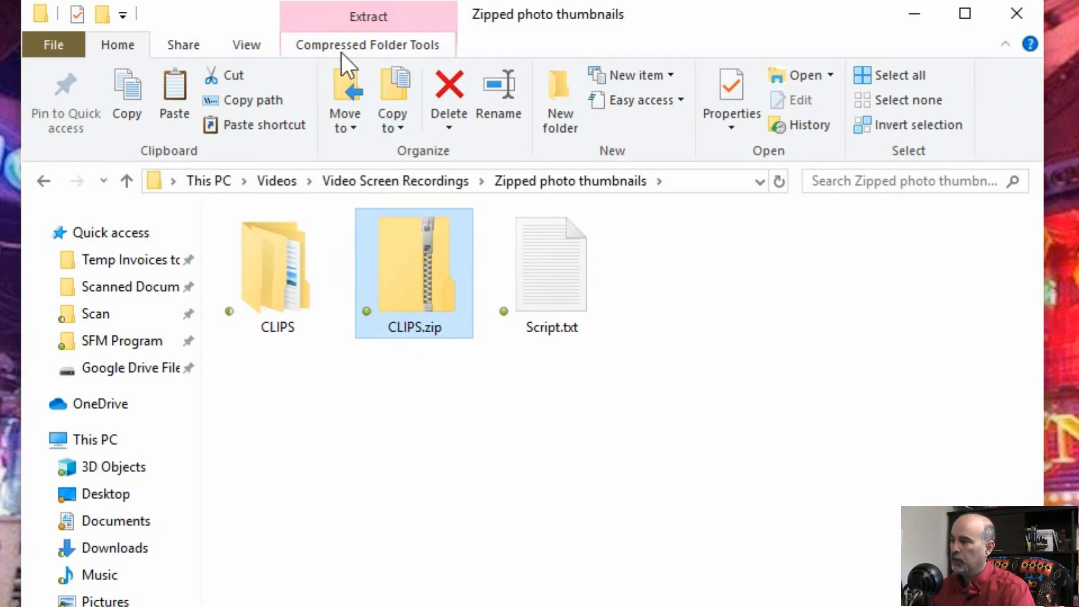
pyautogui.click(367, 44)
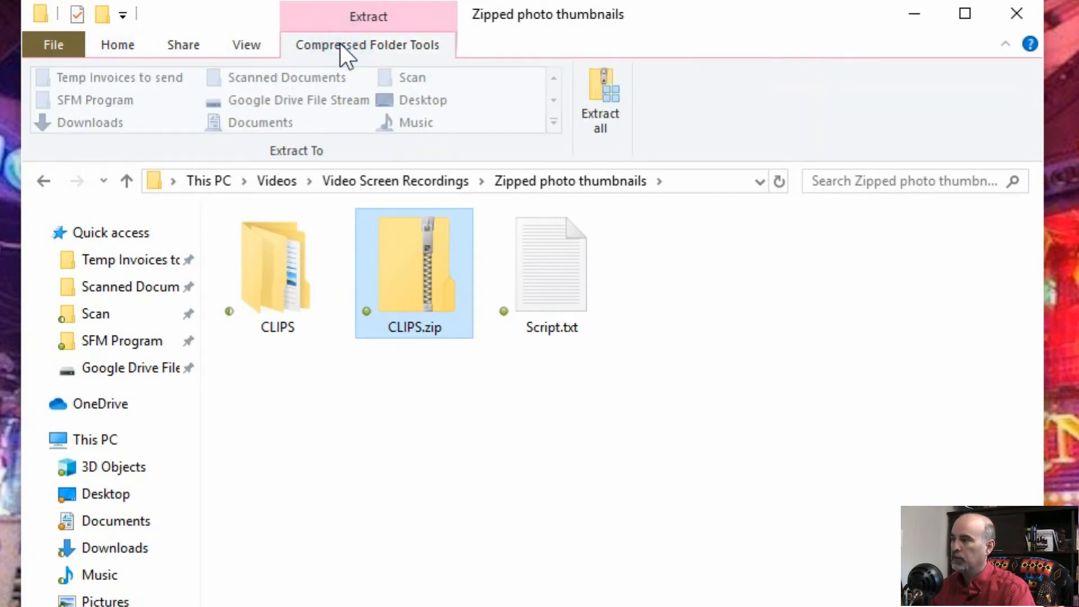
pyautogui.moveTo(516, 451)
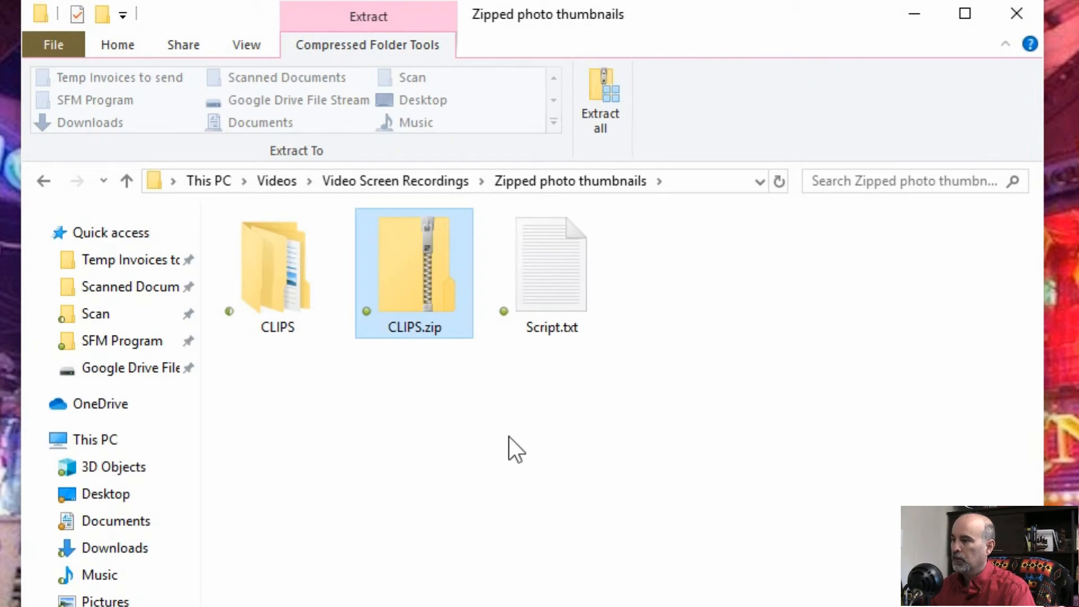
pyautogui.click(116, 45)
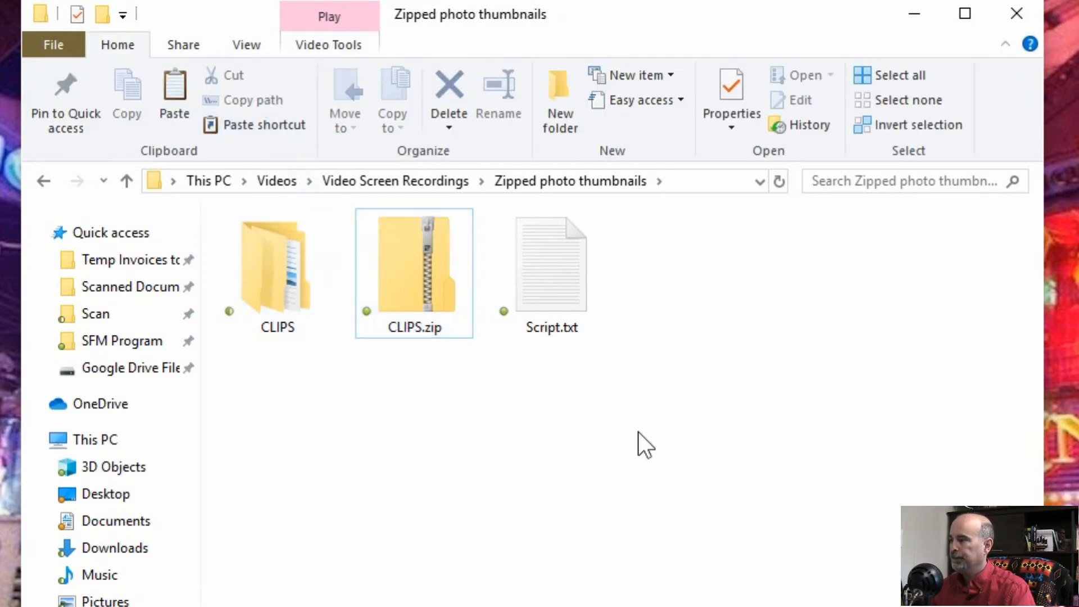